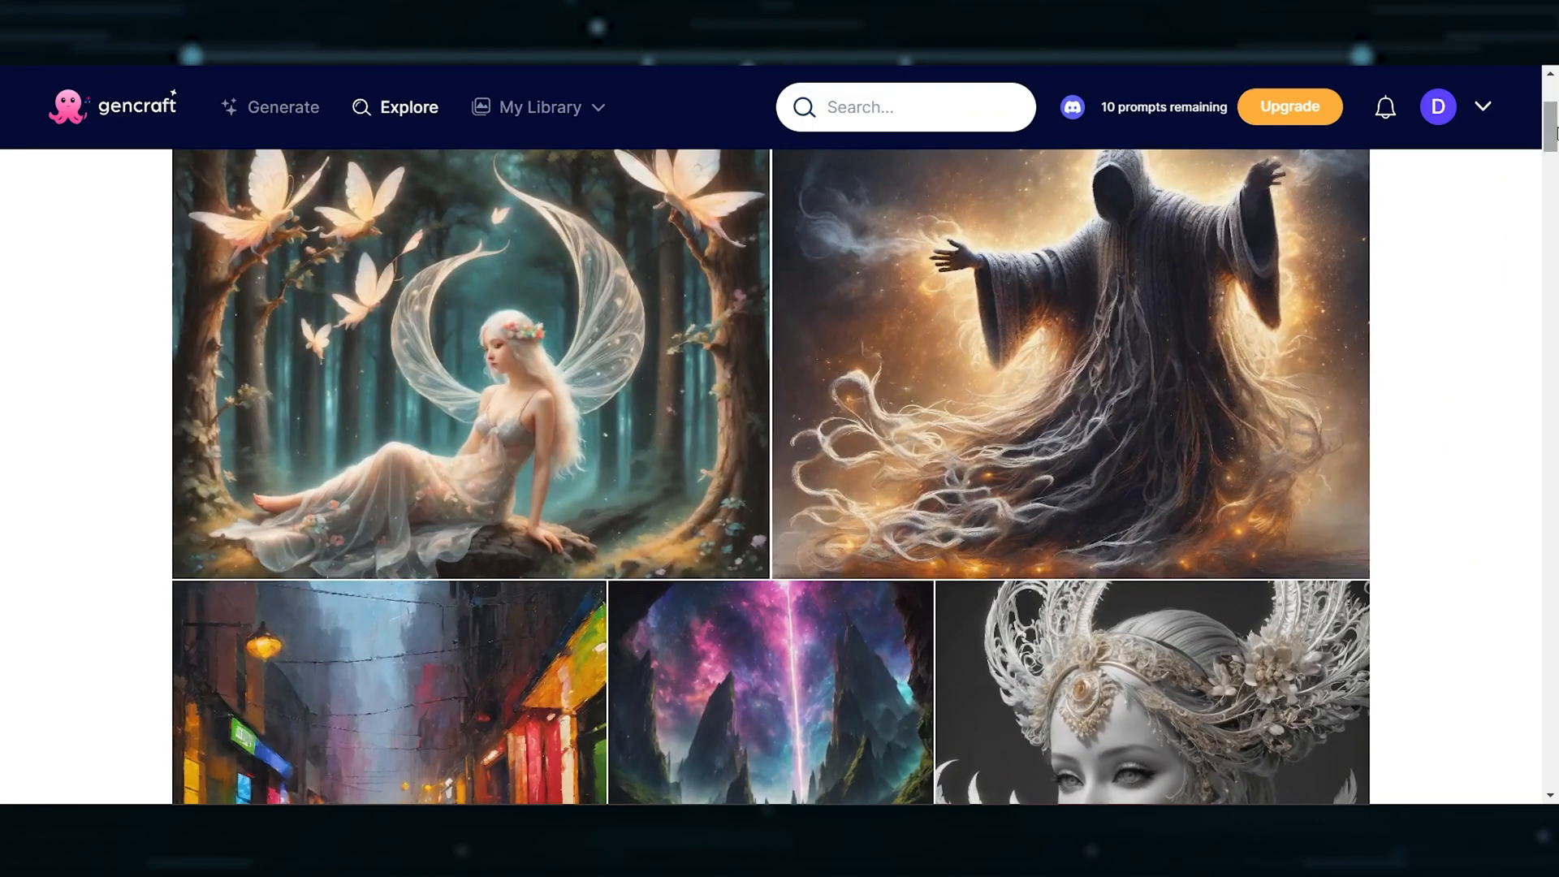
Scroll through the Gencraft home page and go to its Generate page.
{"action": "scroll", "scroll_direction": "down", "scroll_amount": 3}
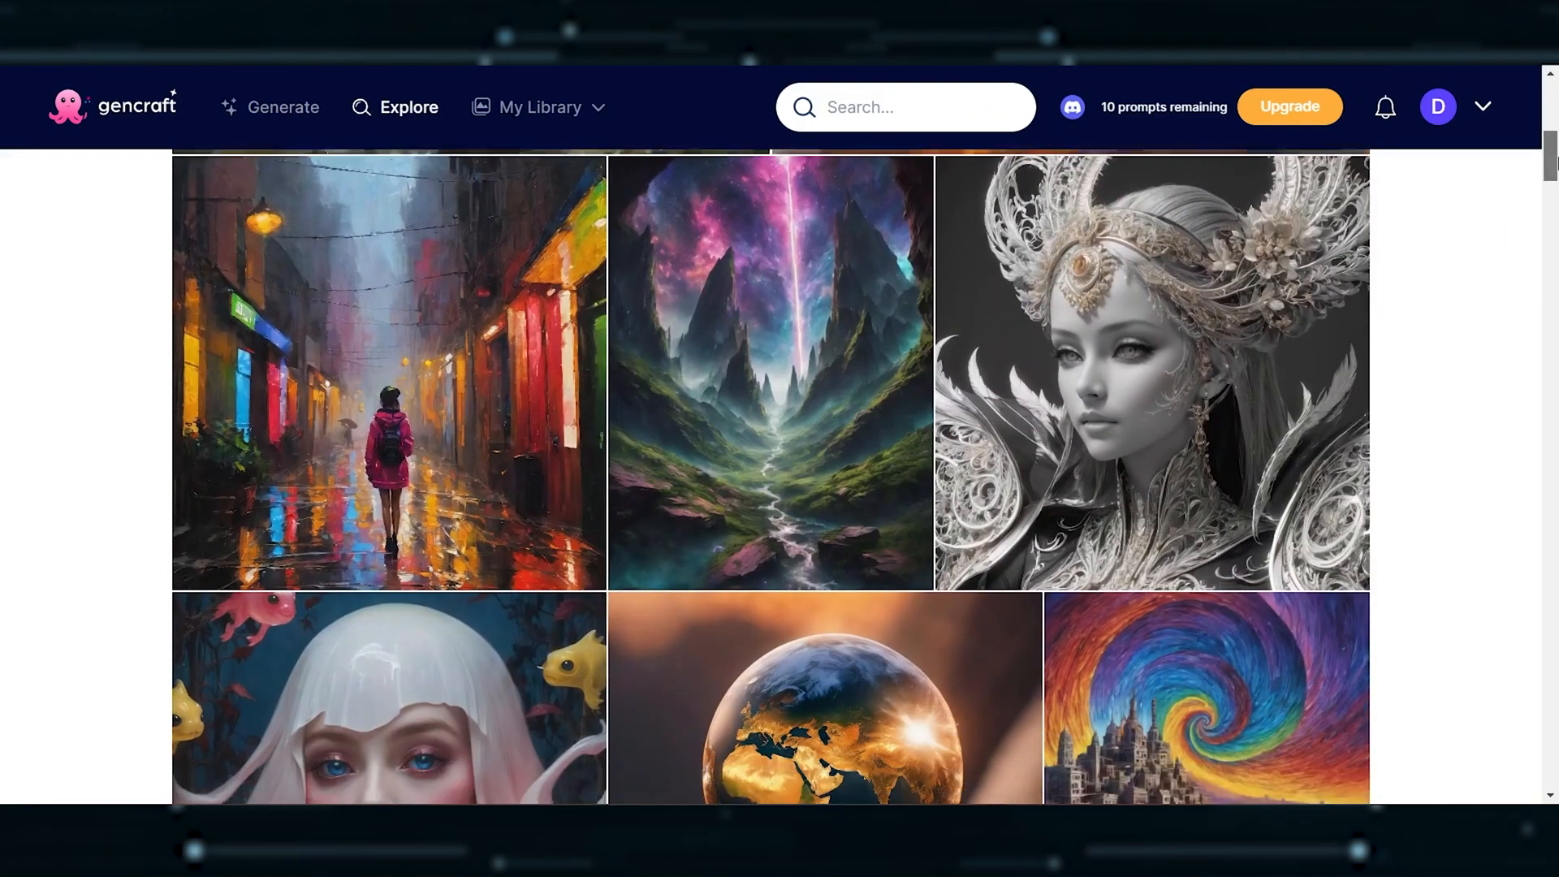
{"action": "scroll", "scroll_direction": "down", "scroll_amount": 3}
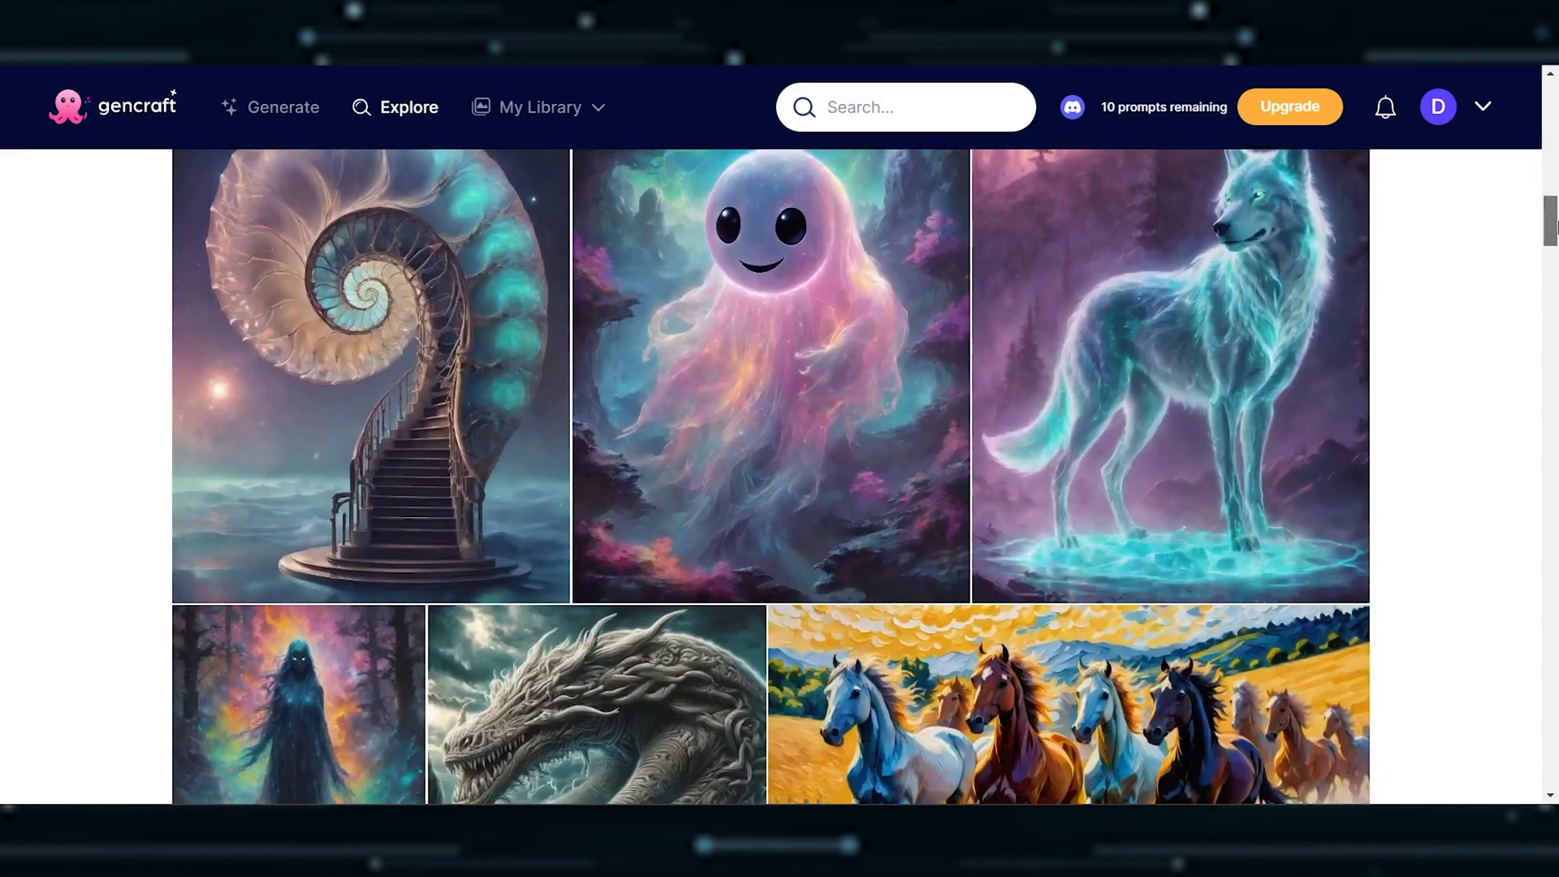
{"action": "scroll", "scroll_direction": "down", "scroll_amount": 3}
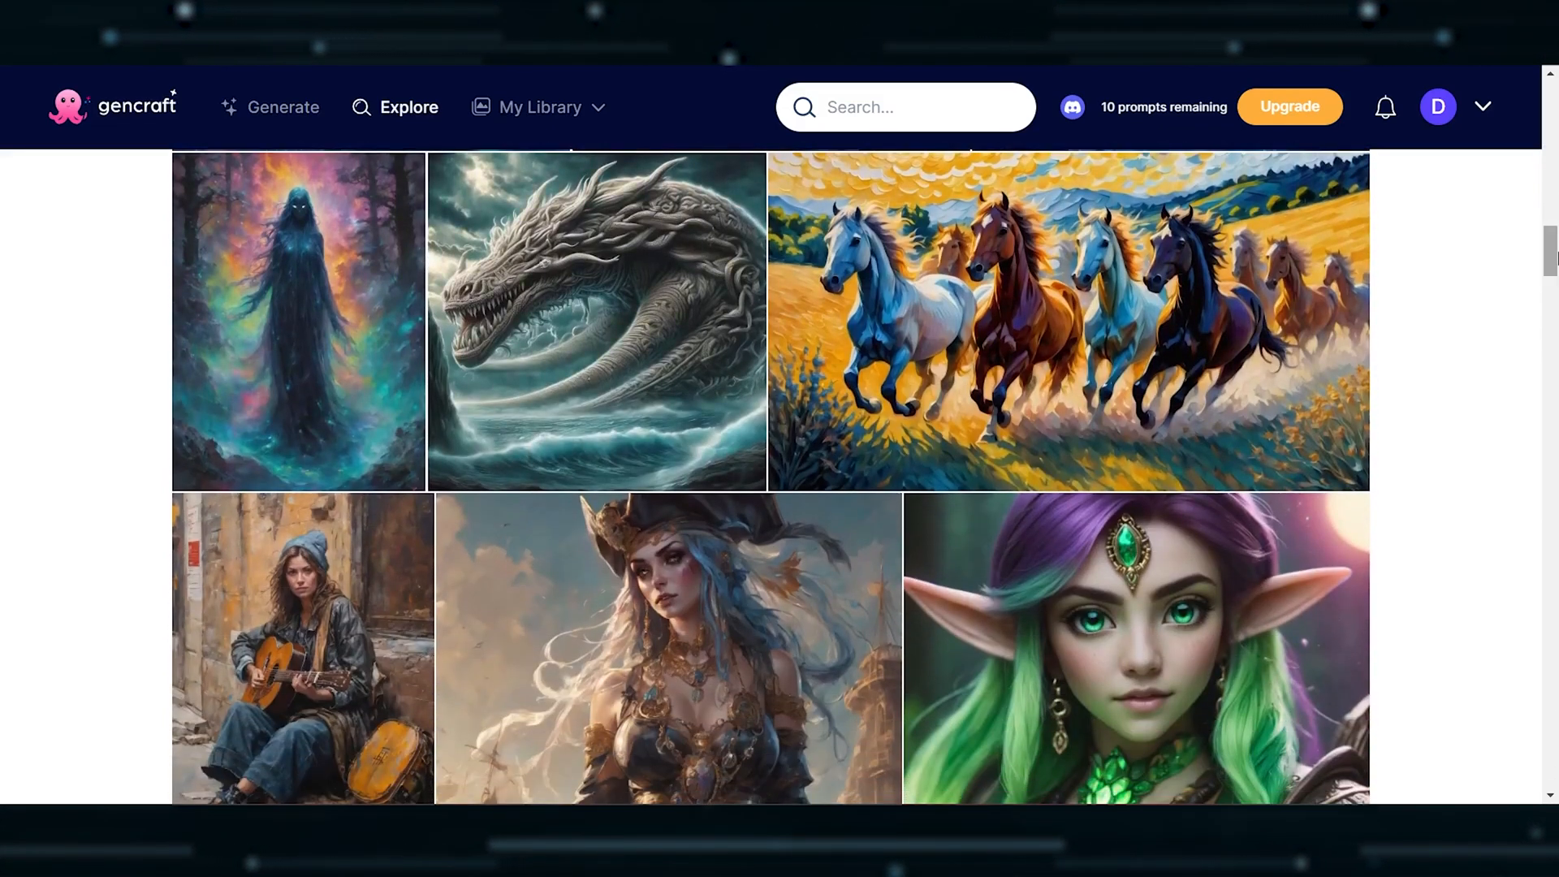
{"action": "scroll", "scroll_direction": "down", "scroll_amount": 3}
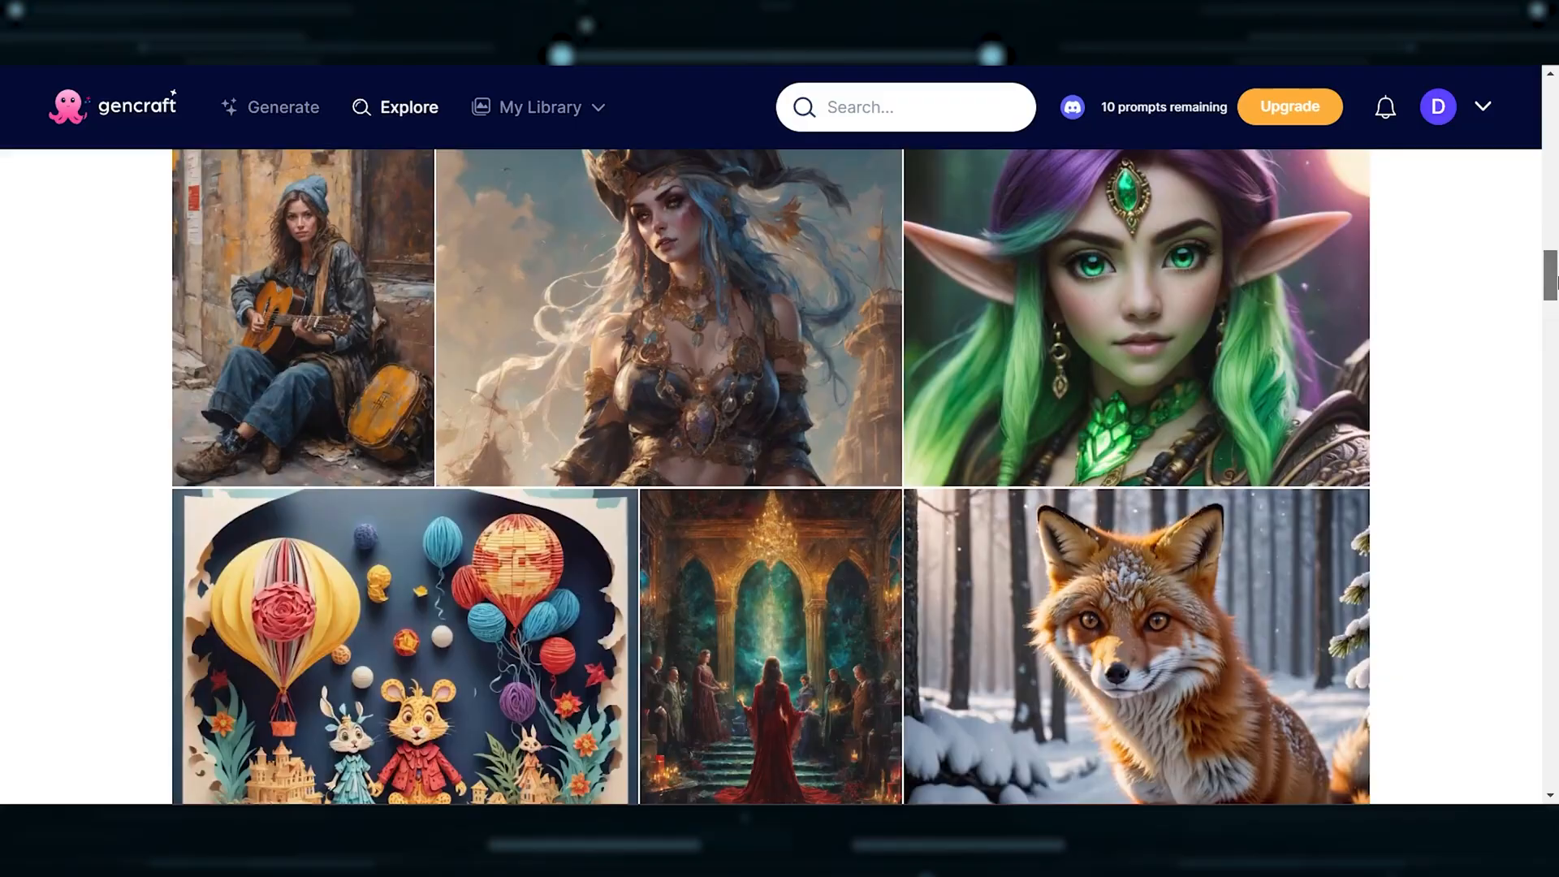
{"action": "left_click", "coordinate": [282, 108]}
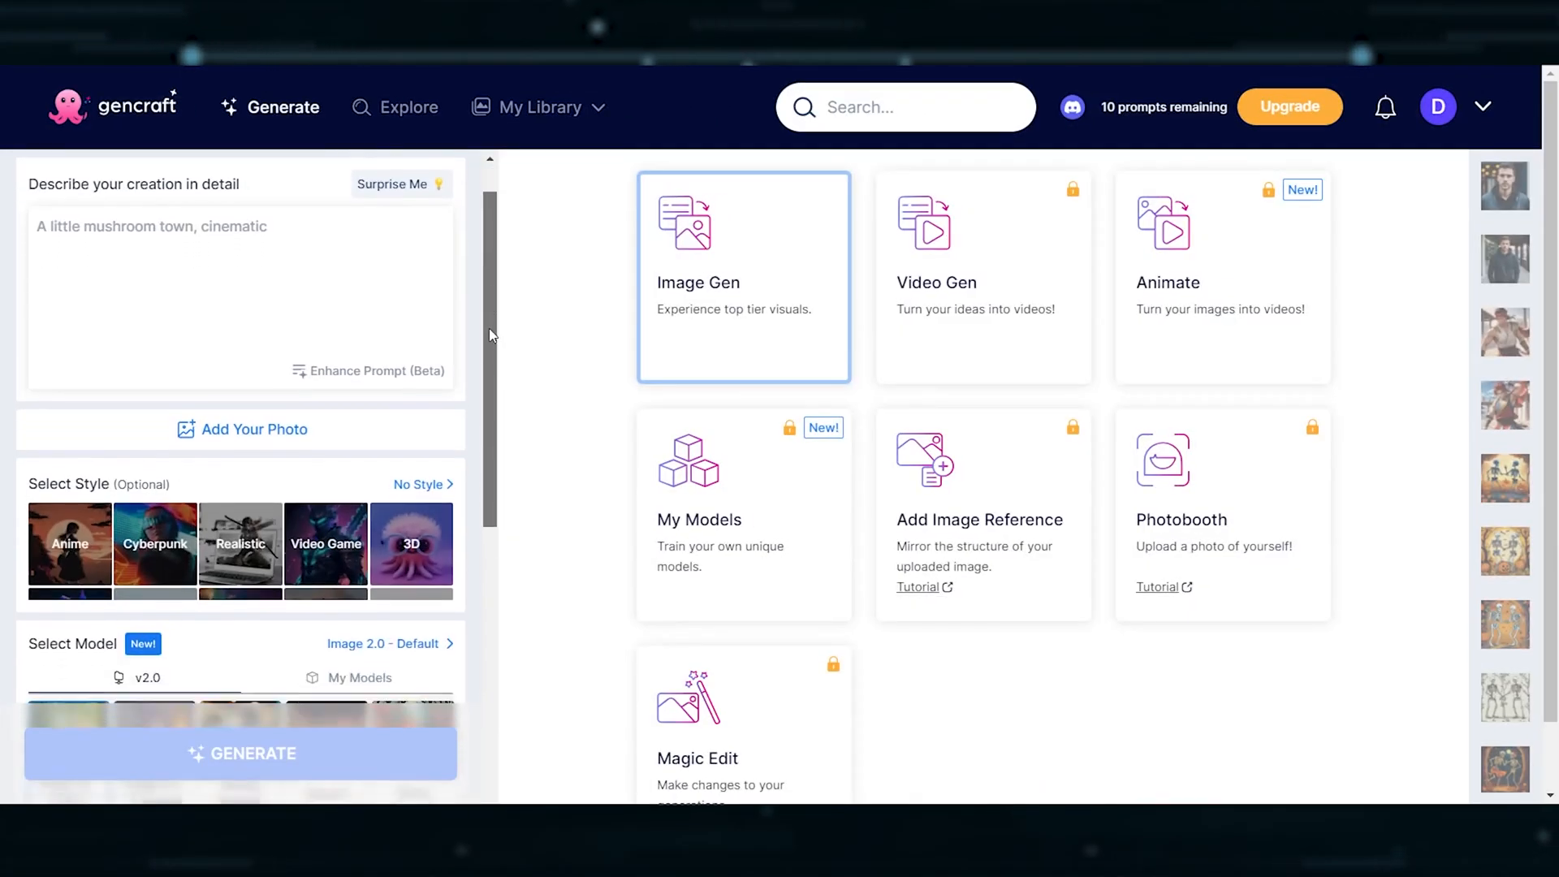
Scroll the settings panel and review the image and video creation tool cards.
{"action": "scroll", "scroll_direction": "down", "scroll_amount": 3}
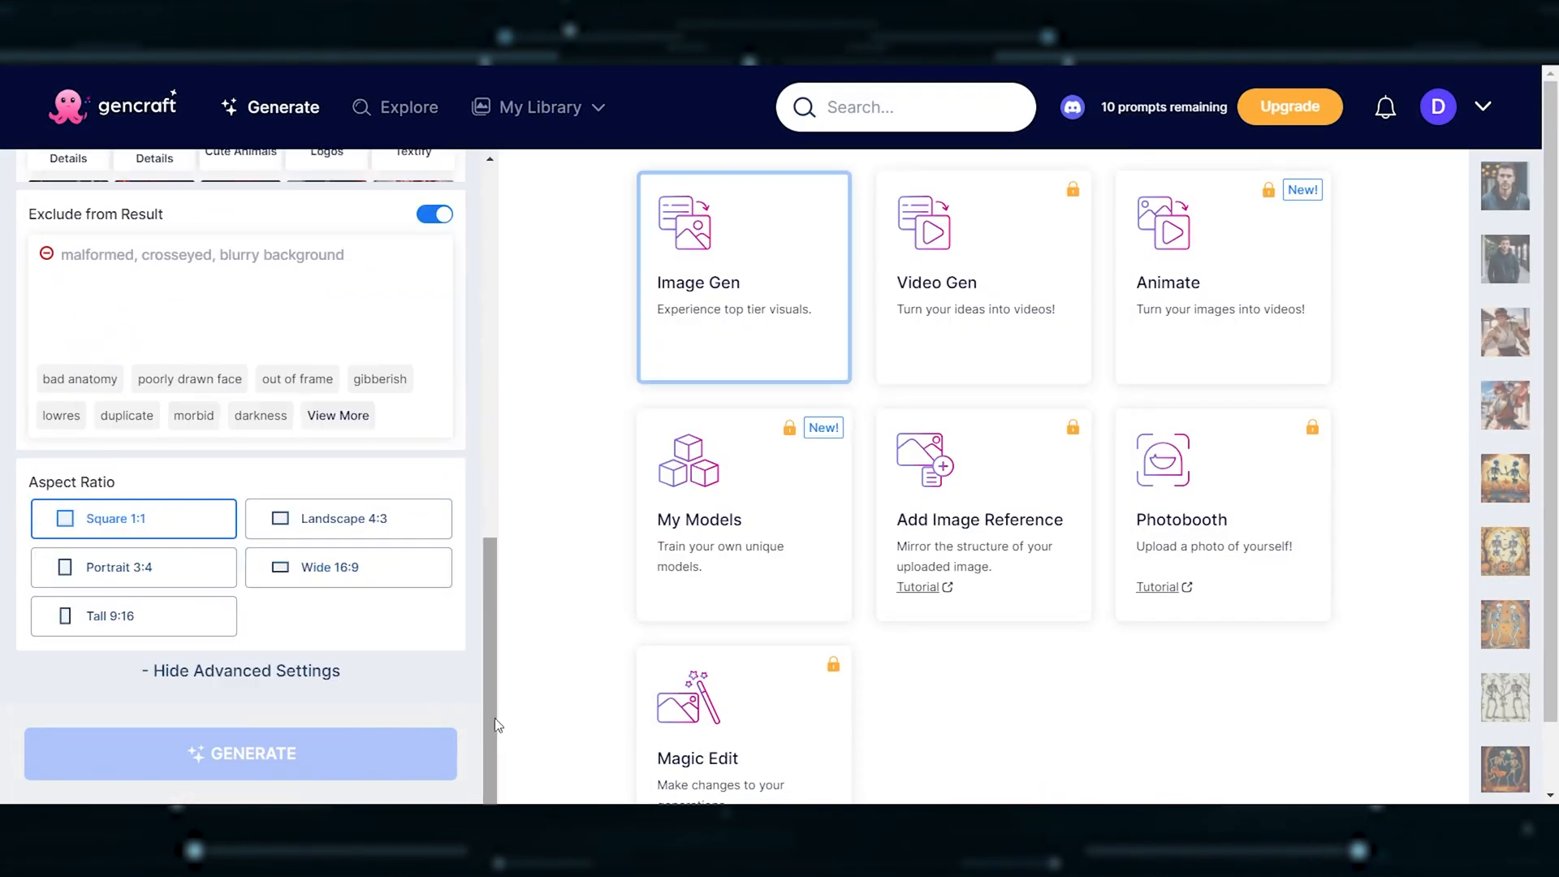
{"action": "mouse_move", "coordinate": [1197, 319]}
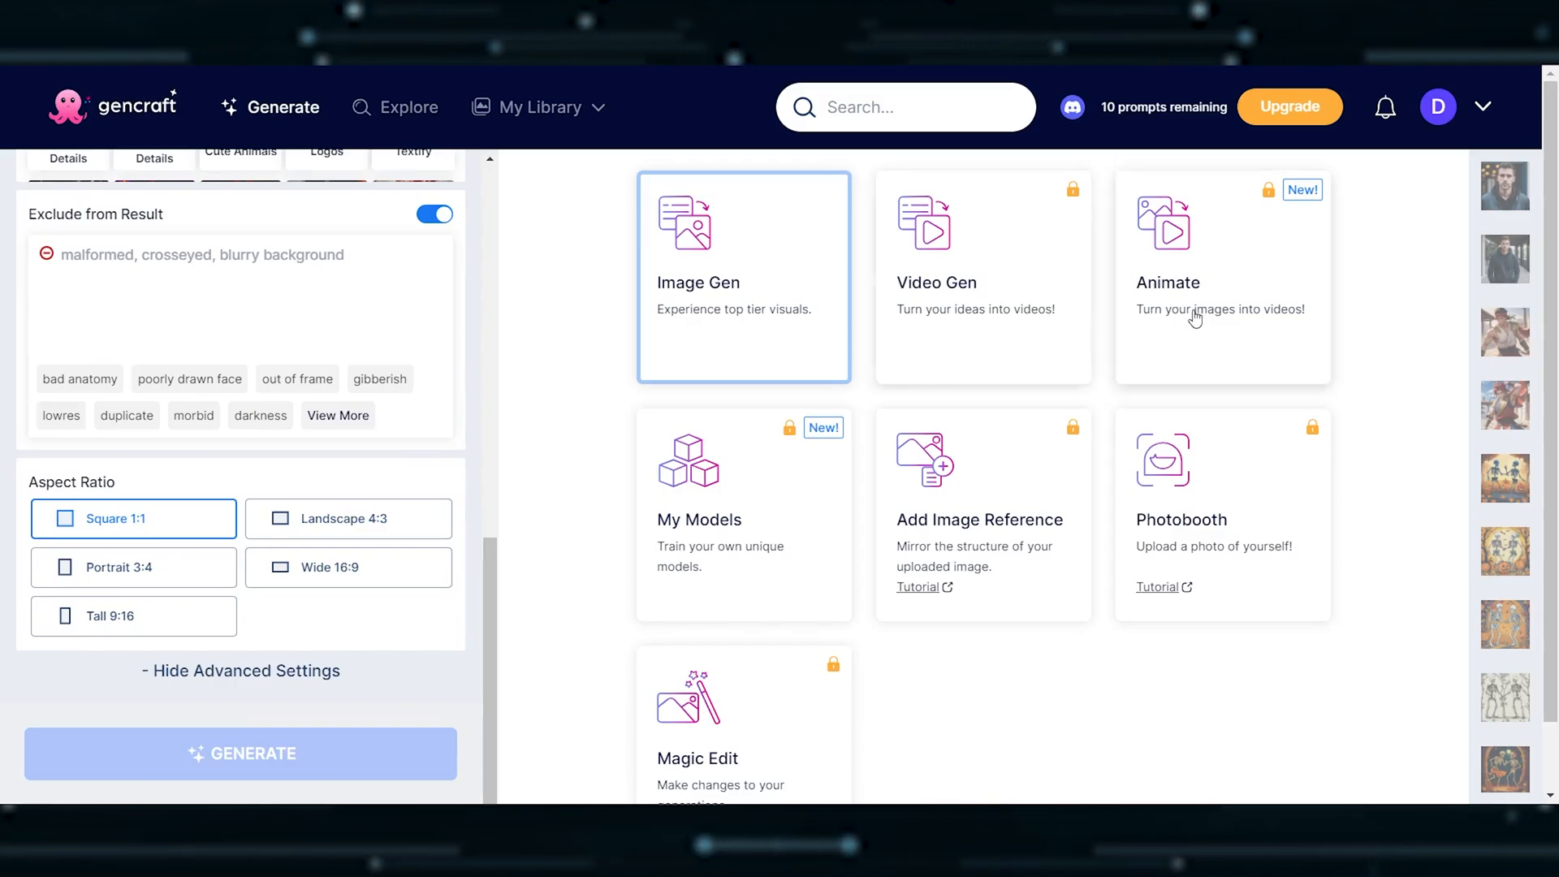
{"action": "mouse_move", "coordinate": [1006, 526]}
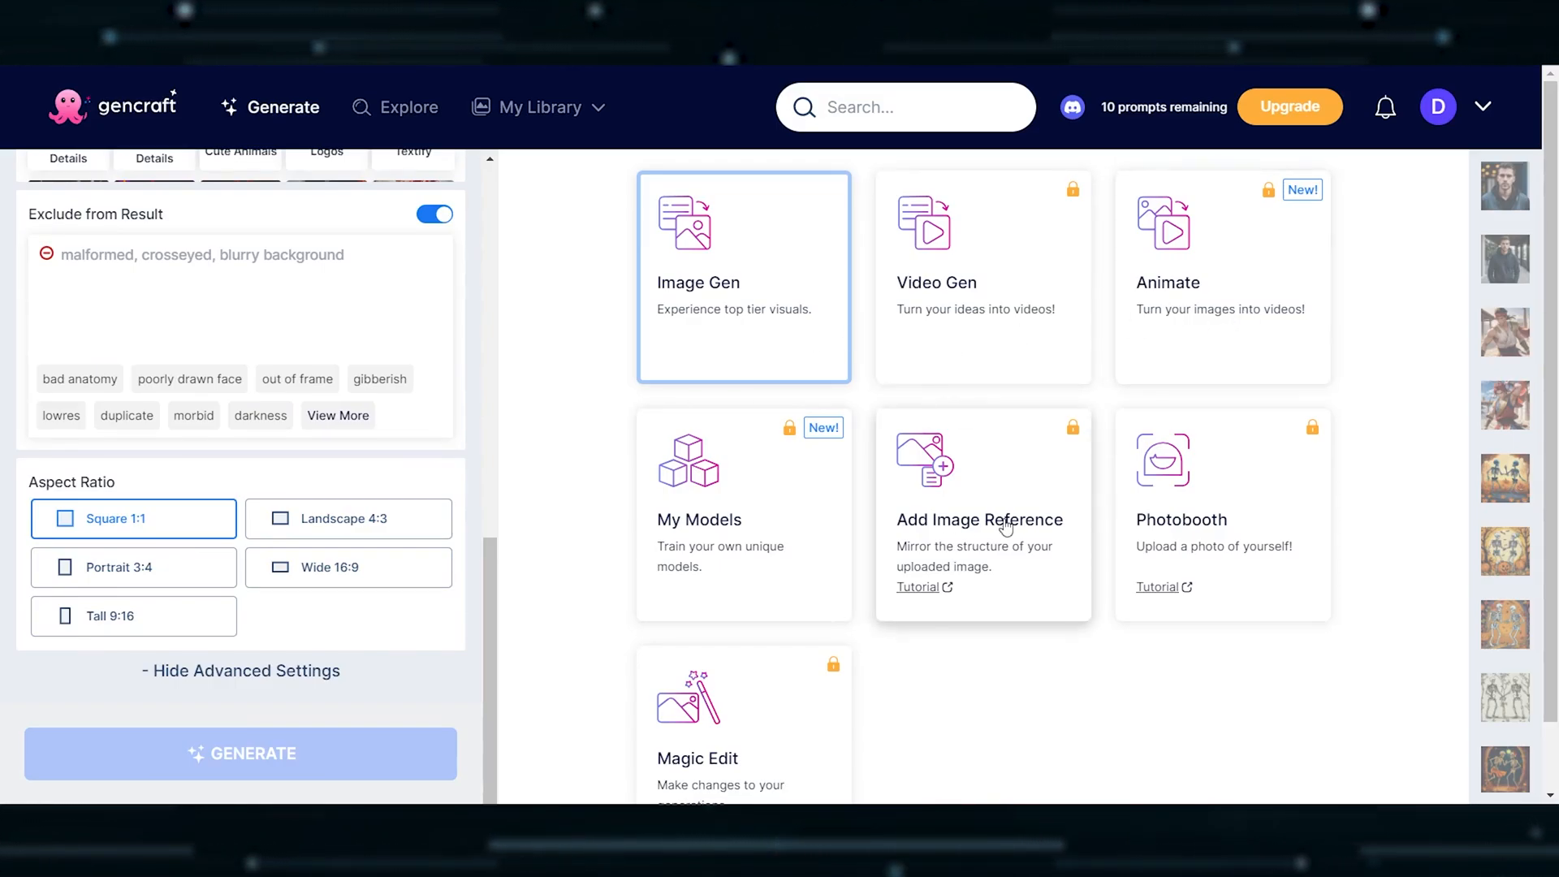
{"action": "mouse_move", "coordinate": [709, 747]}
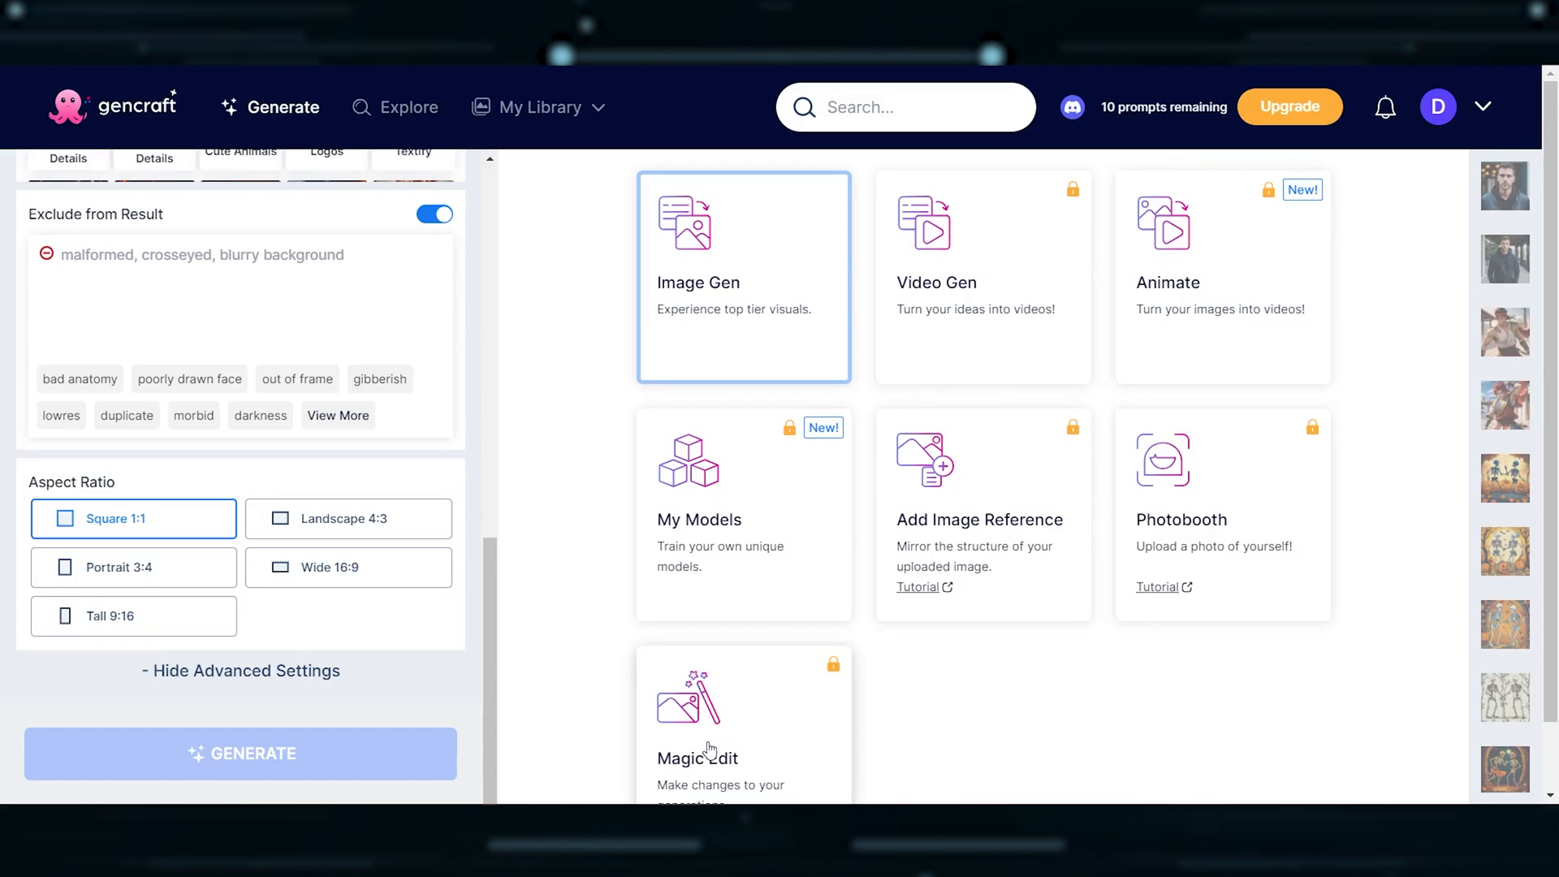
{"action": "scroll", "scroll_direction": "down", "scroll_amount": 3}
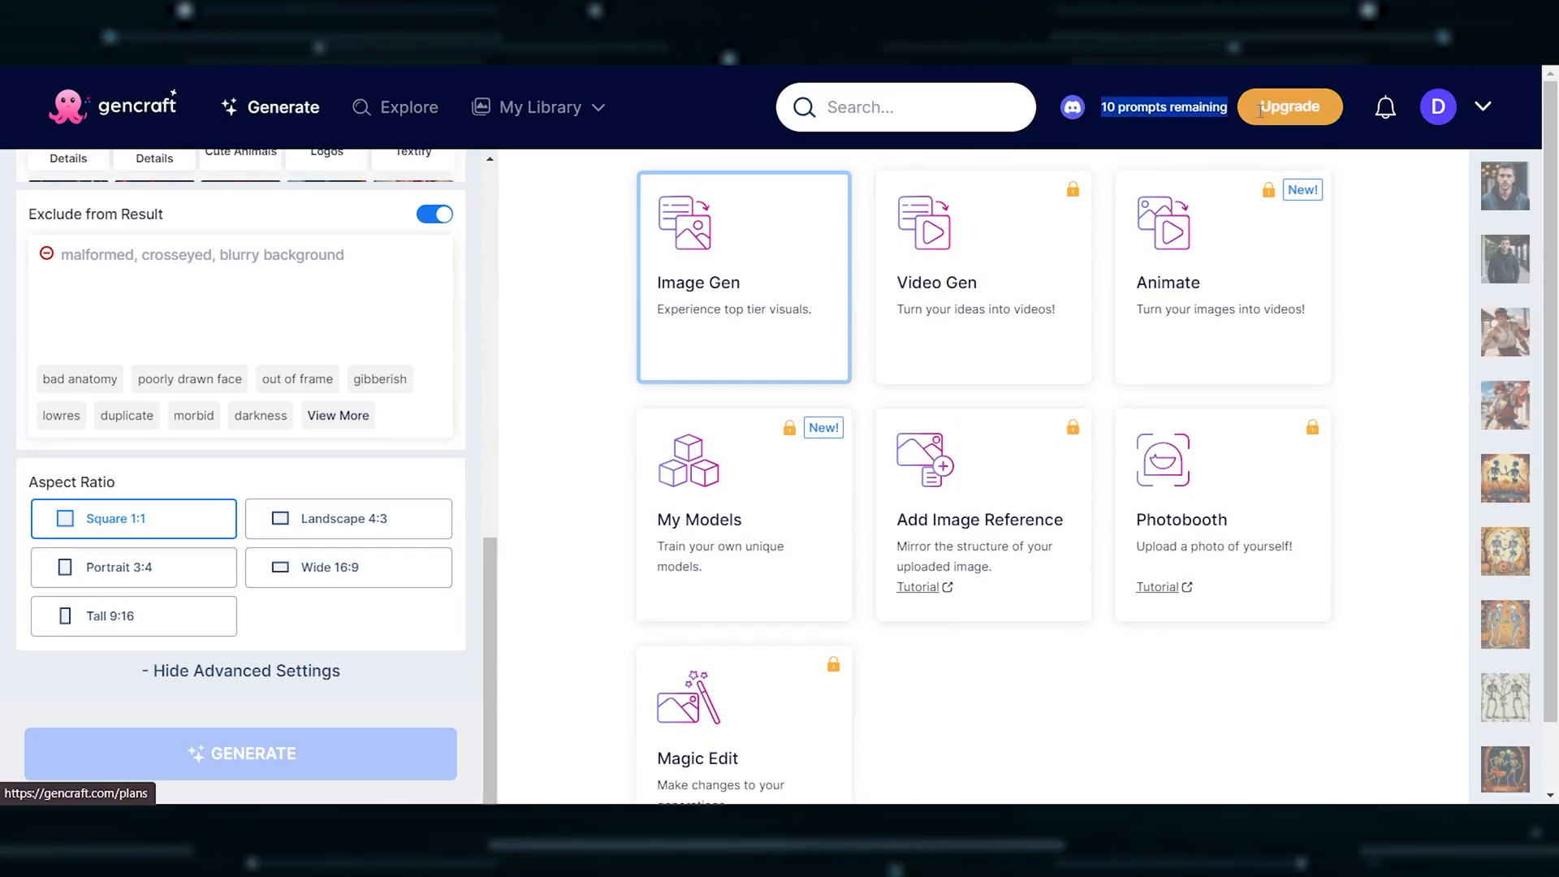
{"action": "left_click", "coordinate": [1483, 107]}
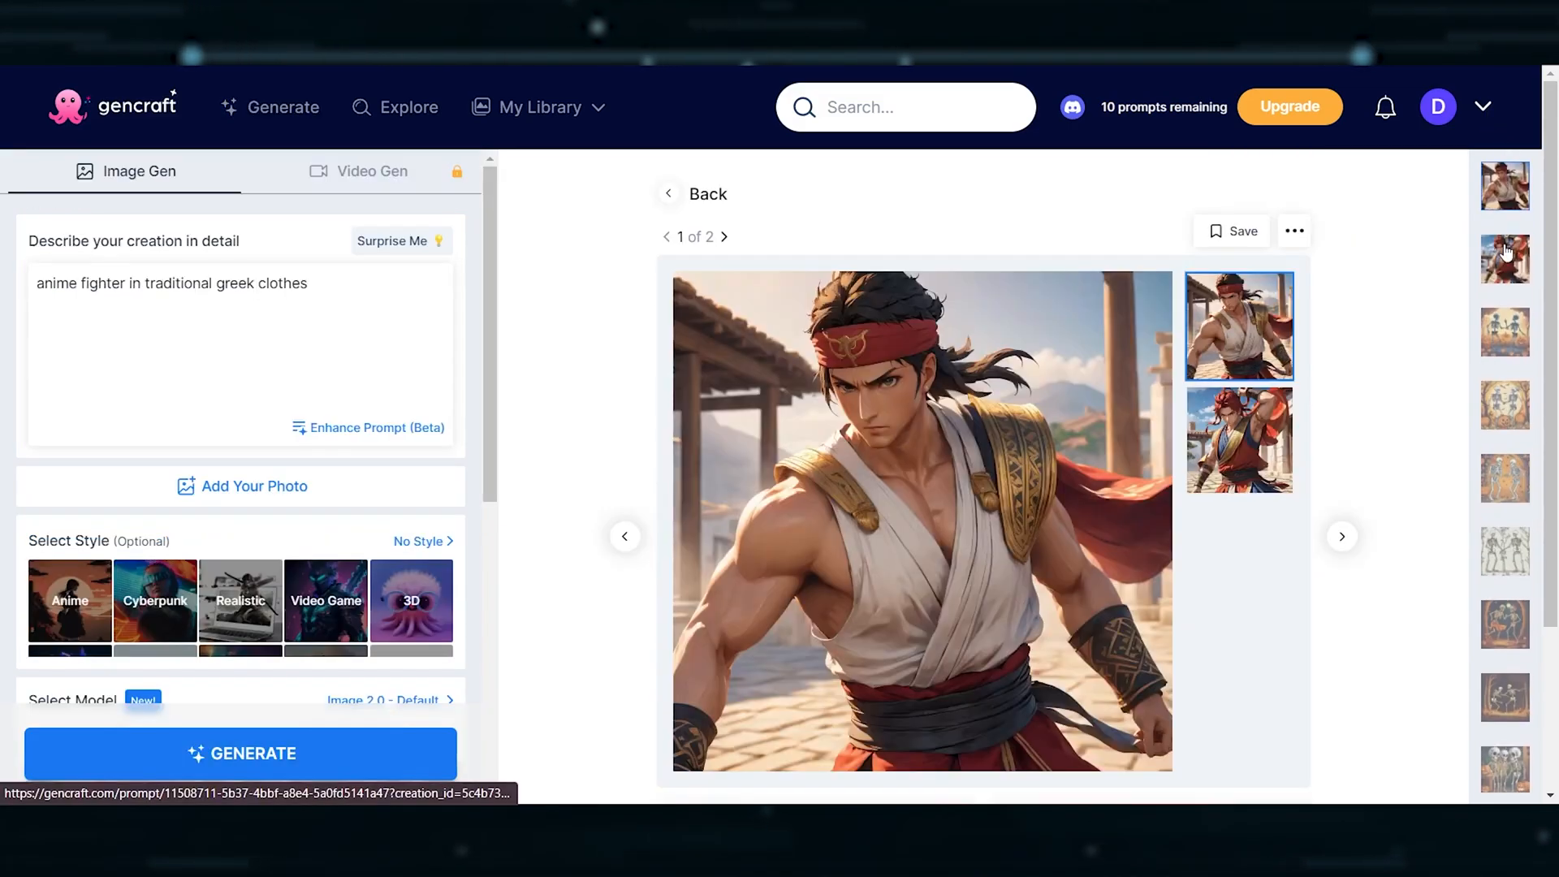
{"action": "mouse_move", "coordinate": [1129, 588]}
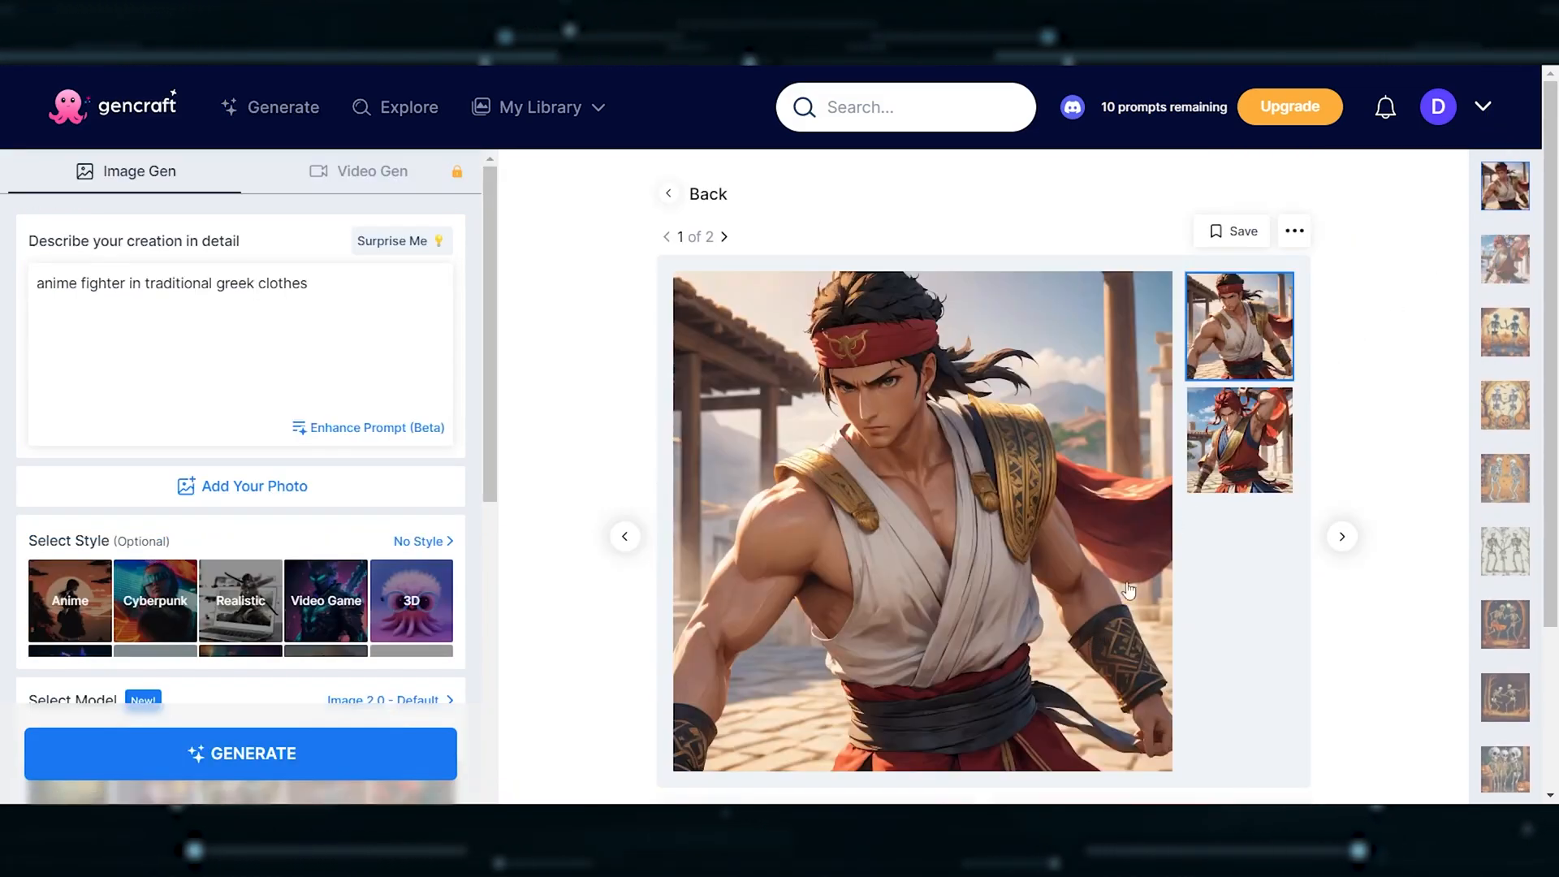
View the second anime fighter image, then the hoodie-man results in Gencraft.
{"action": "left_click", "coordinate": [1238, 440]}
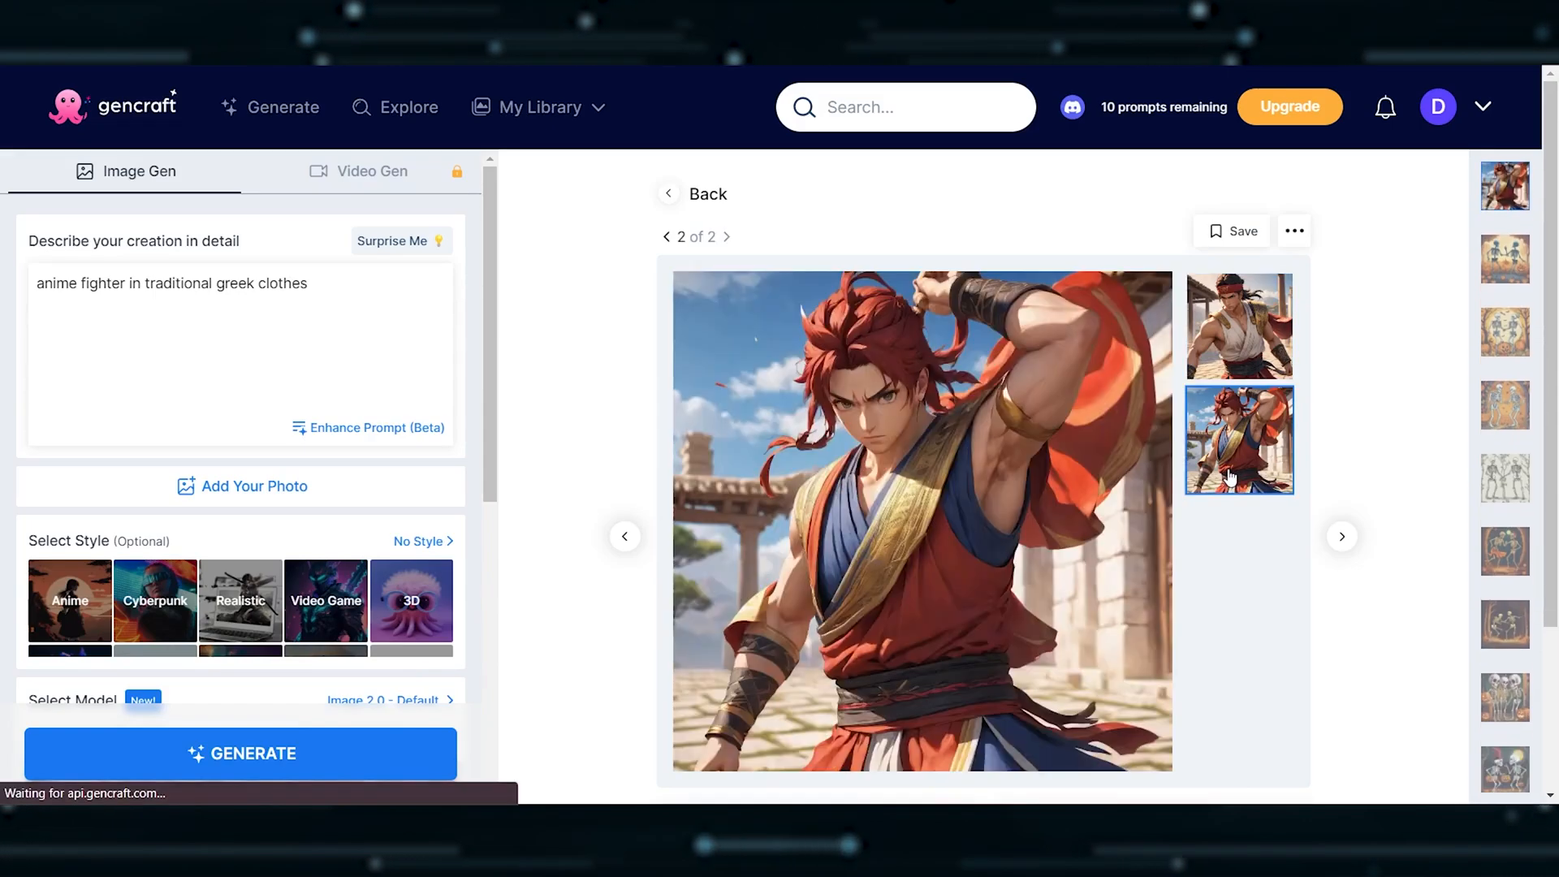
{"action": "mouse_move", "coordinate": [1022, 673]}
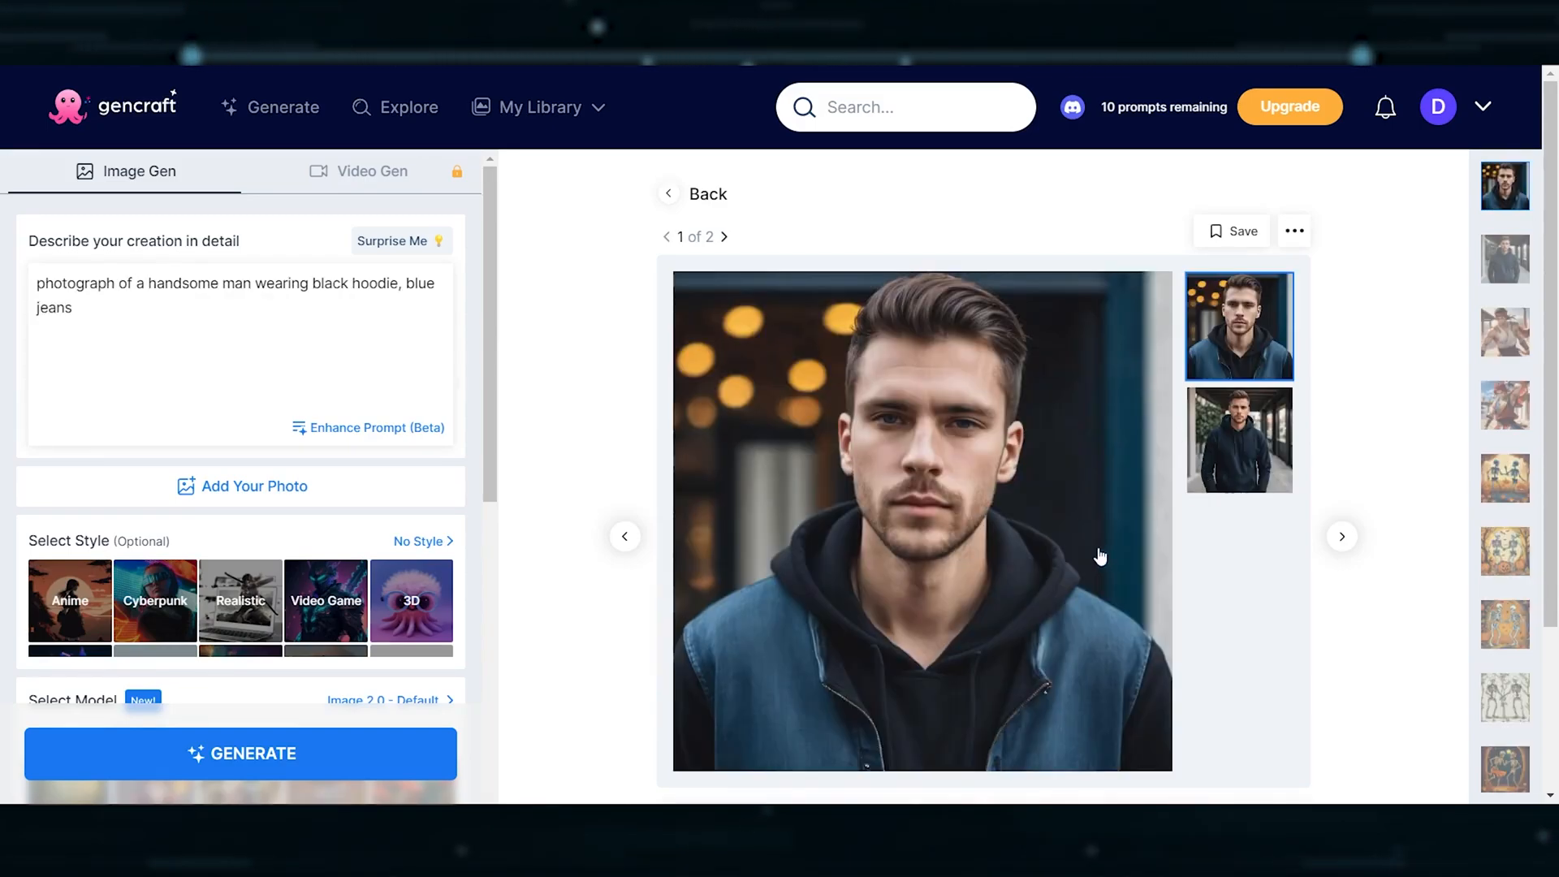
{"action": "left_click", "coordinate": [1239, 440]}
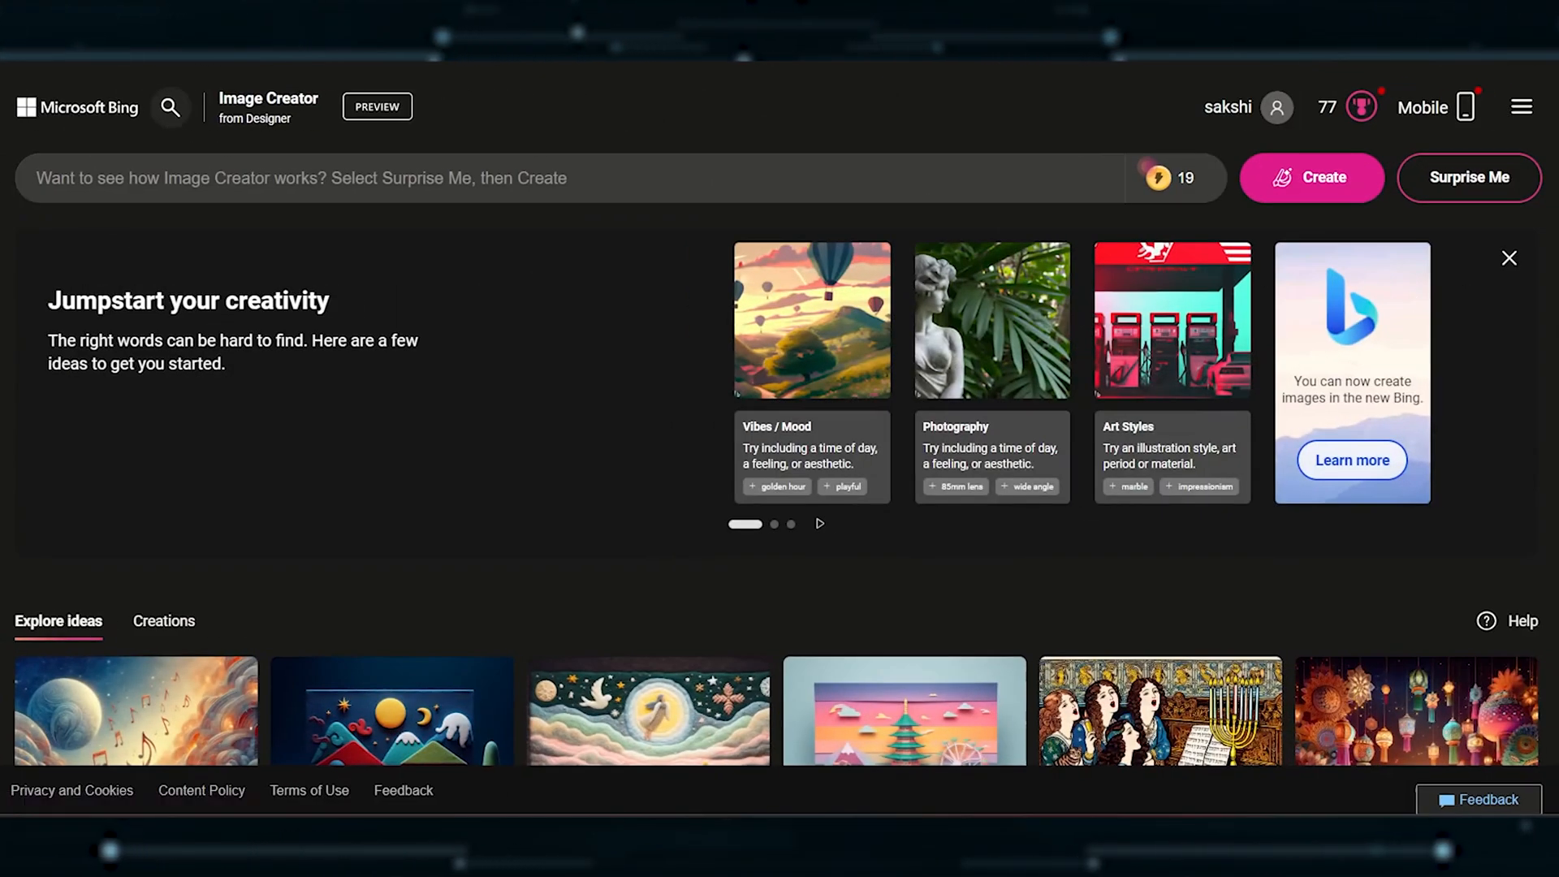
Dismiss Bing's Jumpstart ideas panel and scroll down to the FAQ section.
{"action": "left_click", "coordinate": [1508, 259]}
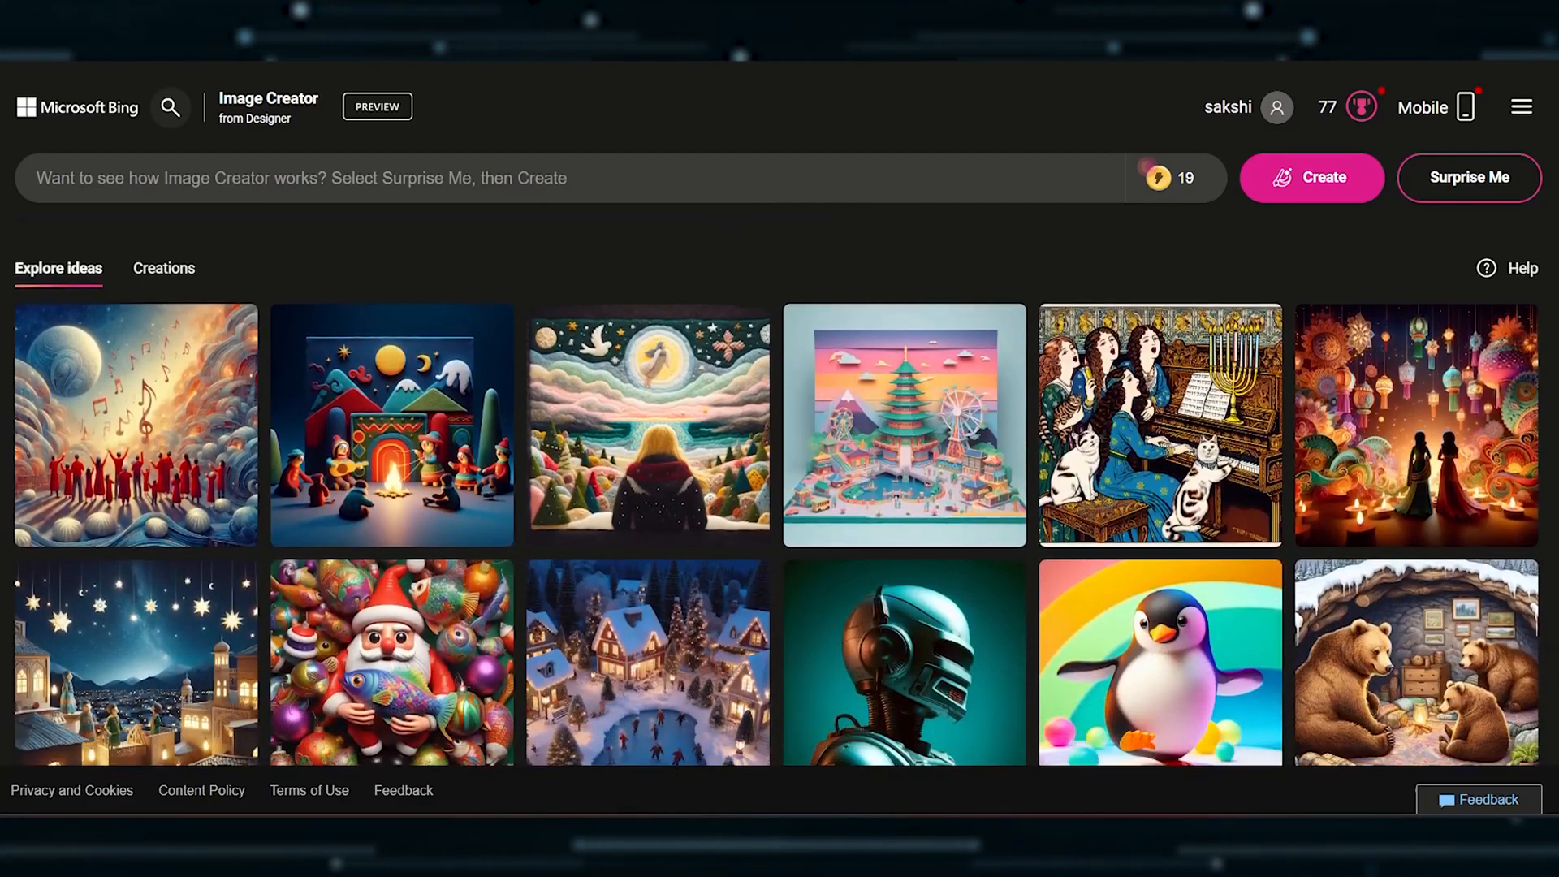
{"action": "scroll", "scroll_direction": "down", "scroll_amount": 3}
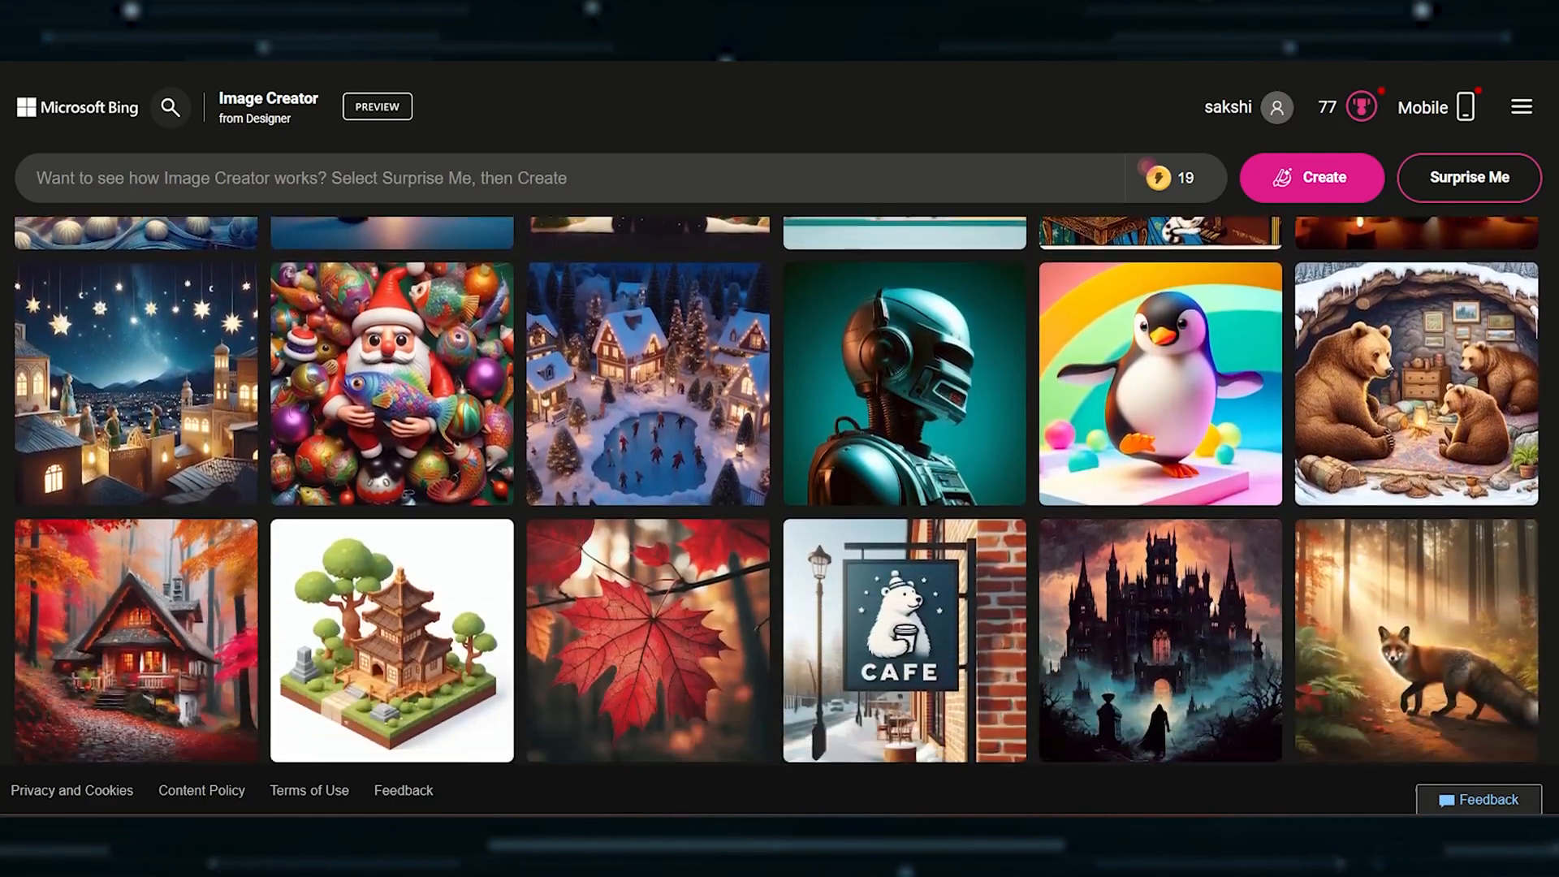
{"action": "scroll", "scroll_direction": "down", "scroll_amount": 3}
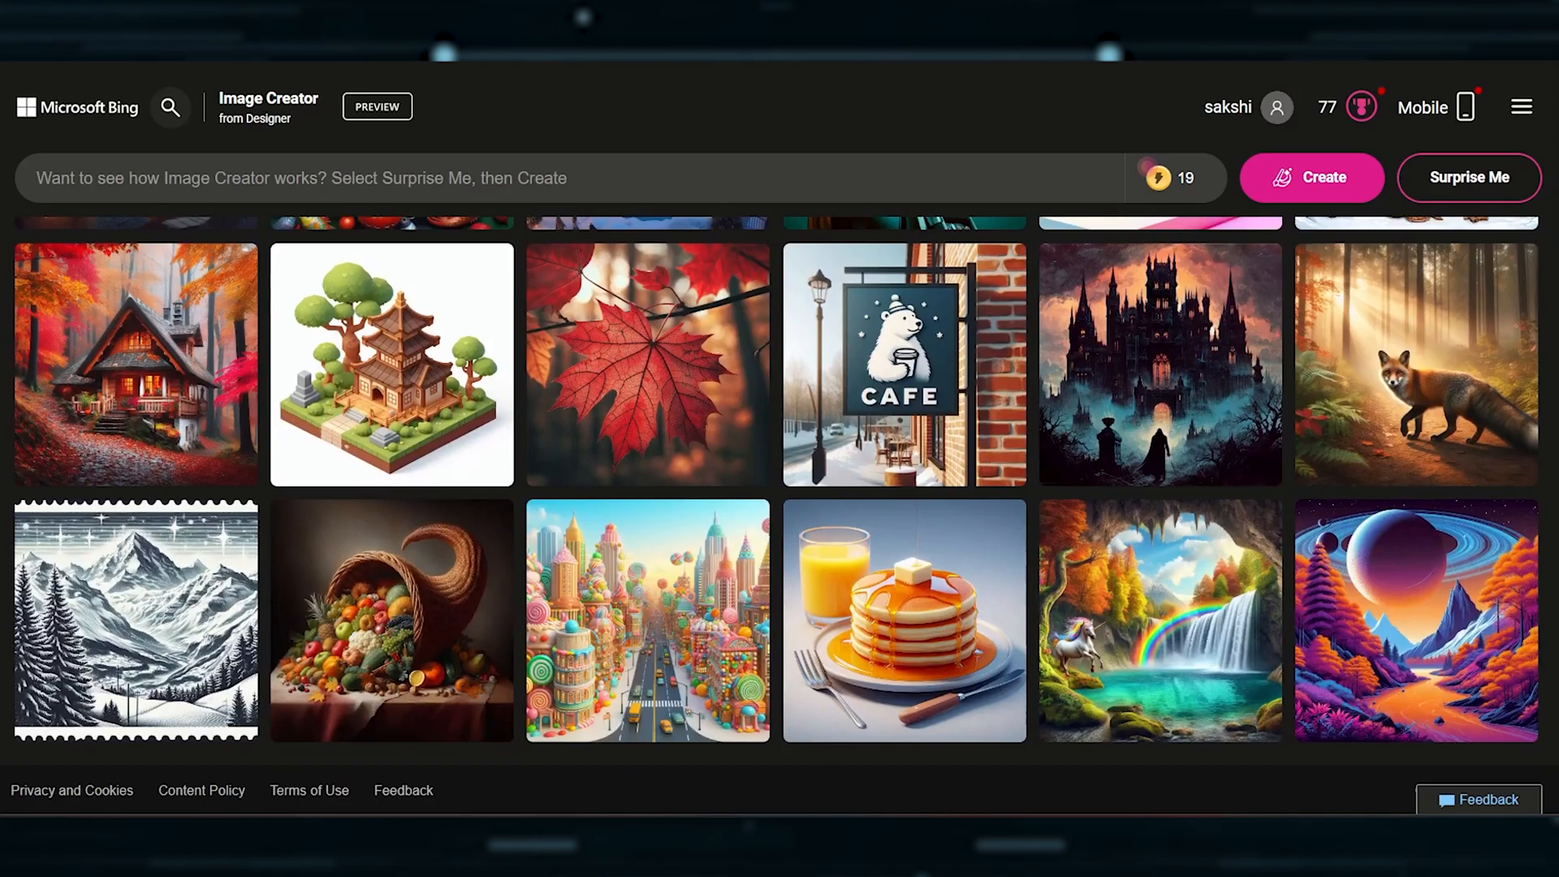
{"action": "scroll", "scroll_direction": "down", "scroll_amount": 3}
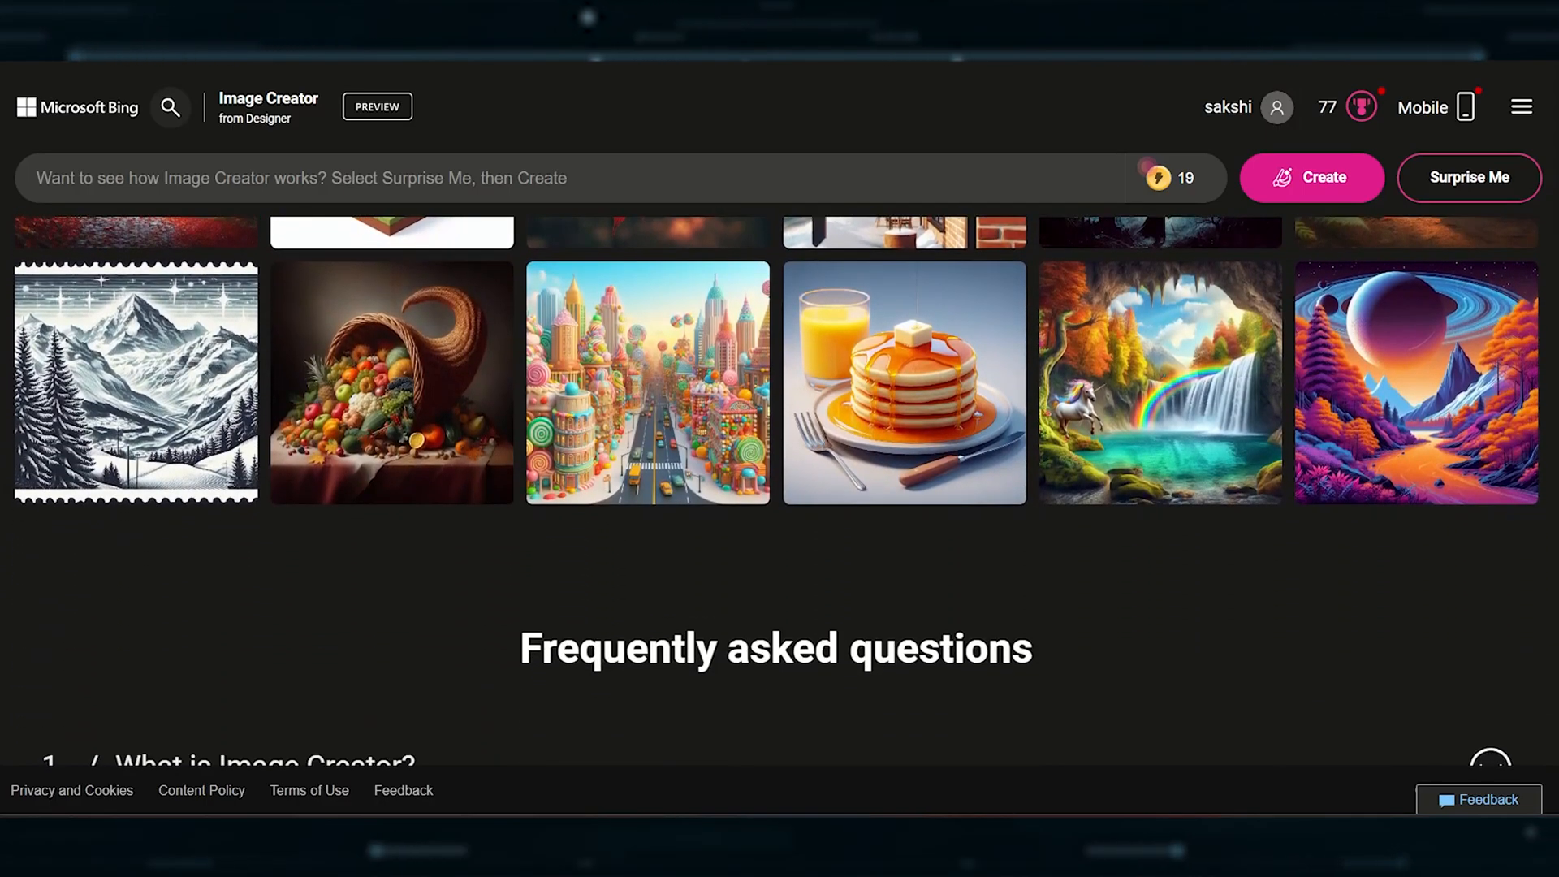
{"action": "scroll", "scroll_direction": "down", "scroll_amount": 3}
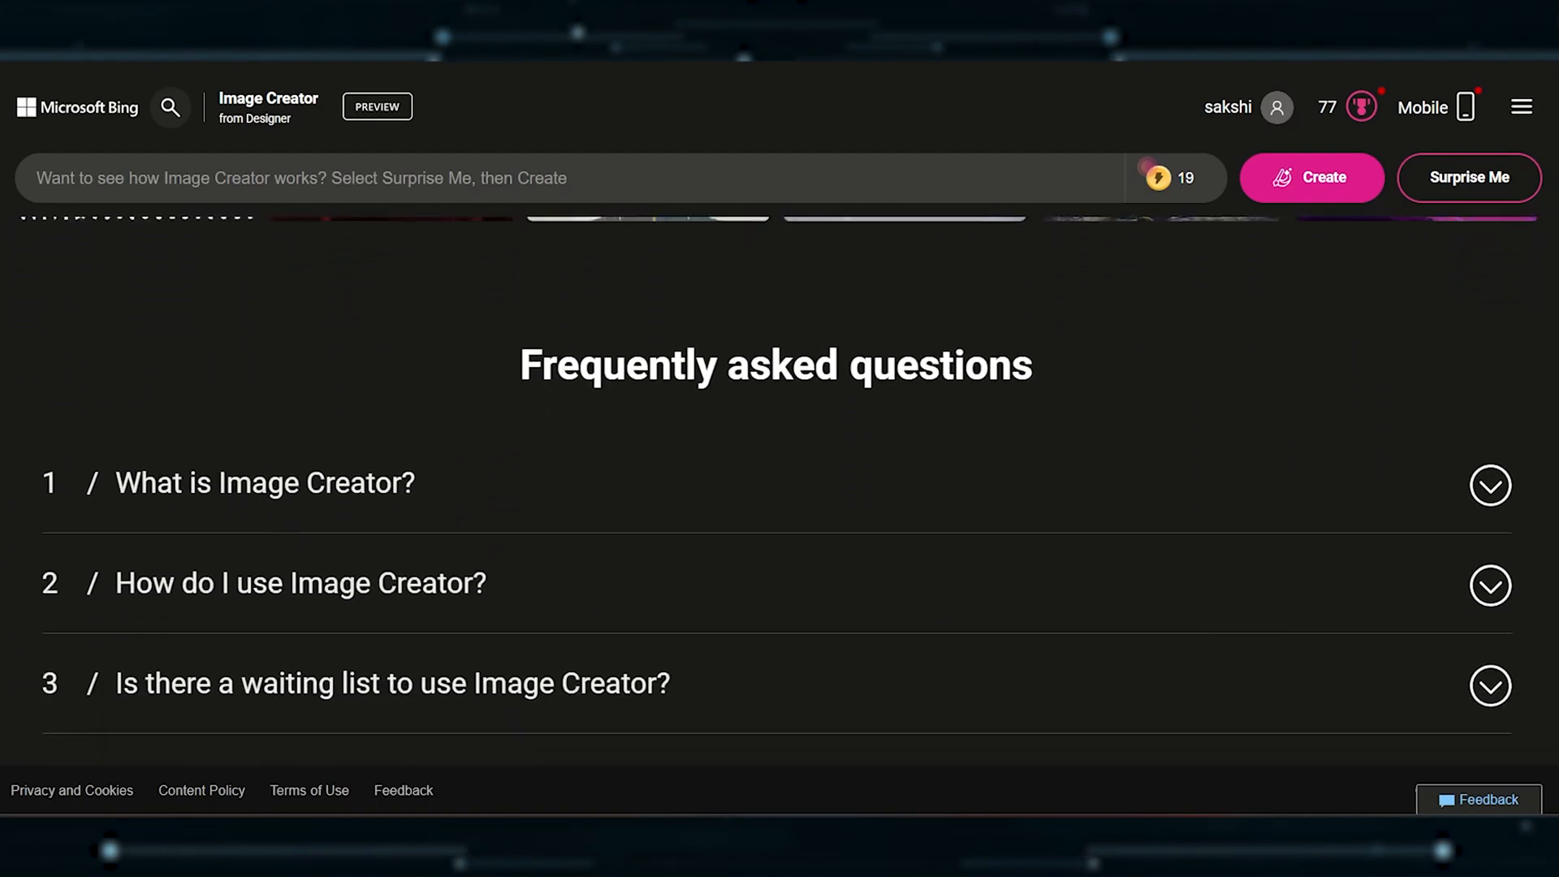
Expand the FAQ answer 'How do I use Image Creator?' and read about boosted generations.
{"action": "left_click", "coordinate": [1490, 583]}
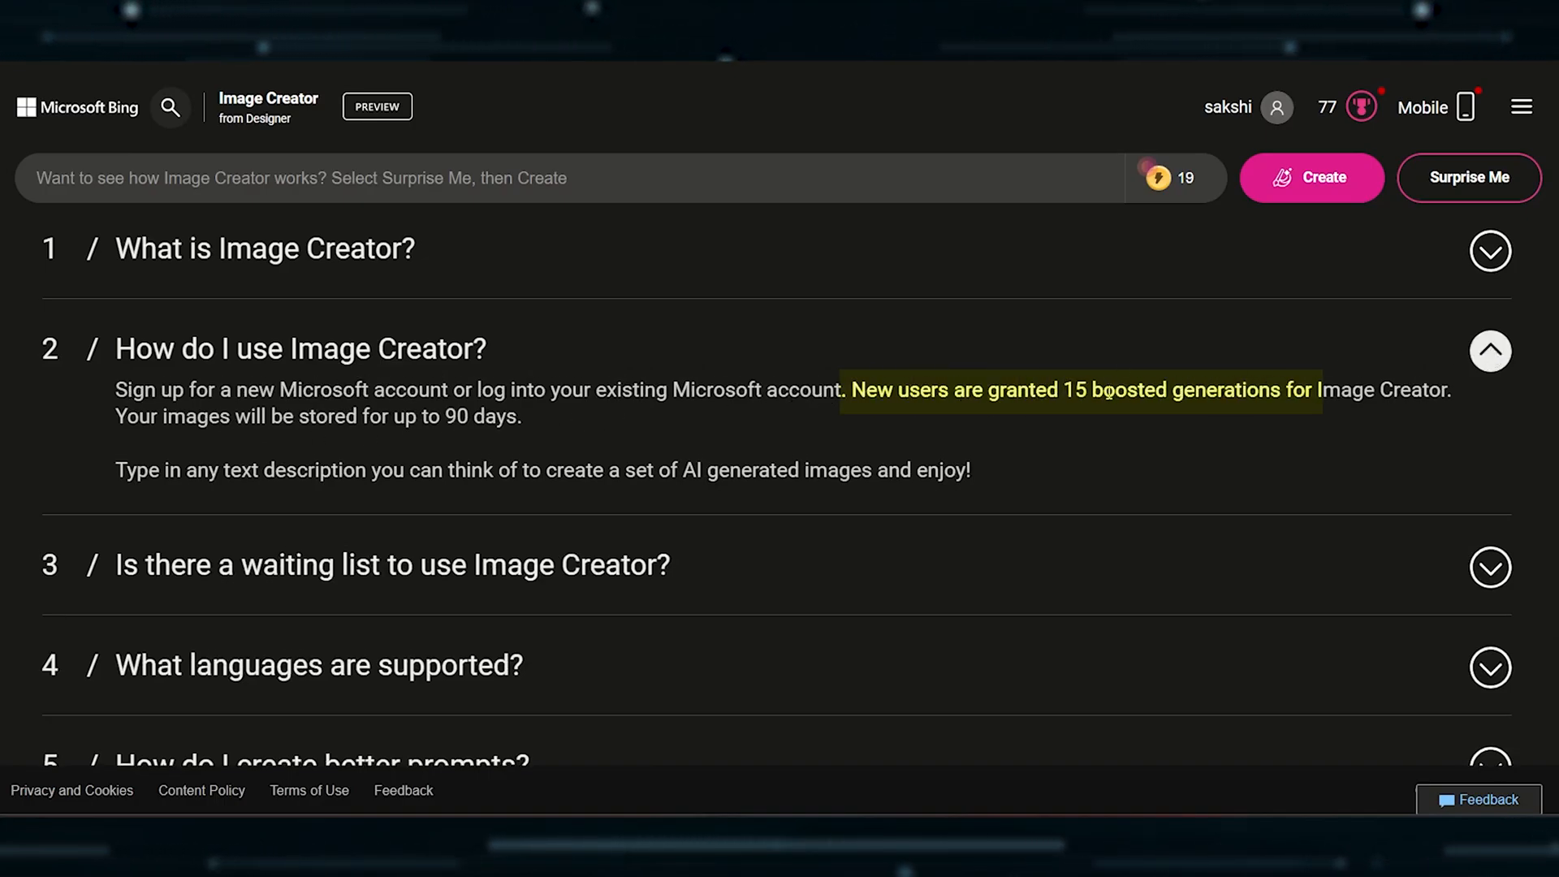
{"action": "scroll", "scroll_direction": "down", "scroll_amount": 3}
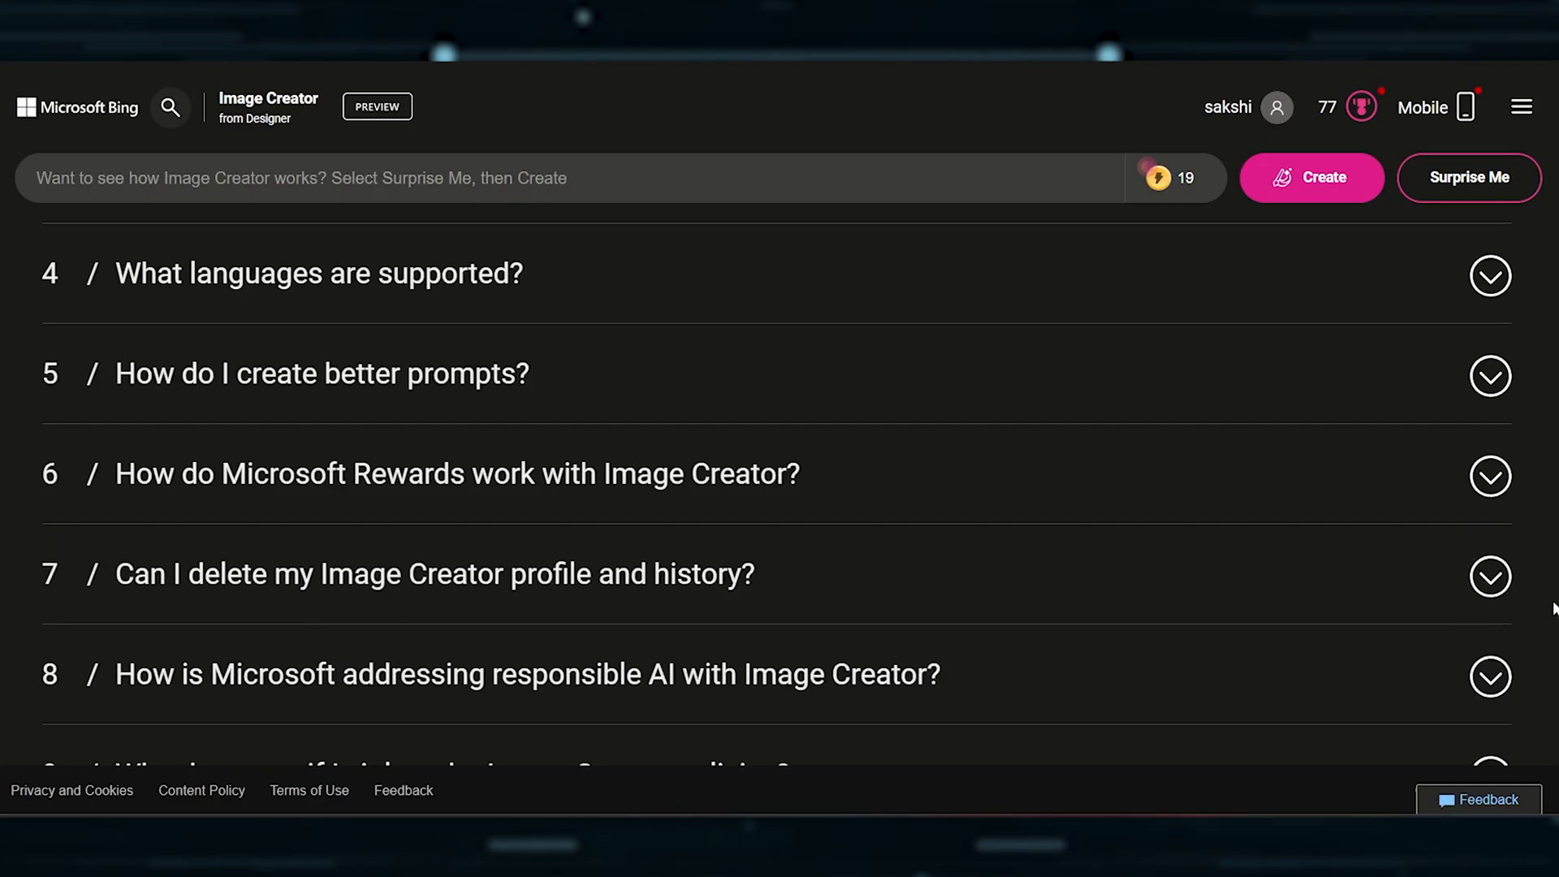
{"action": "left_click", "coordinate": [1490, 476]}
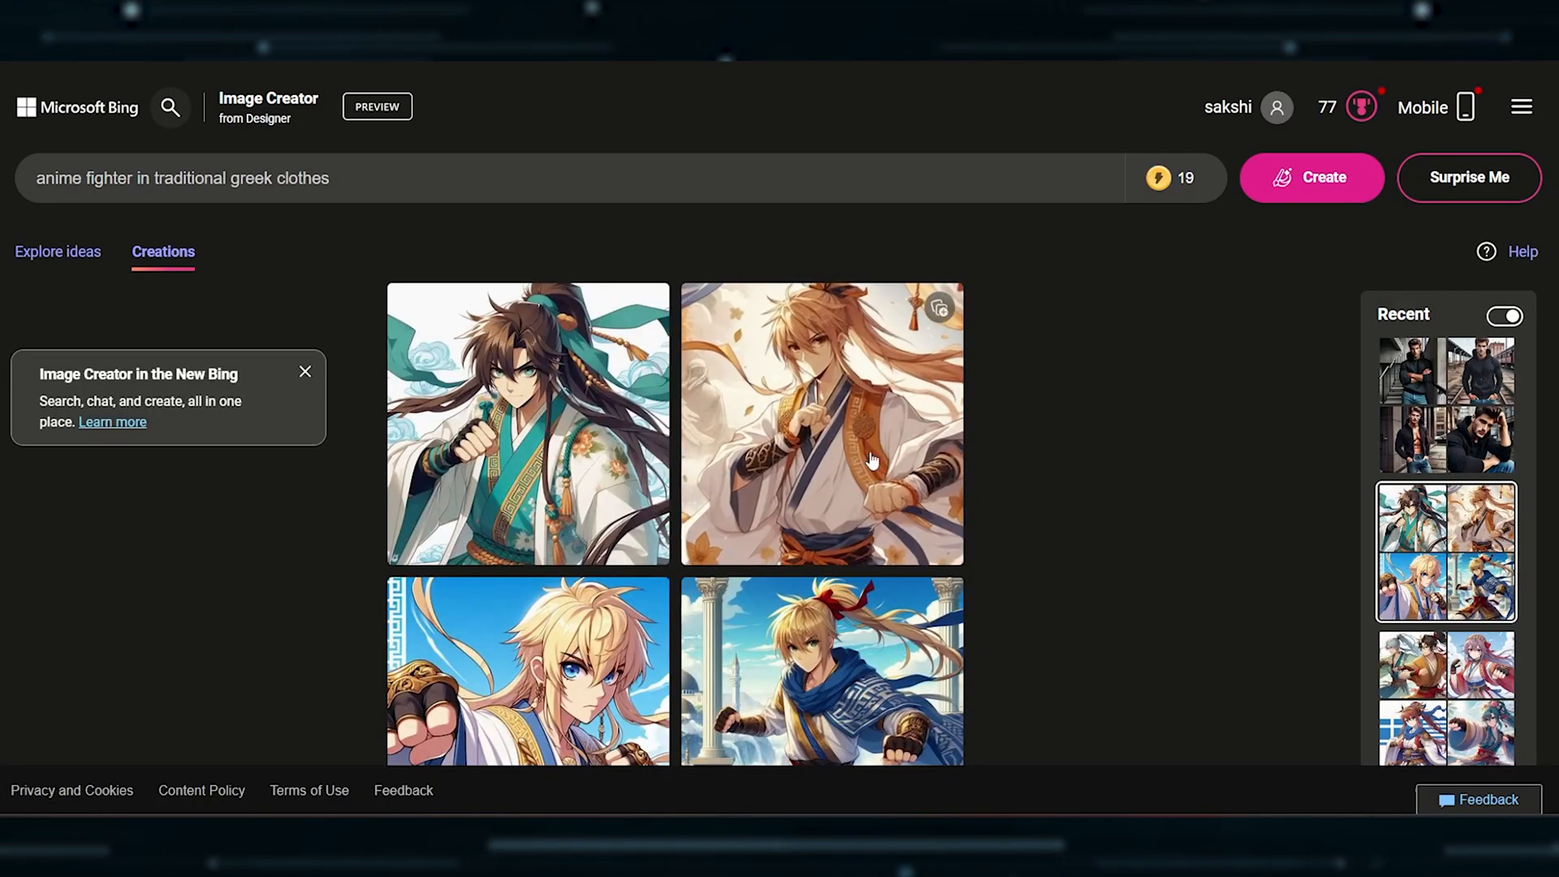
Enlarge the Bing anime fighter images and step through them, then go to the hoodie-man set.
{"action": "left_click", "coordinate": [528, 423]}
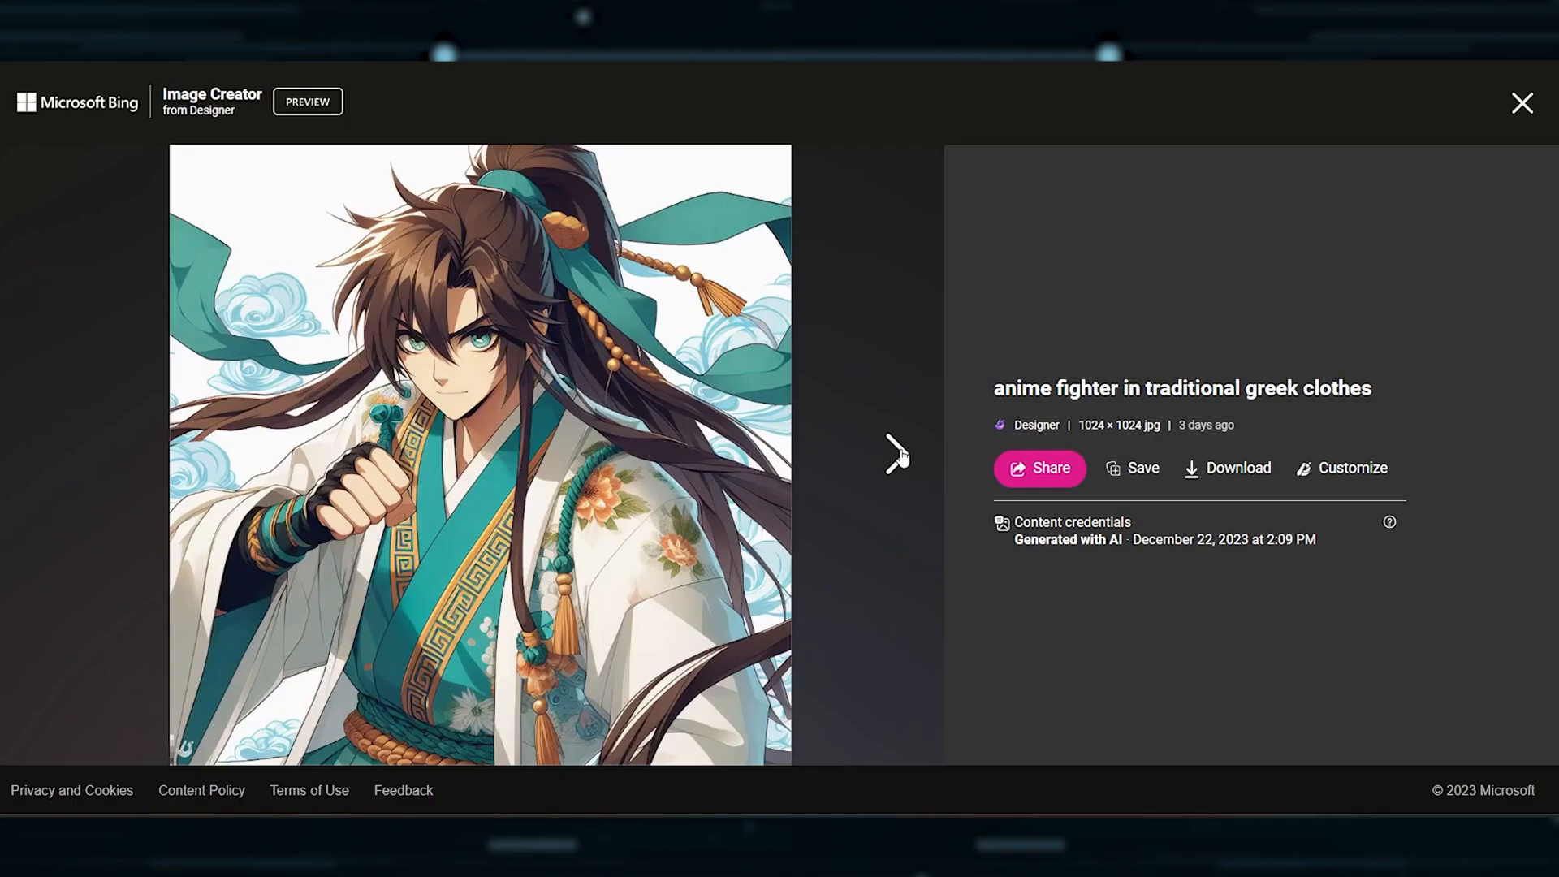
{"action": "left_click", "coordinate": [895, 453]}
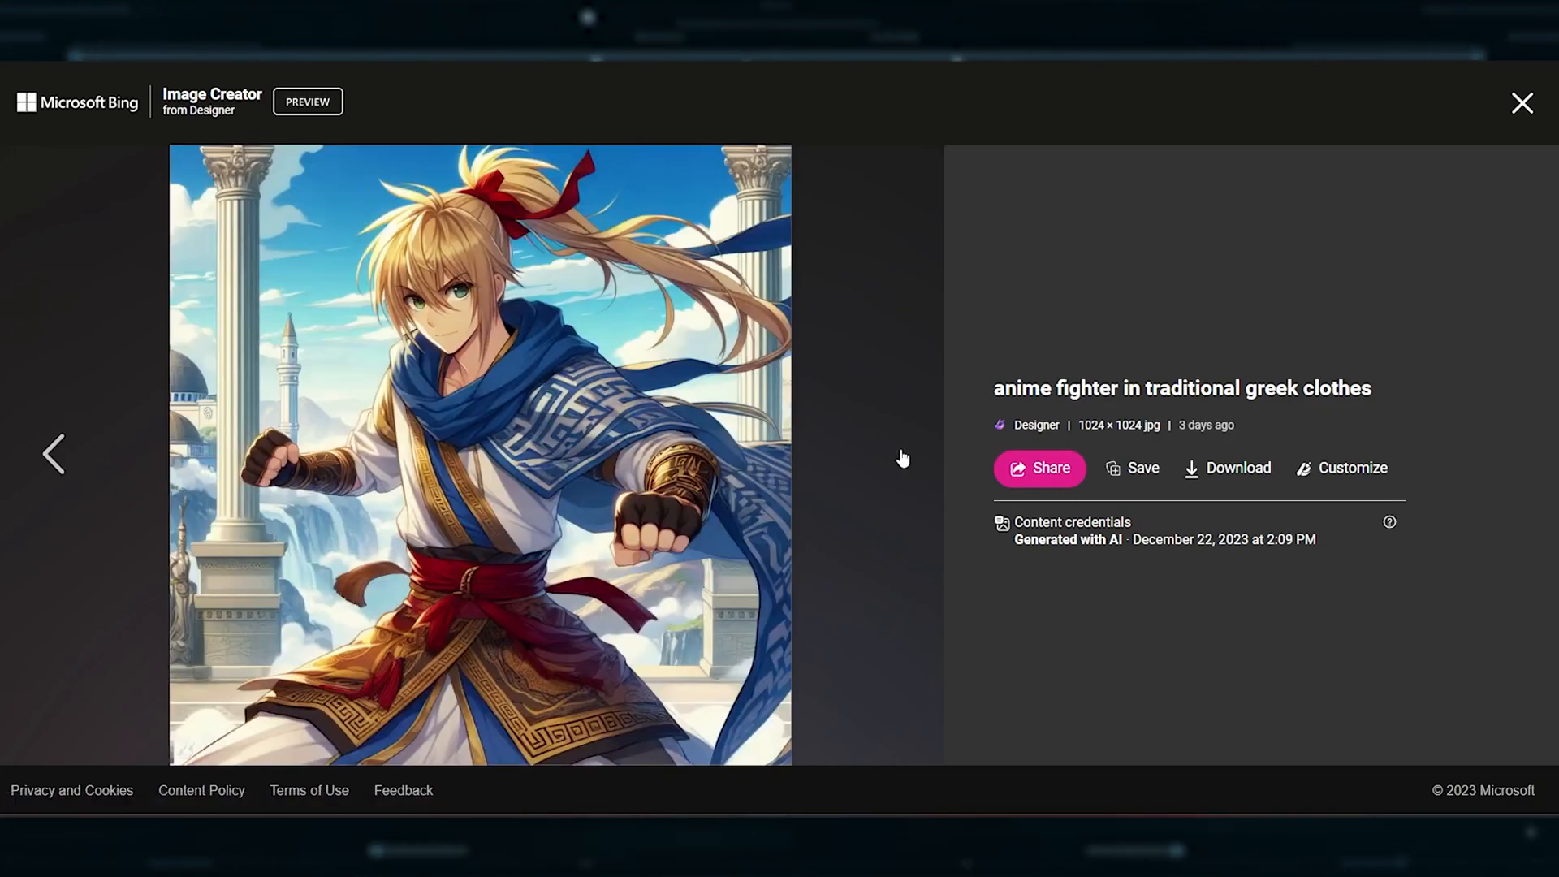
{"action": "left_click", "coordinate": [1522, 102]}
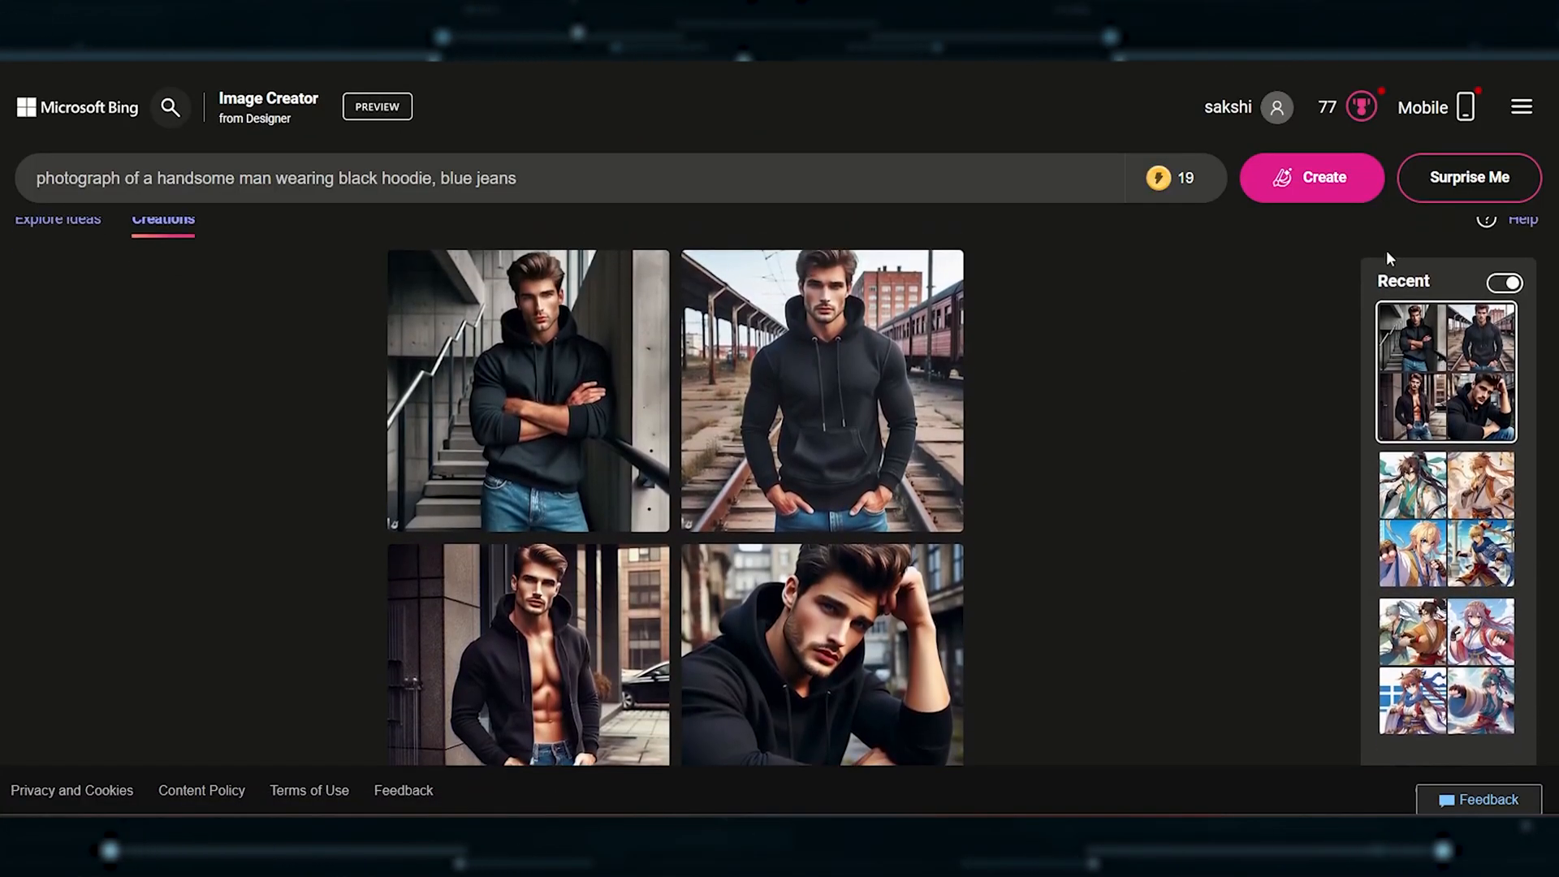
Enlarge the hoodie-man on railway tracks and browse the remaining hoodie-man images.
{"action": "left_click", "coordinate": [821, 391]}
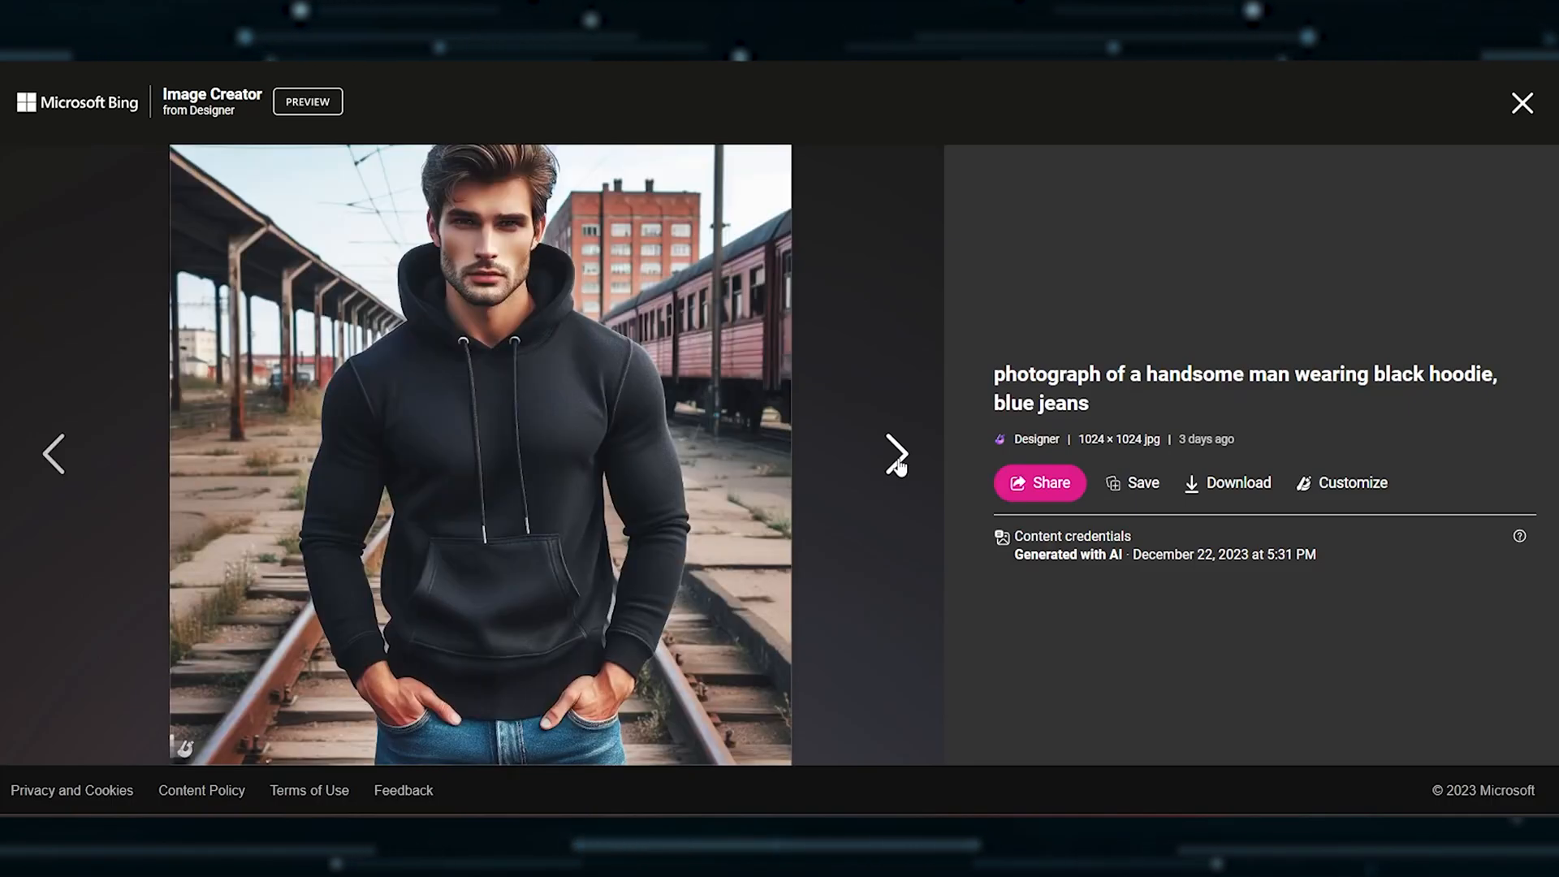
{"action": "left_click", "coordinate": [895, 454]}
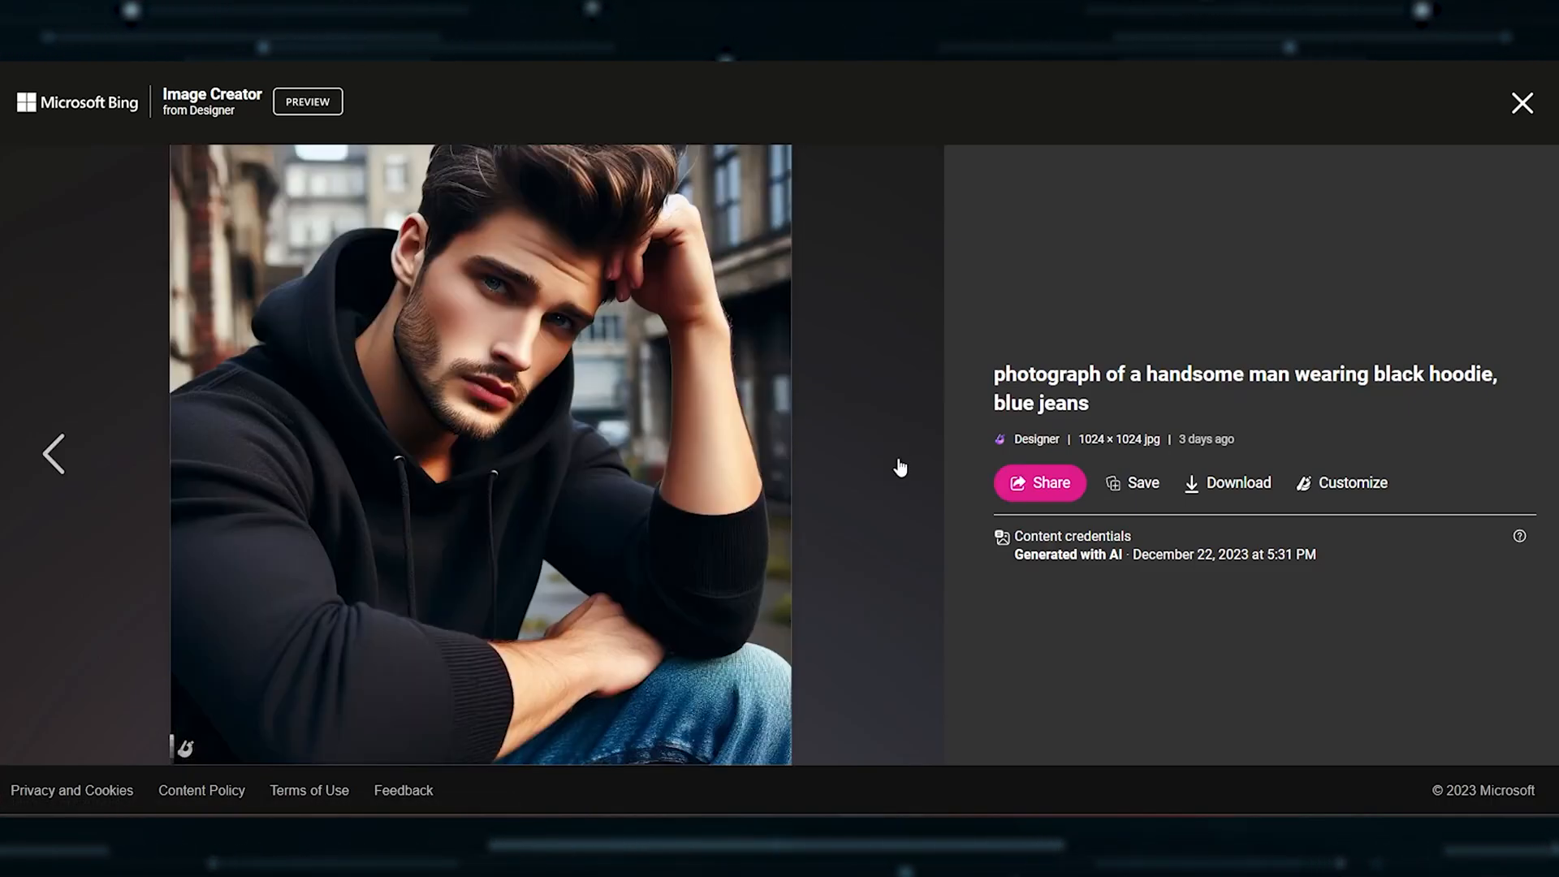
{"action": "left_click", "coordinate": [1522, 104]}
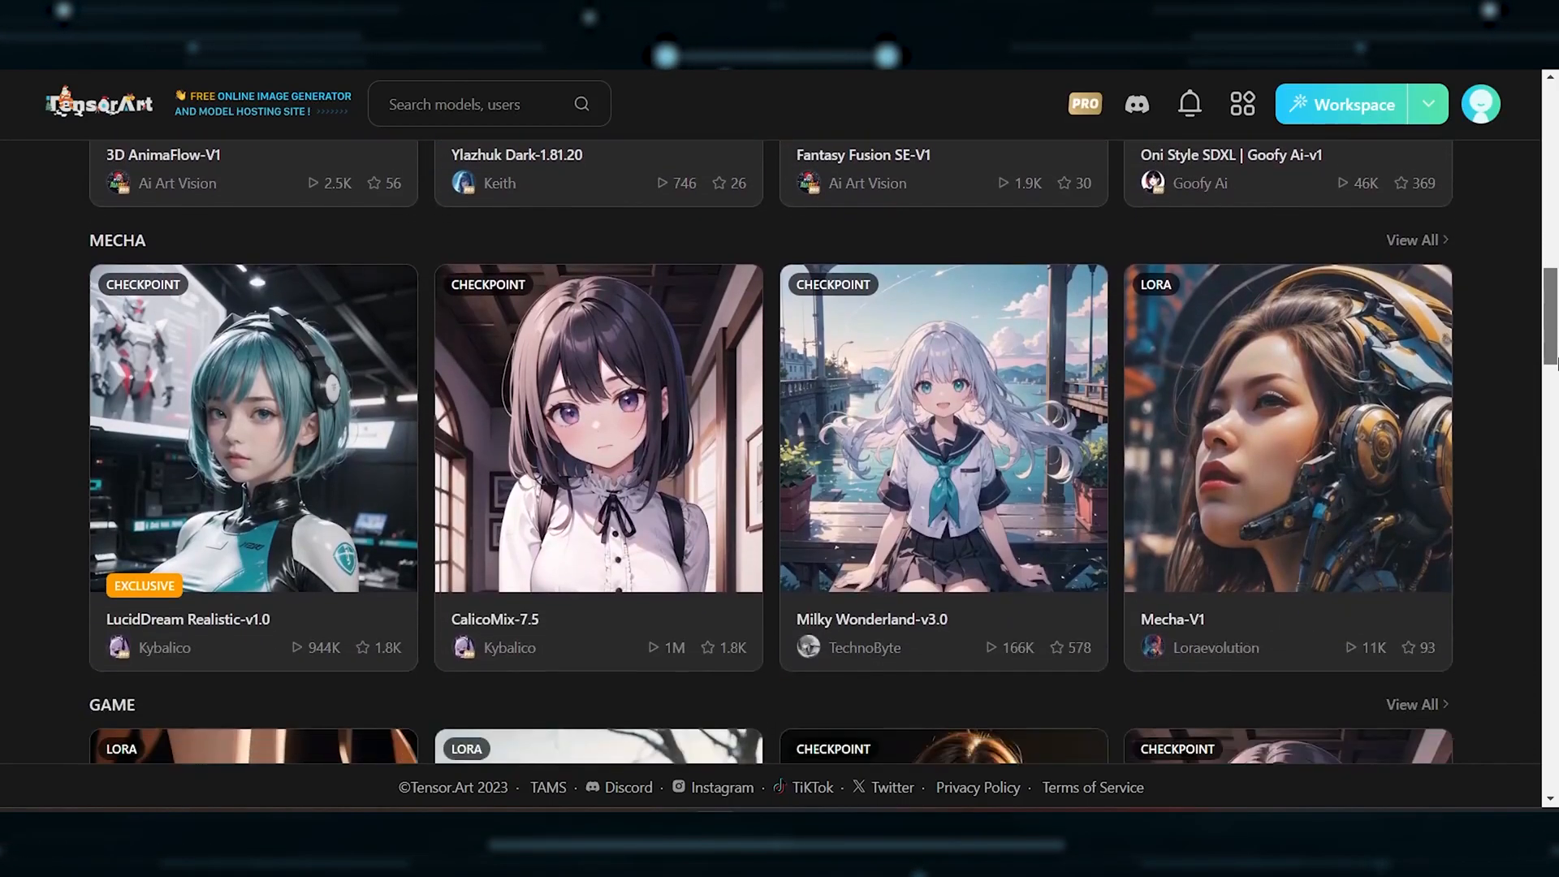
In Tensor.Art's history, preview the anime fighter result, then the hoodie-man photo.
{"action": "scroll", "scroll_direction": "up", "scroll_amount": 3}
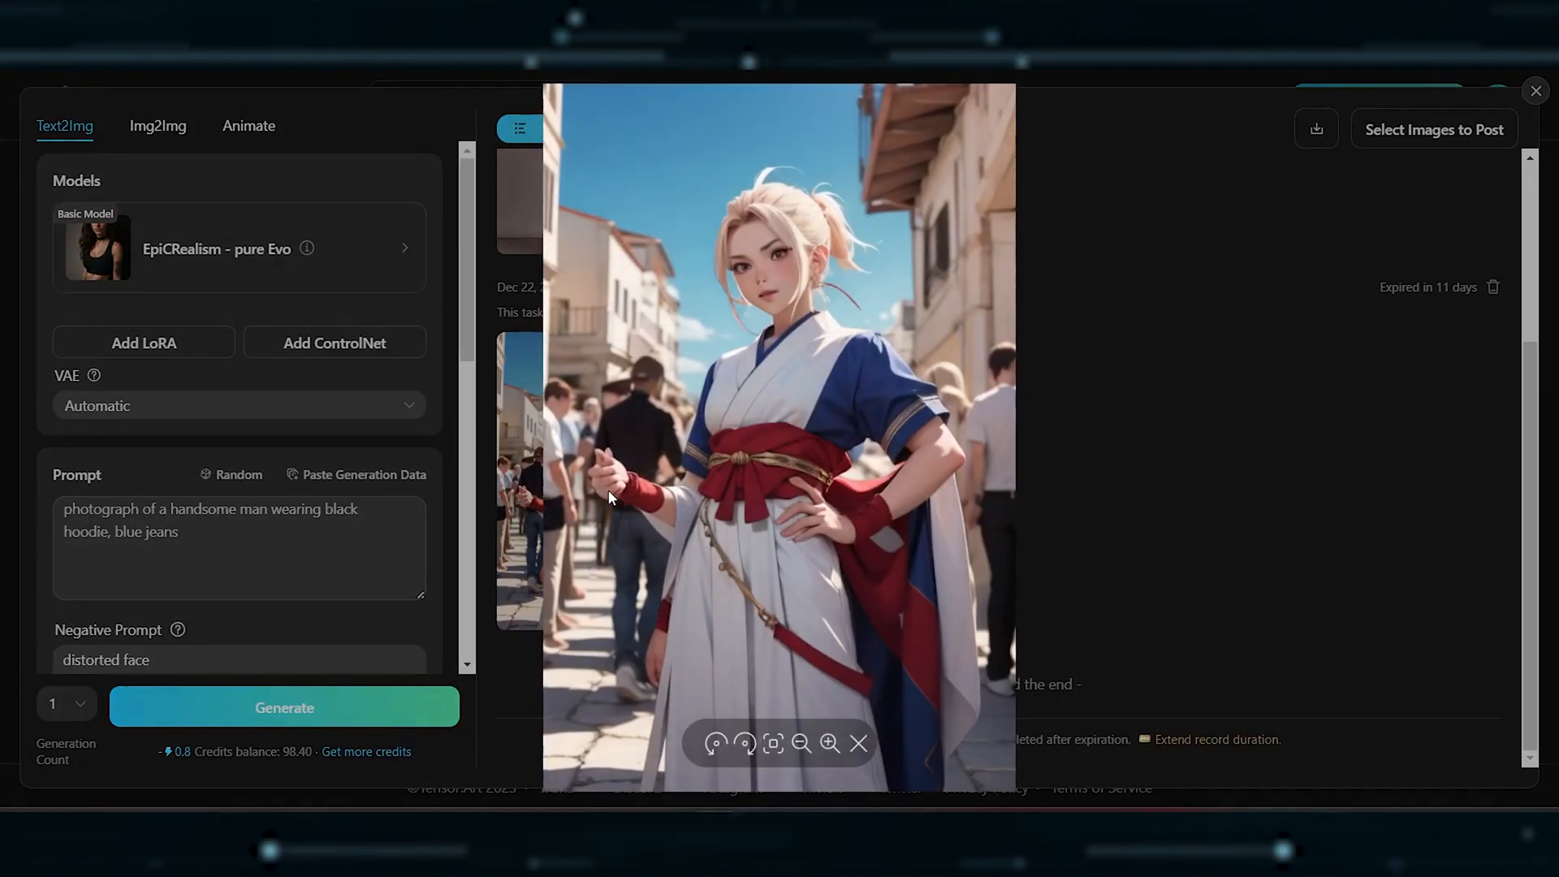
{"action": "mouse_move", "coordinate": [1133, 478]}
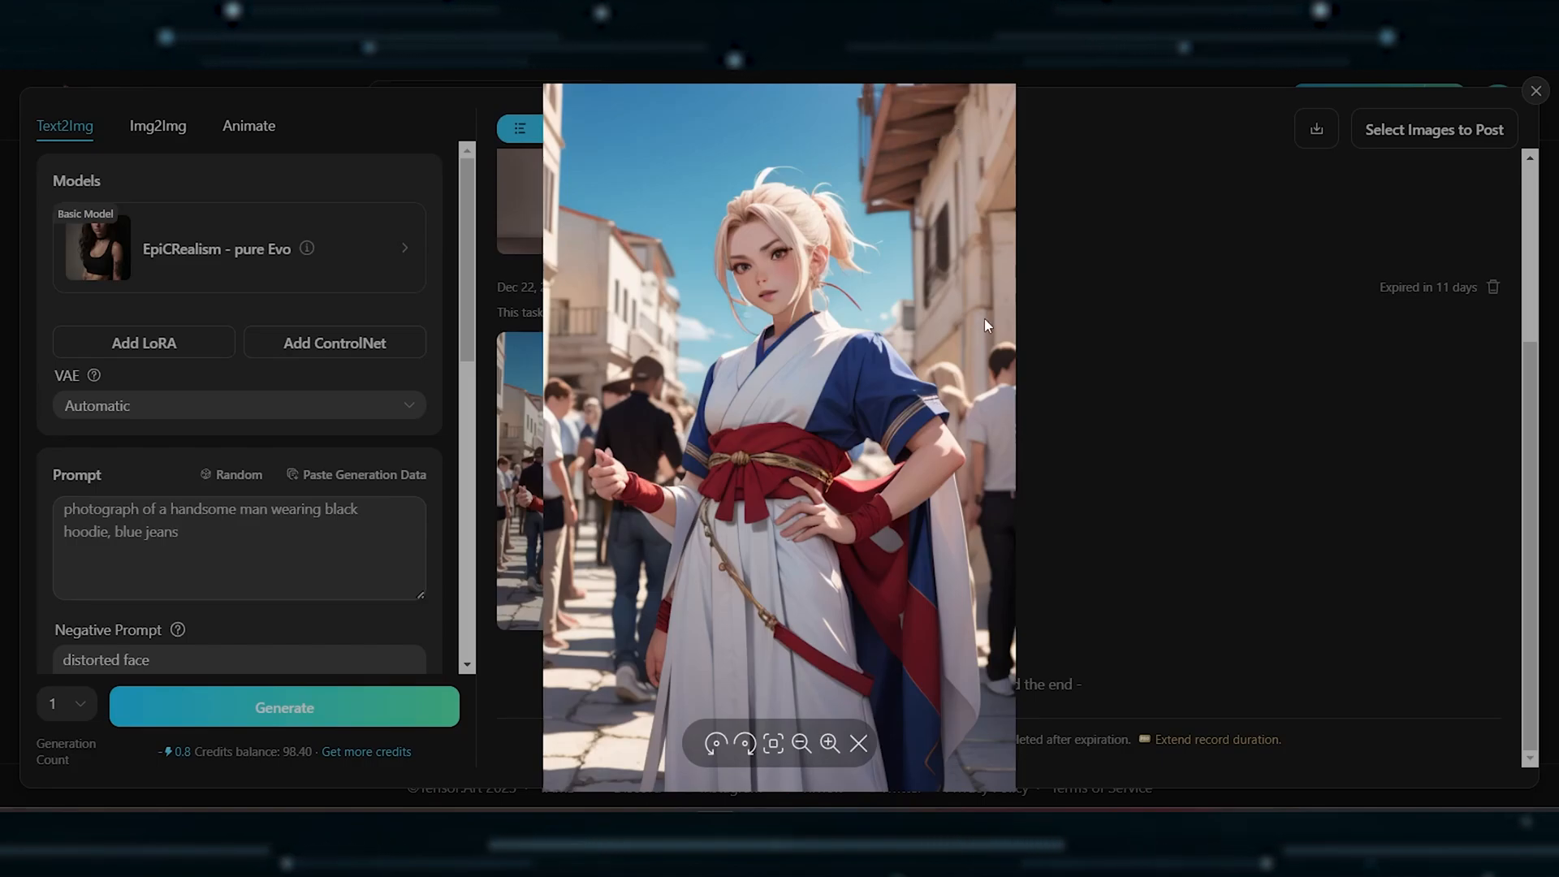
{"action": "mouse_move", "coordinate": [584, 496]}
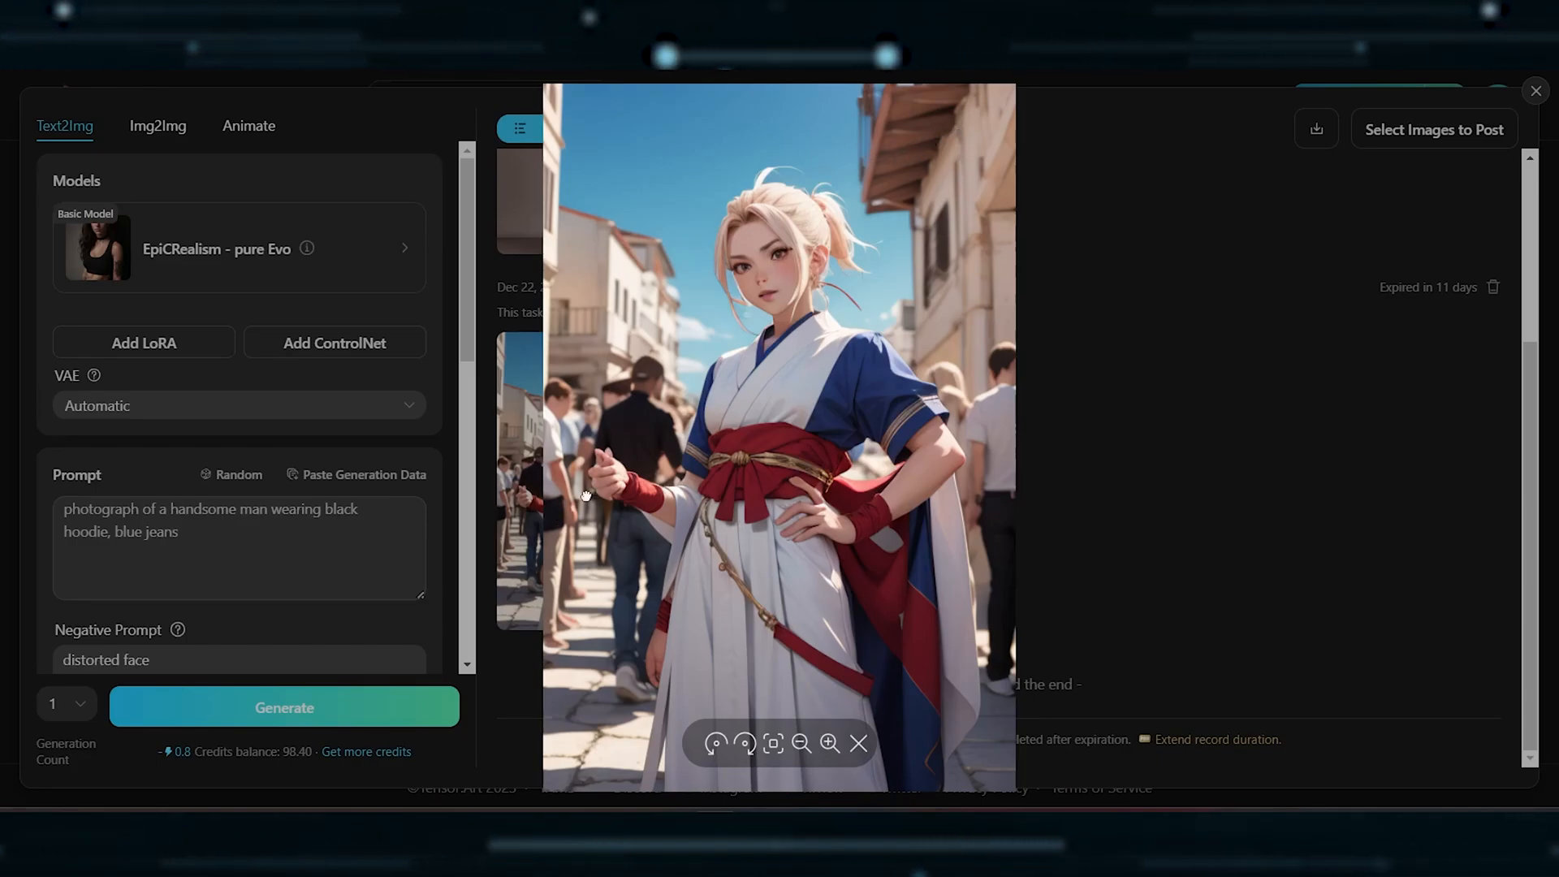
{"action": "left_click", "coordinate": [828, 742]}
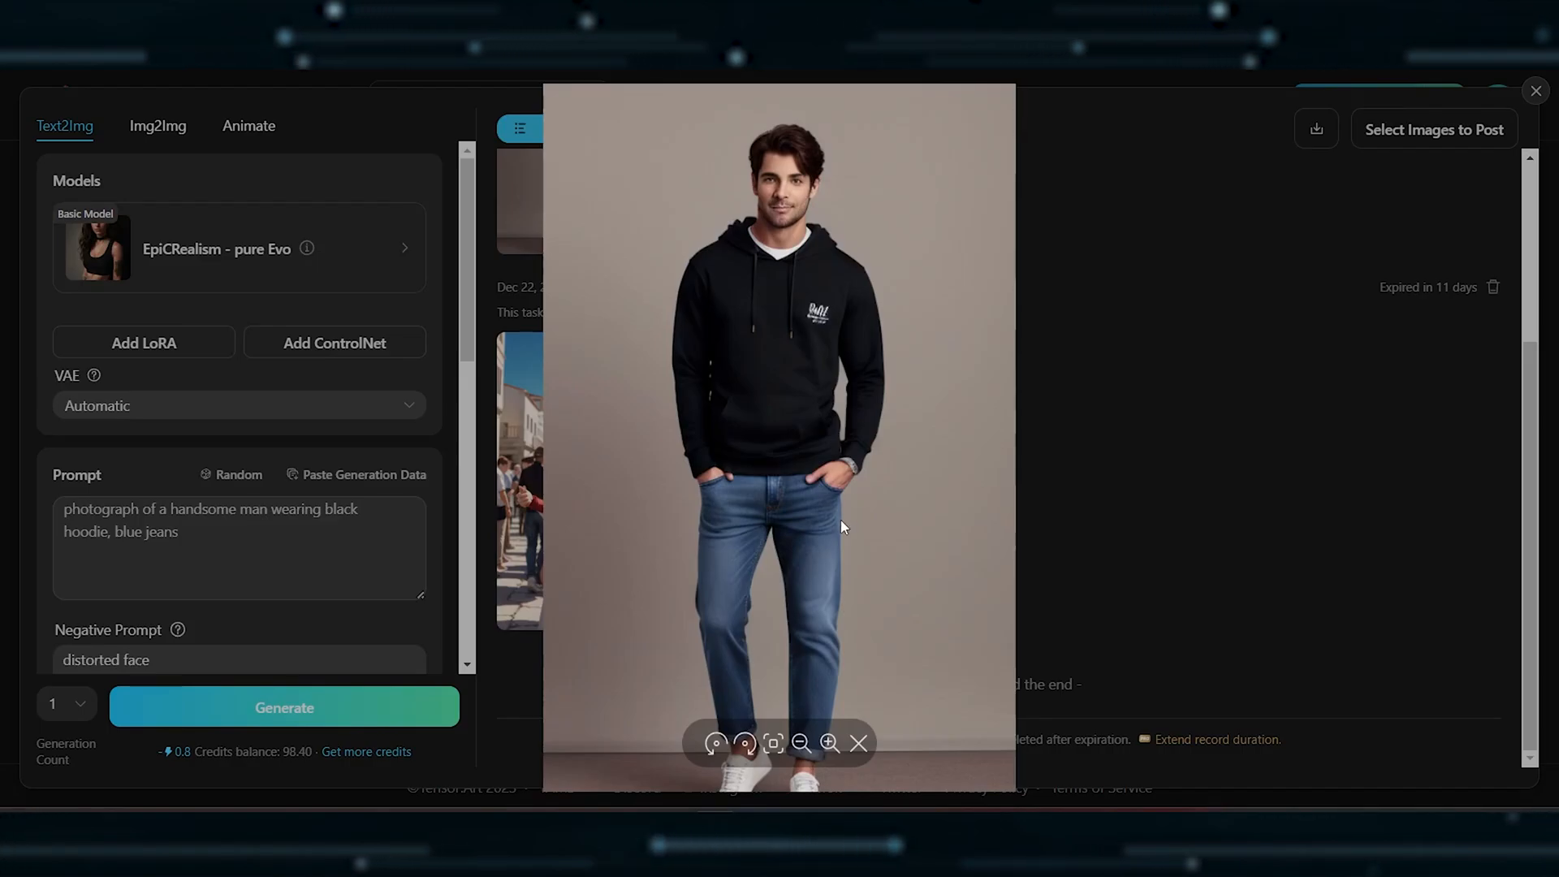
Close the Tensor.Art preview, review the generation settings and leave to the model gallery.
{"action": "left_click", "coordinate": [860, 742]}
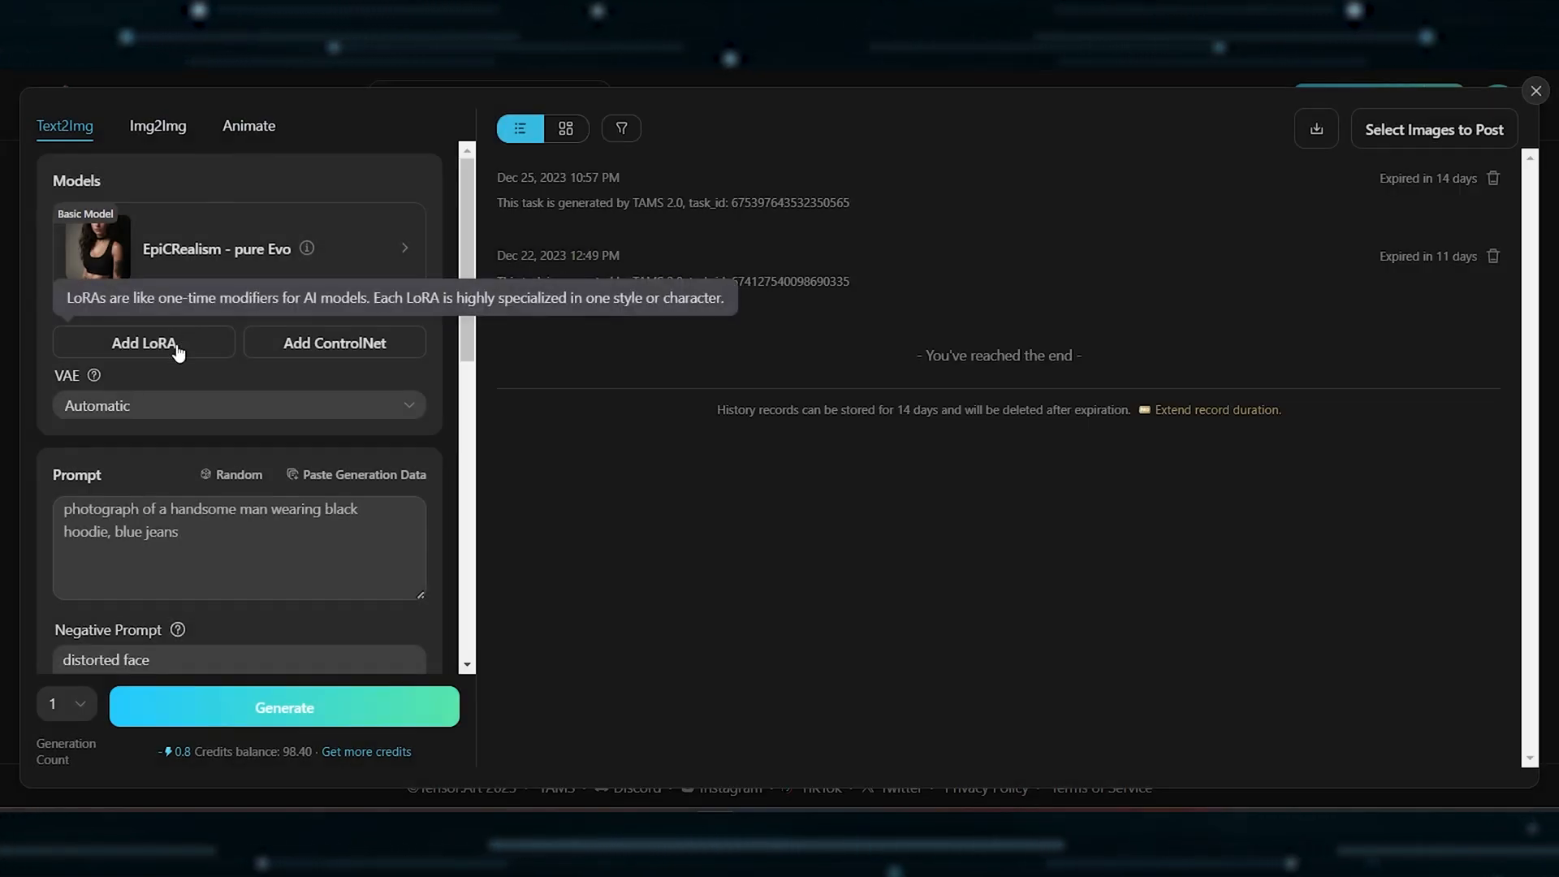
{"action": "mouse_move", "coordinate": [335, 343]}
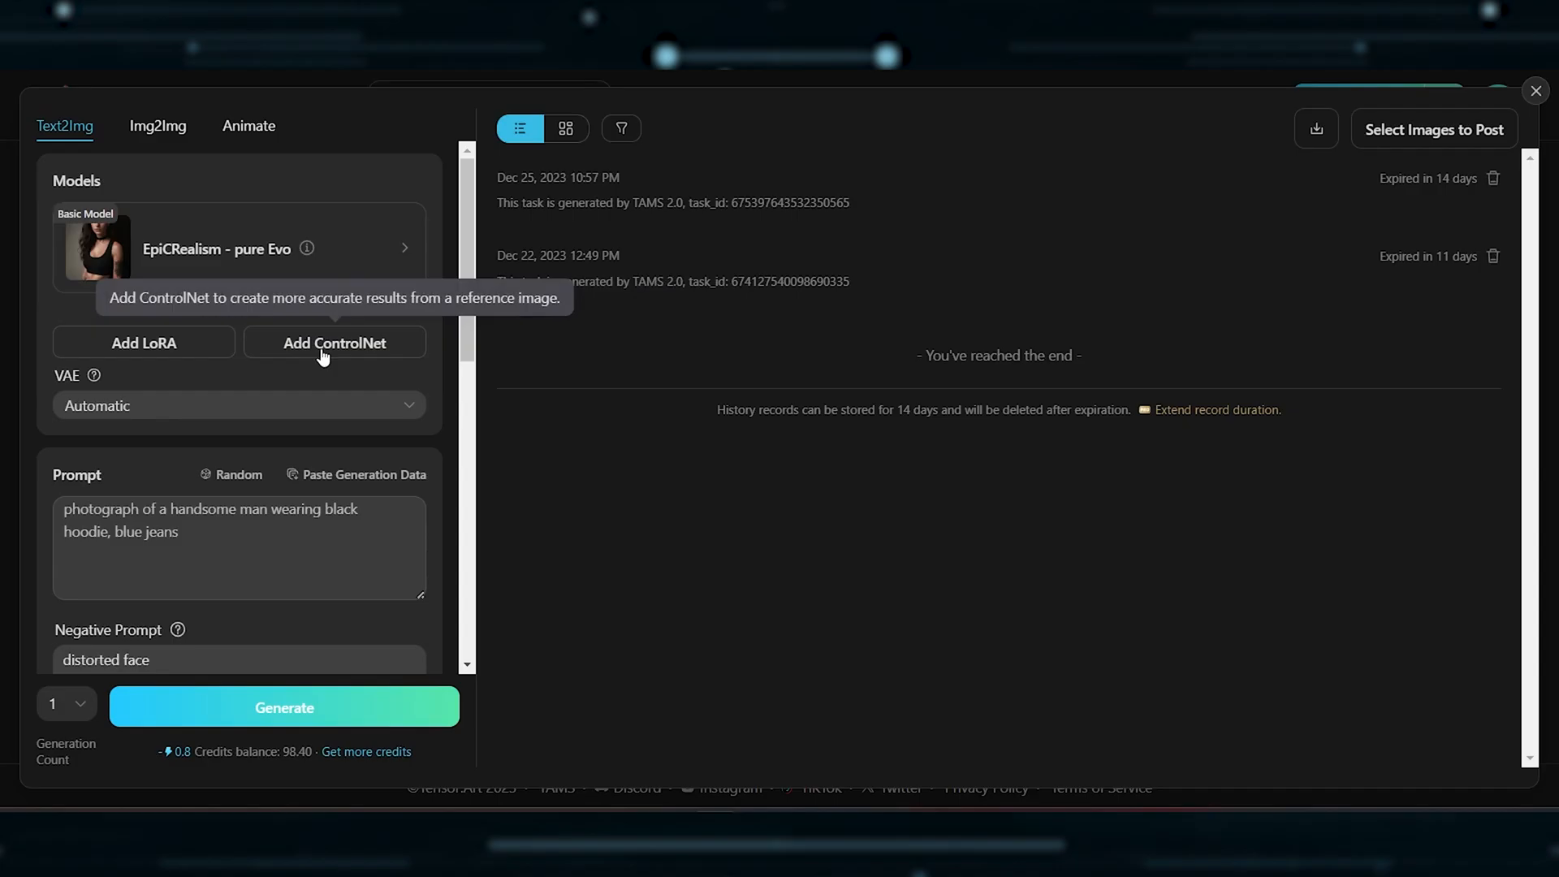
{"action": "left_click", "coordinate": [1534, 91]}
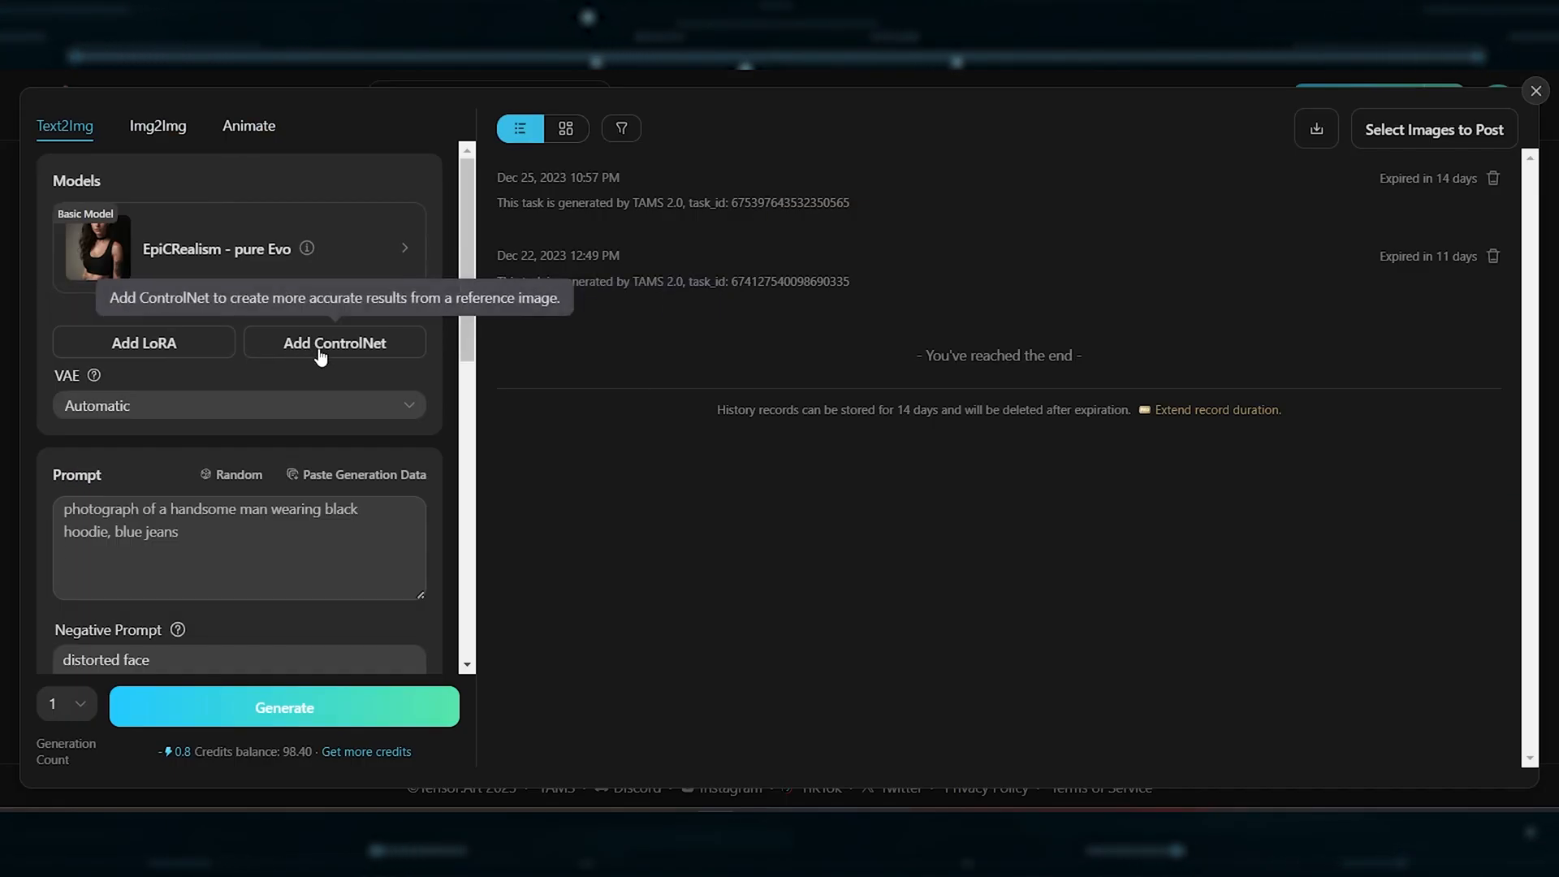
{"action": "left_click", "coordinate": [158, 125]}
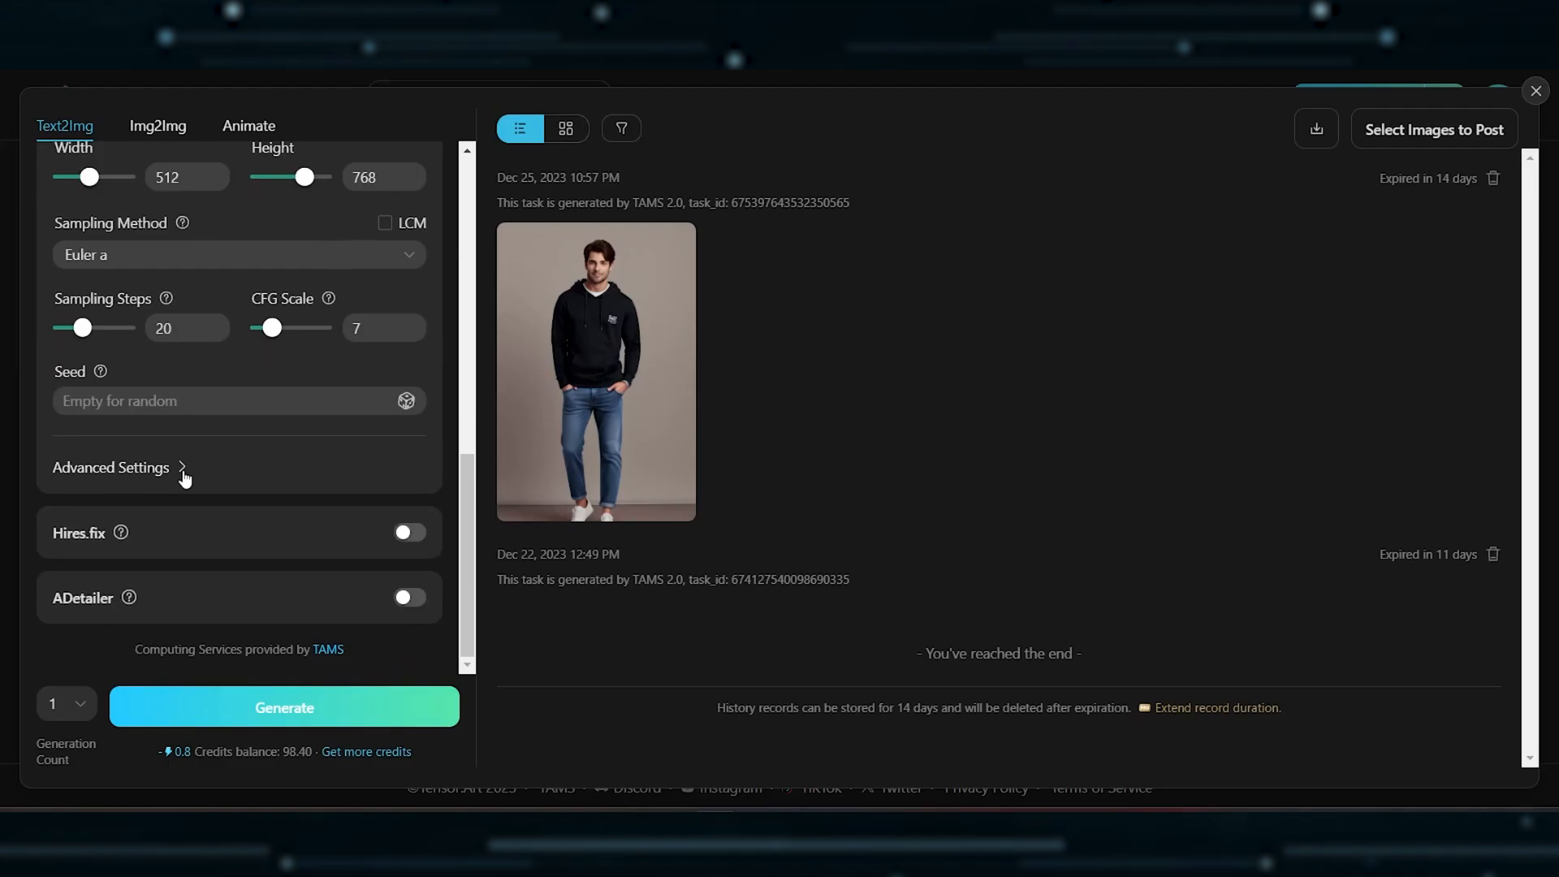
{"action": "left_click", "coordinate": [1535, 91]}
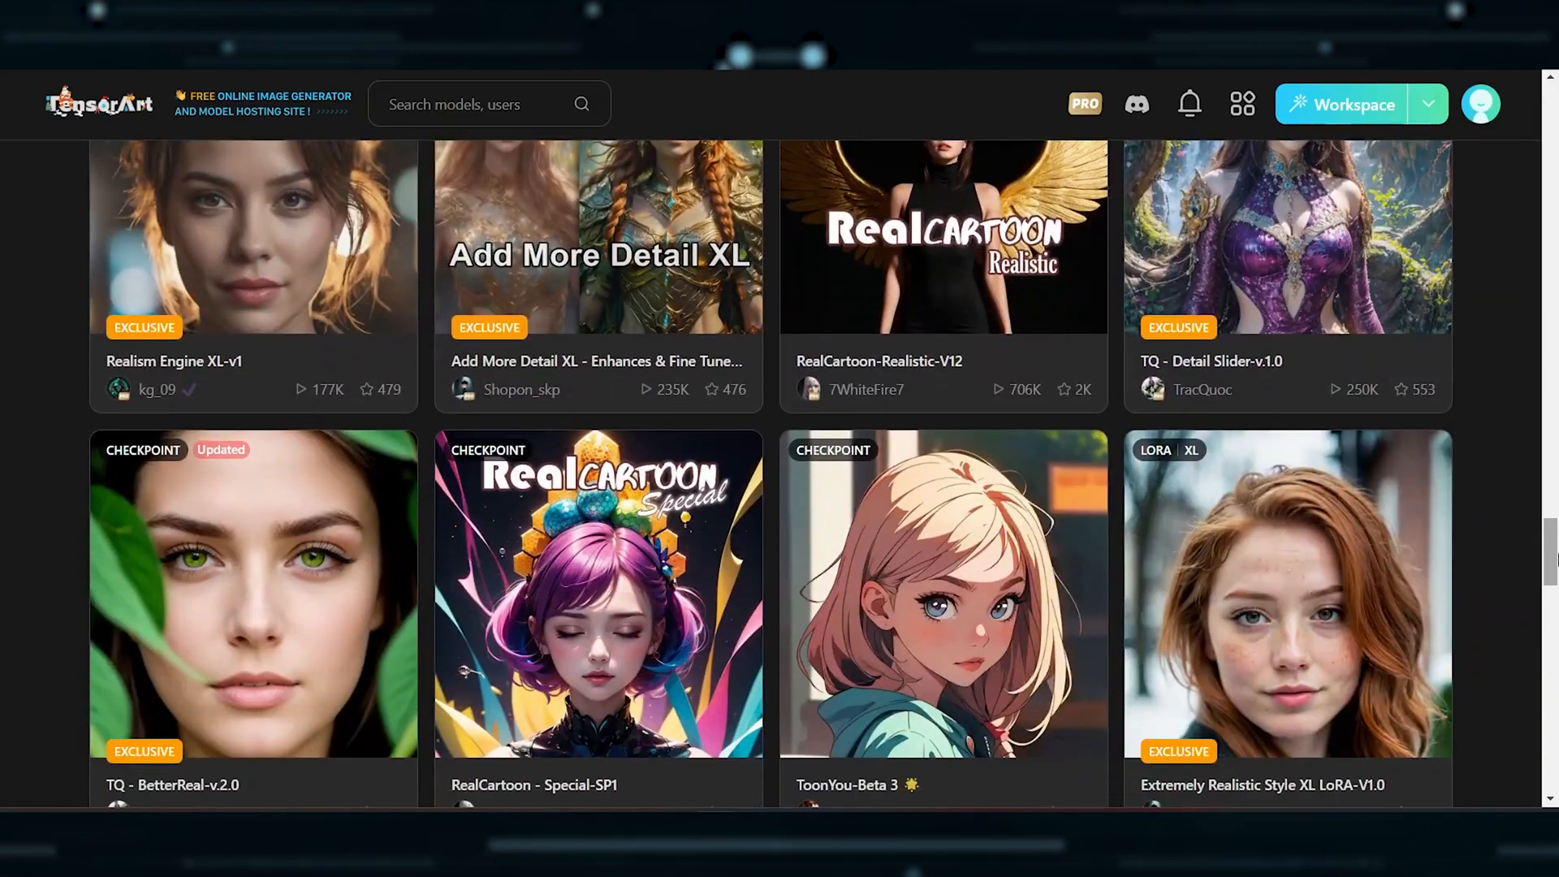
Scroll down through the gallery toward the Playground community feed.
{"action": "scroll", "scroll_direction": "down", "scroll_amount": 3}
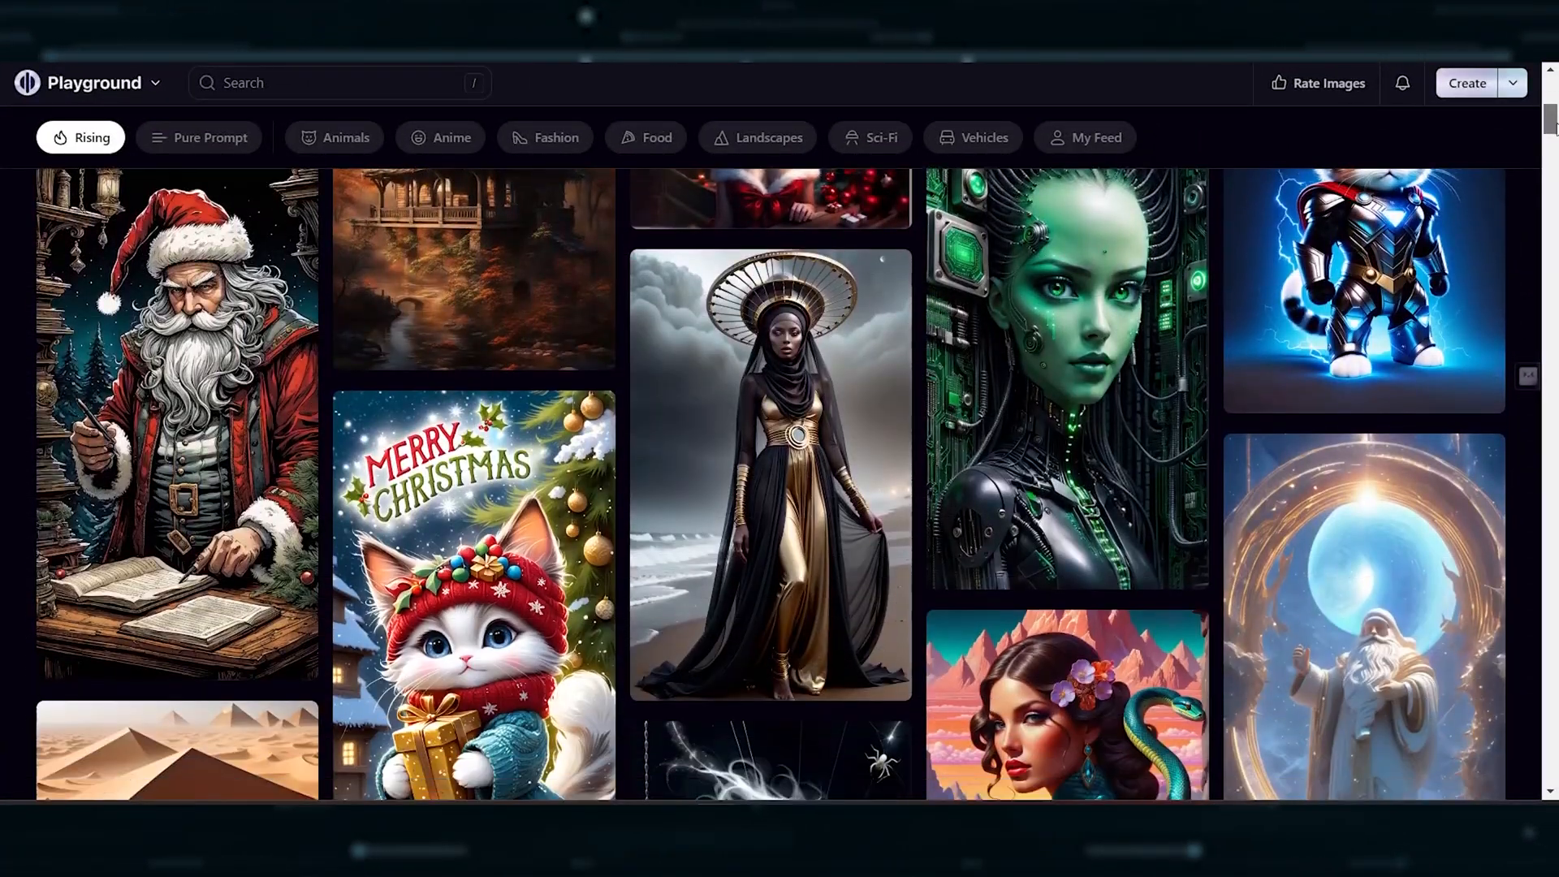
{"action": "scroll", "scroll_direction": "down", "scroll_amount": 3}
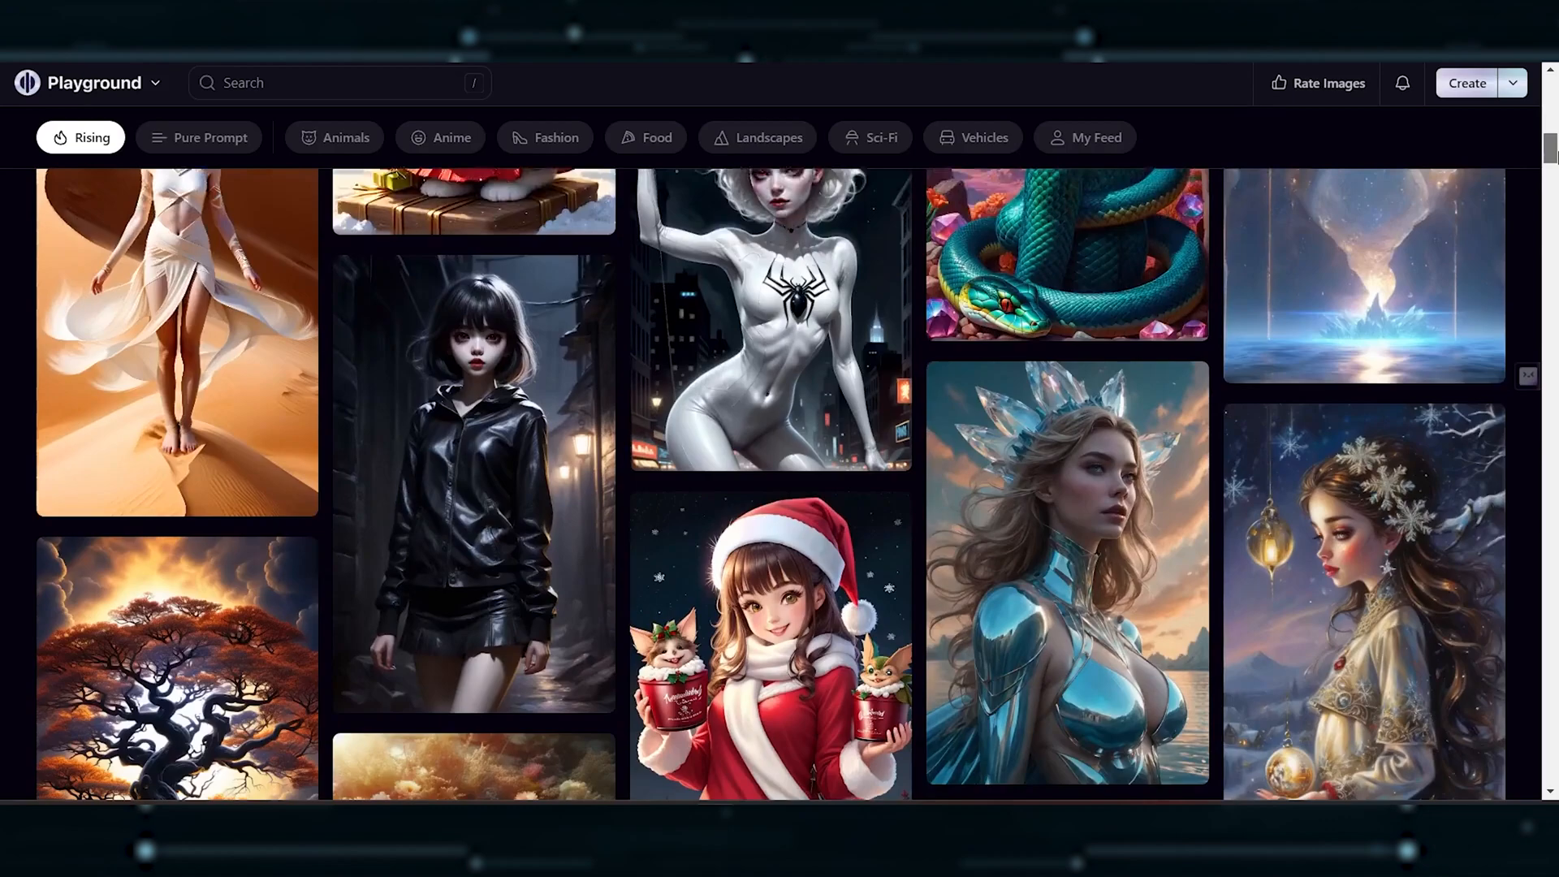
{"action": "scroll", "scroll_direction": "down", "scroll_amount": 3}
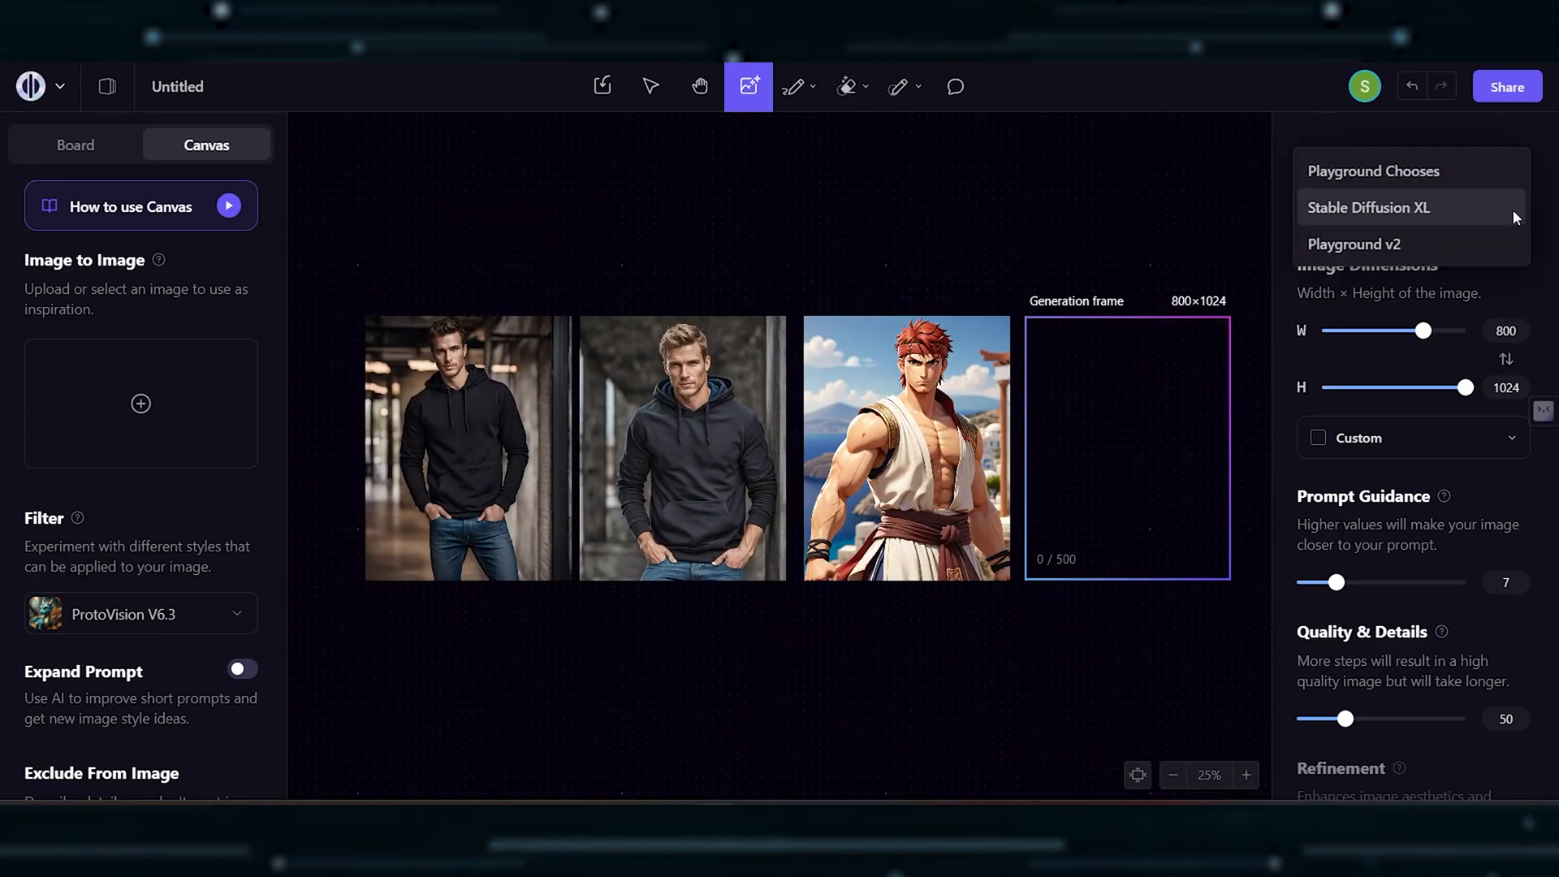
Choose Stable Diffusion XL in Playground's canvas and review its generation settings.
{"action": "left_click", "coordinate": [1369, 208]}
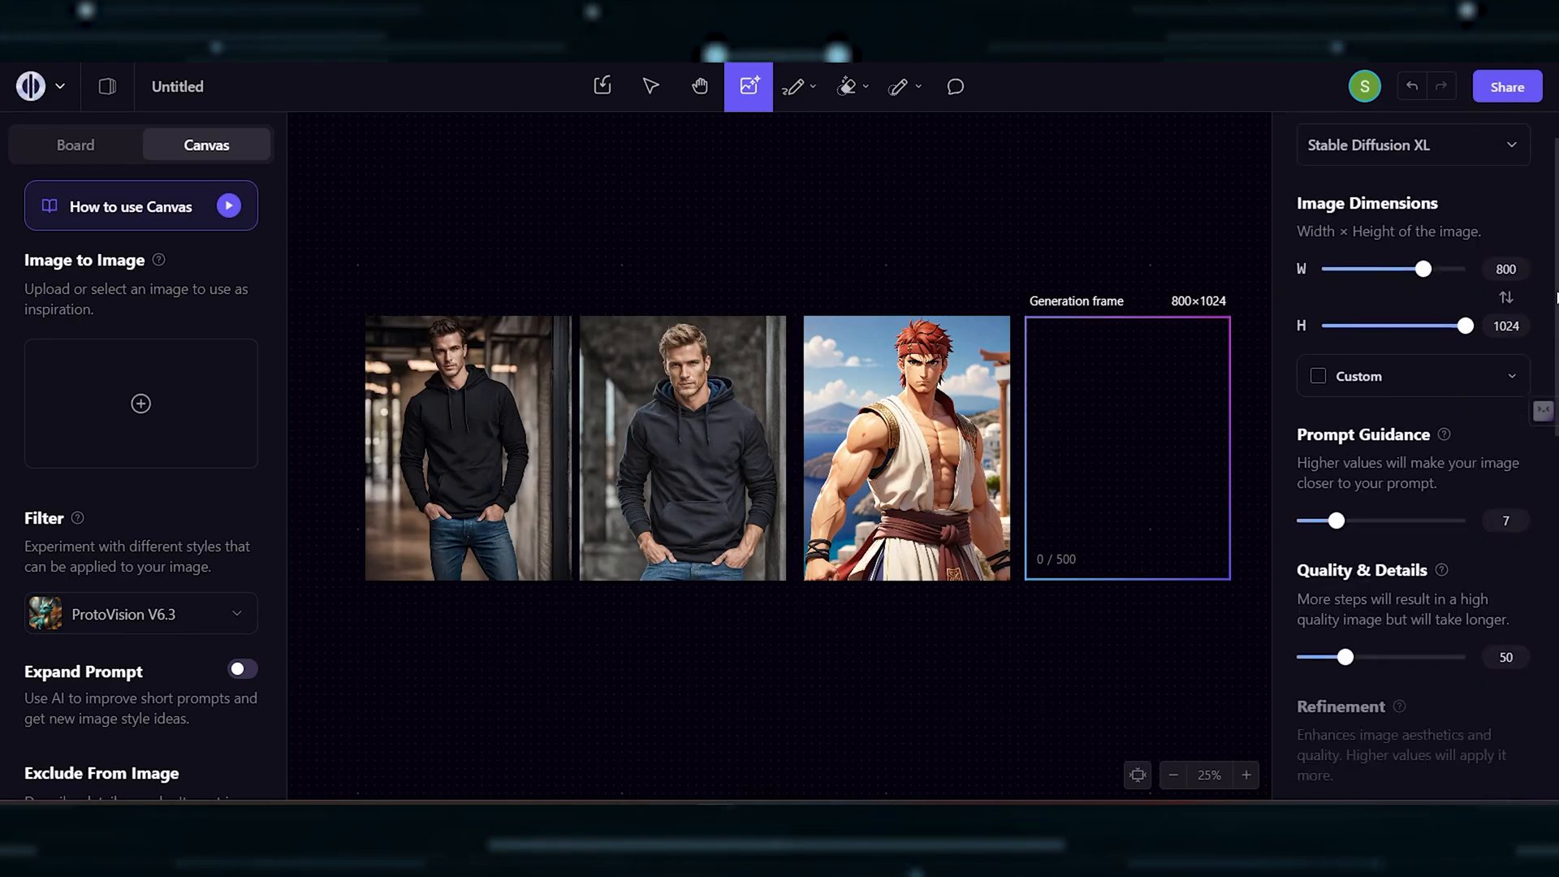
{"action": "scroll", "scroll_direction": "down", "scroll_amount": 3}
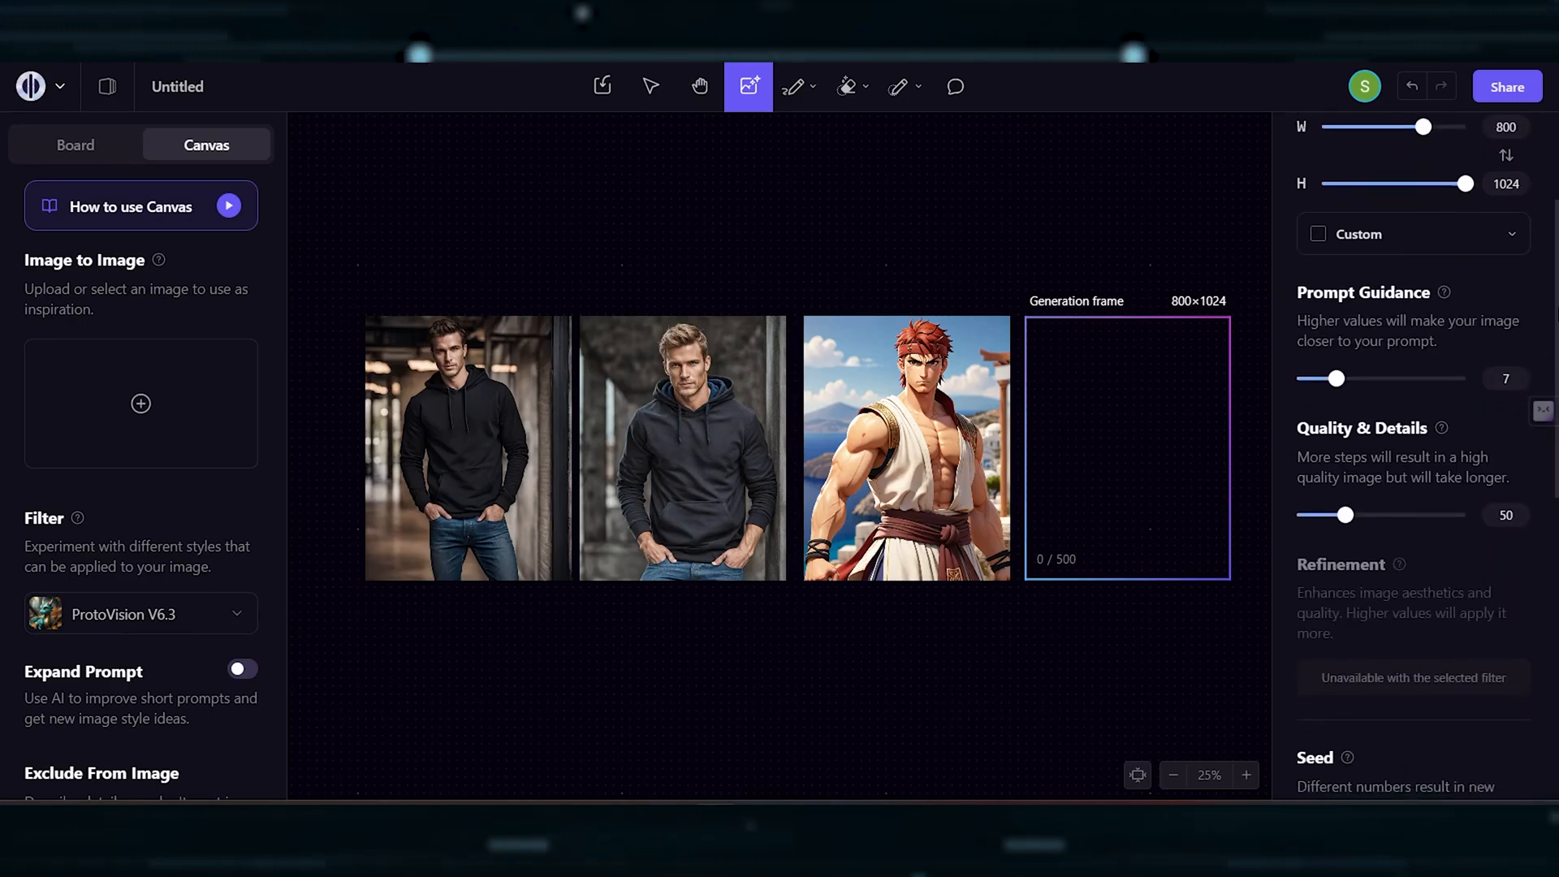
{"action": "scroll", "scroll_direction": "down", "scroll_amount": 3}
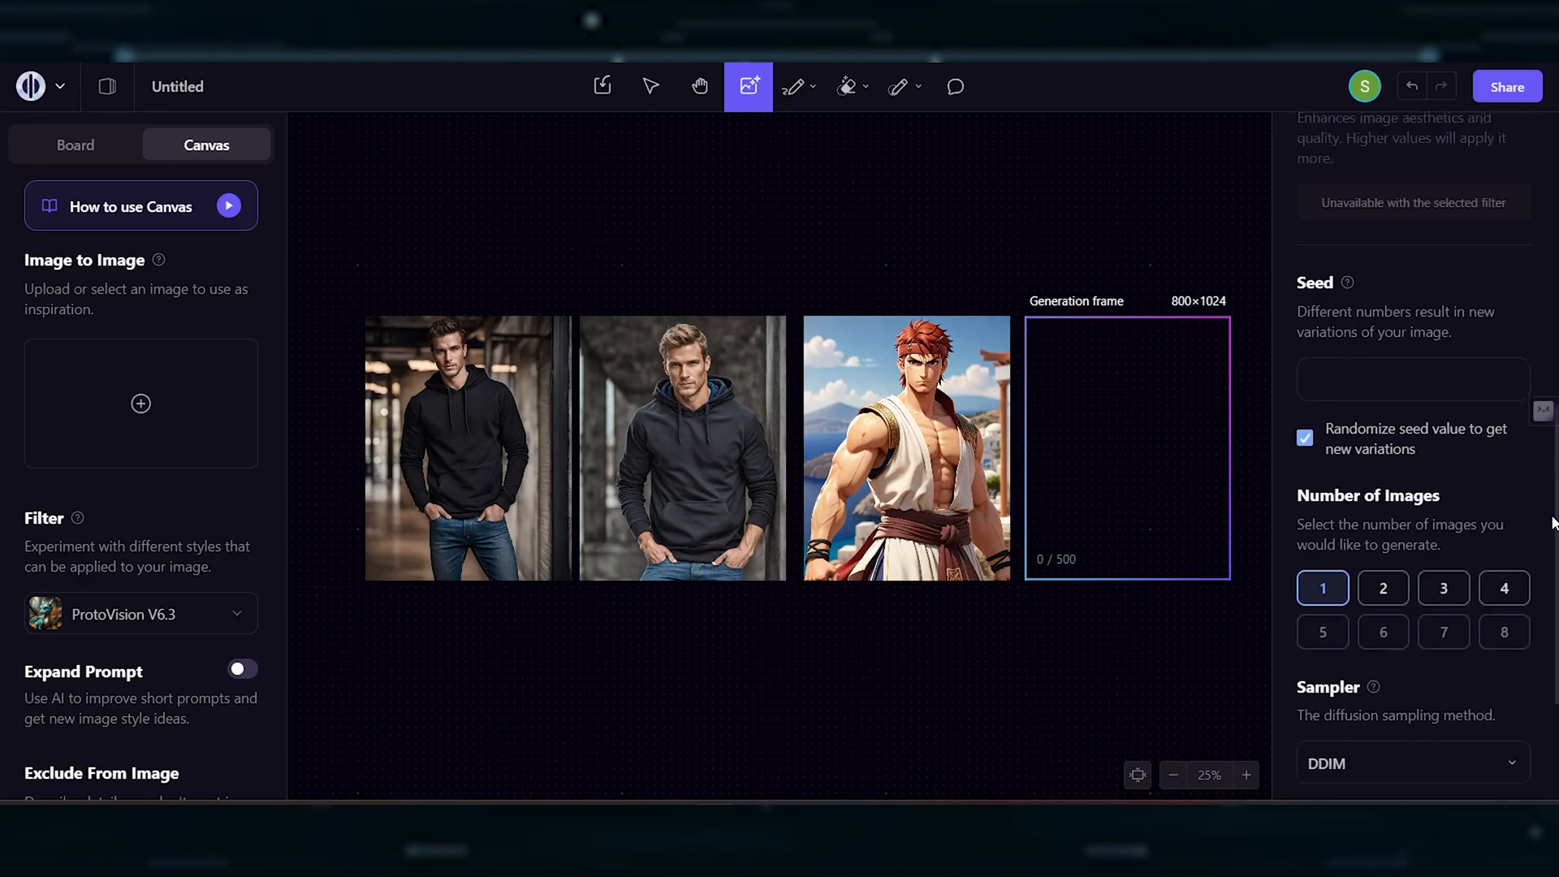
{"action": "left_click", "coordinate": [1411, 763]}
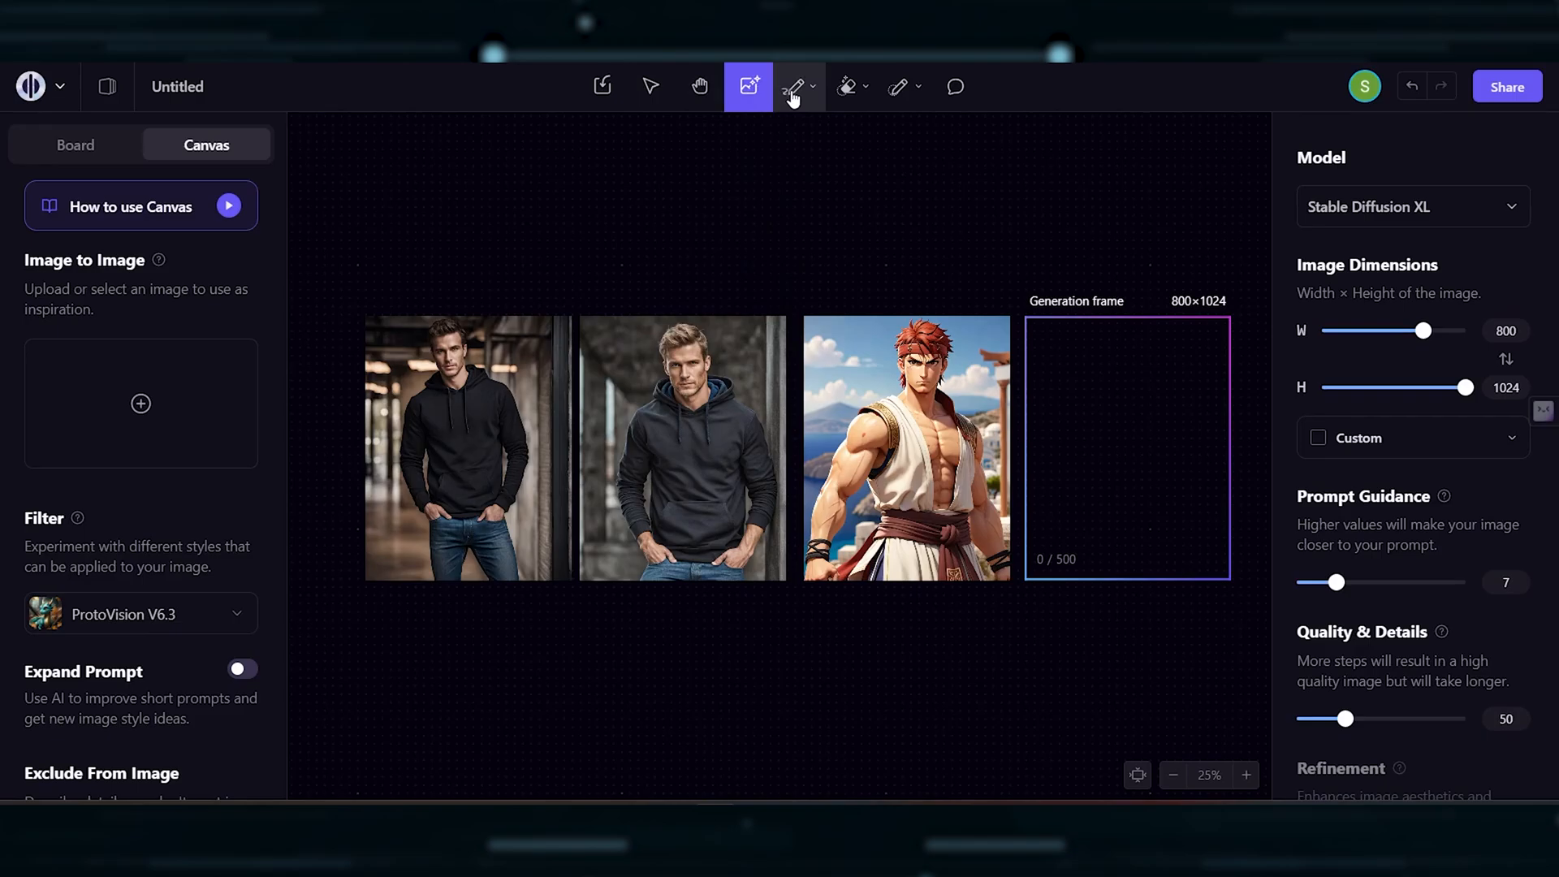
{"action": "mouse_move", "coordinate": [849, 86]}
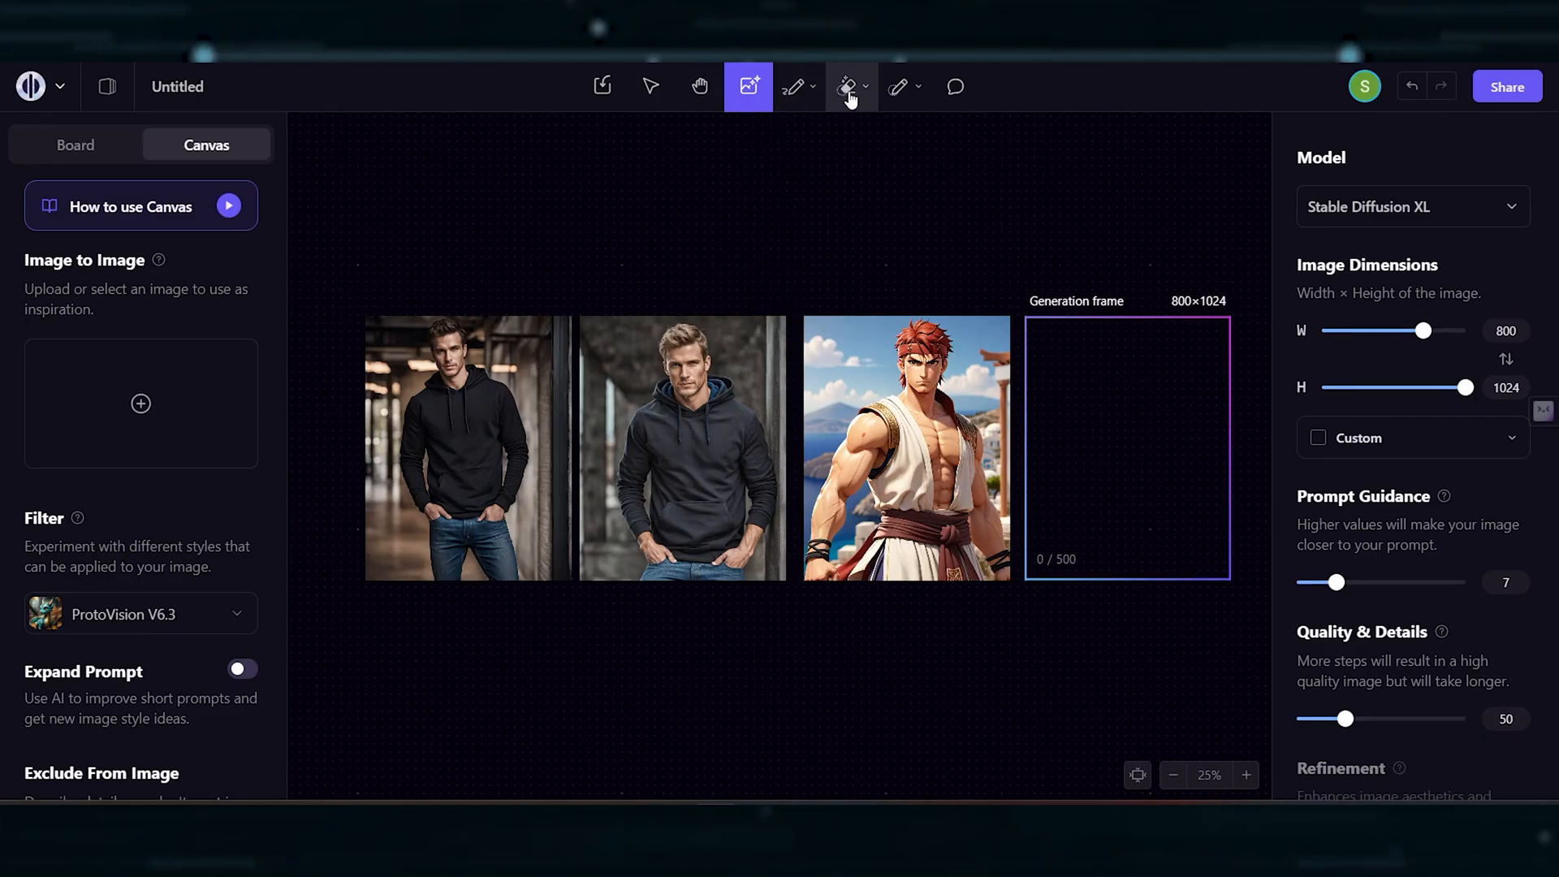
{"action": "mouse_move", "coordinate": [1002, 99]}
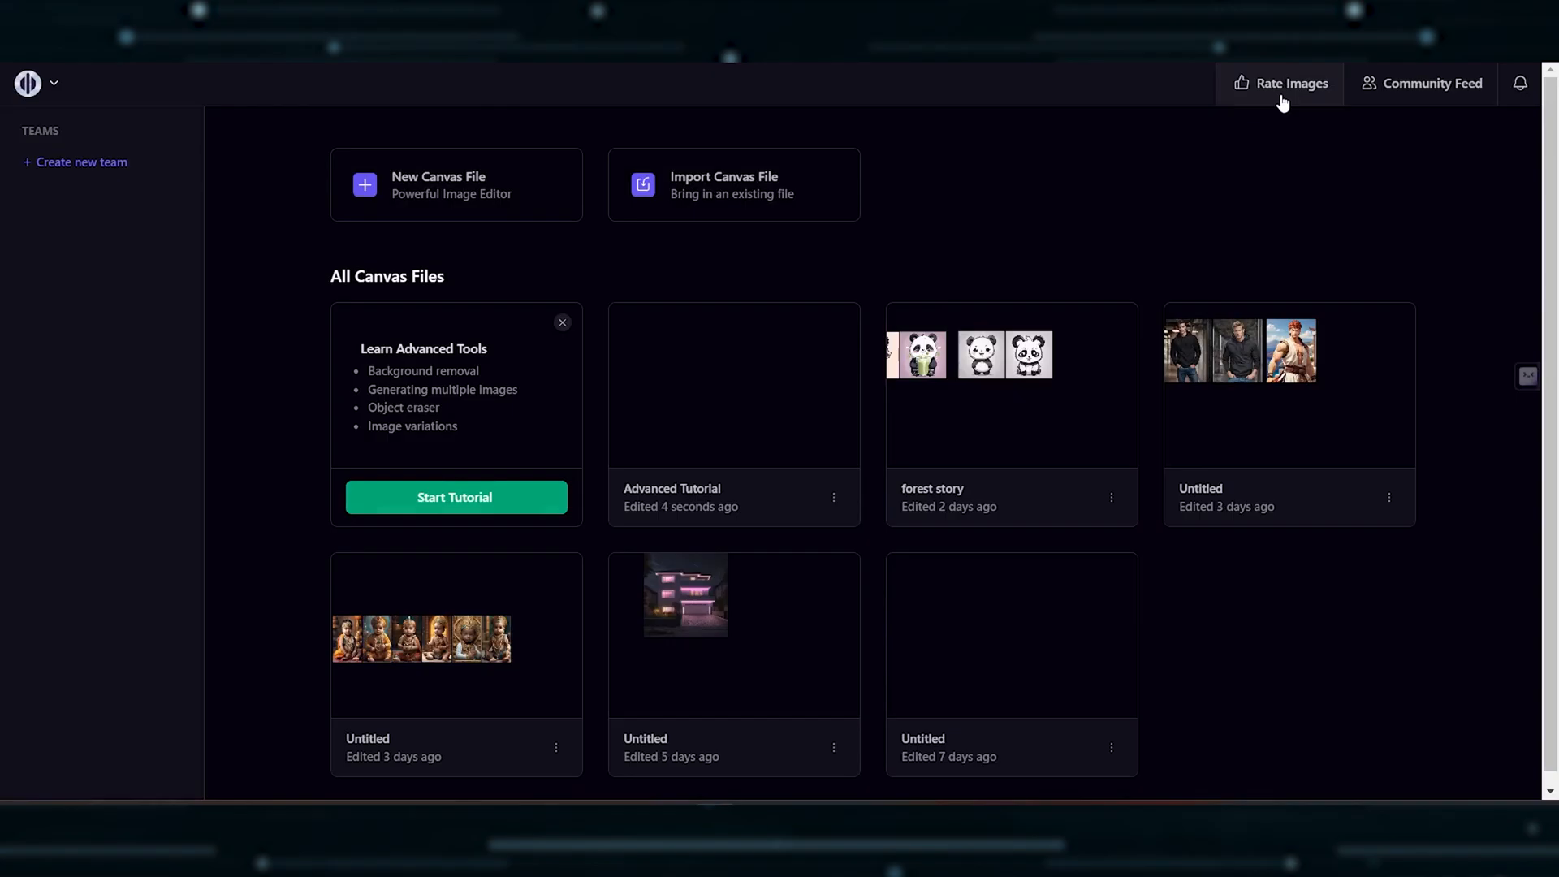
Browse Playground's Community Feed, then search Google for ideogram.ai to reach Ideogram.
{"action": "left_click", "coordinate": [1429, 83]}
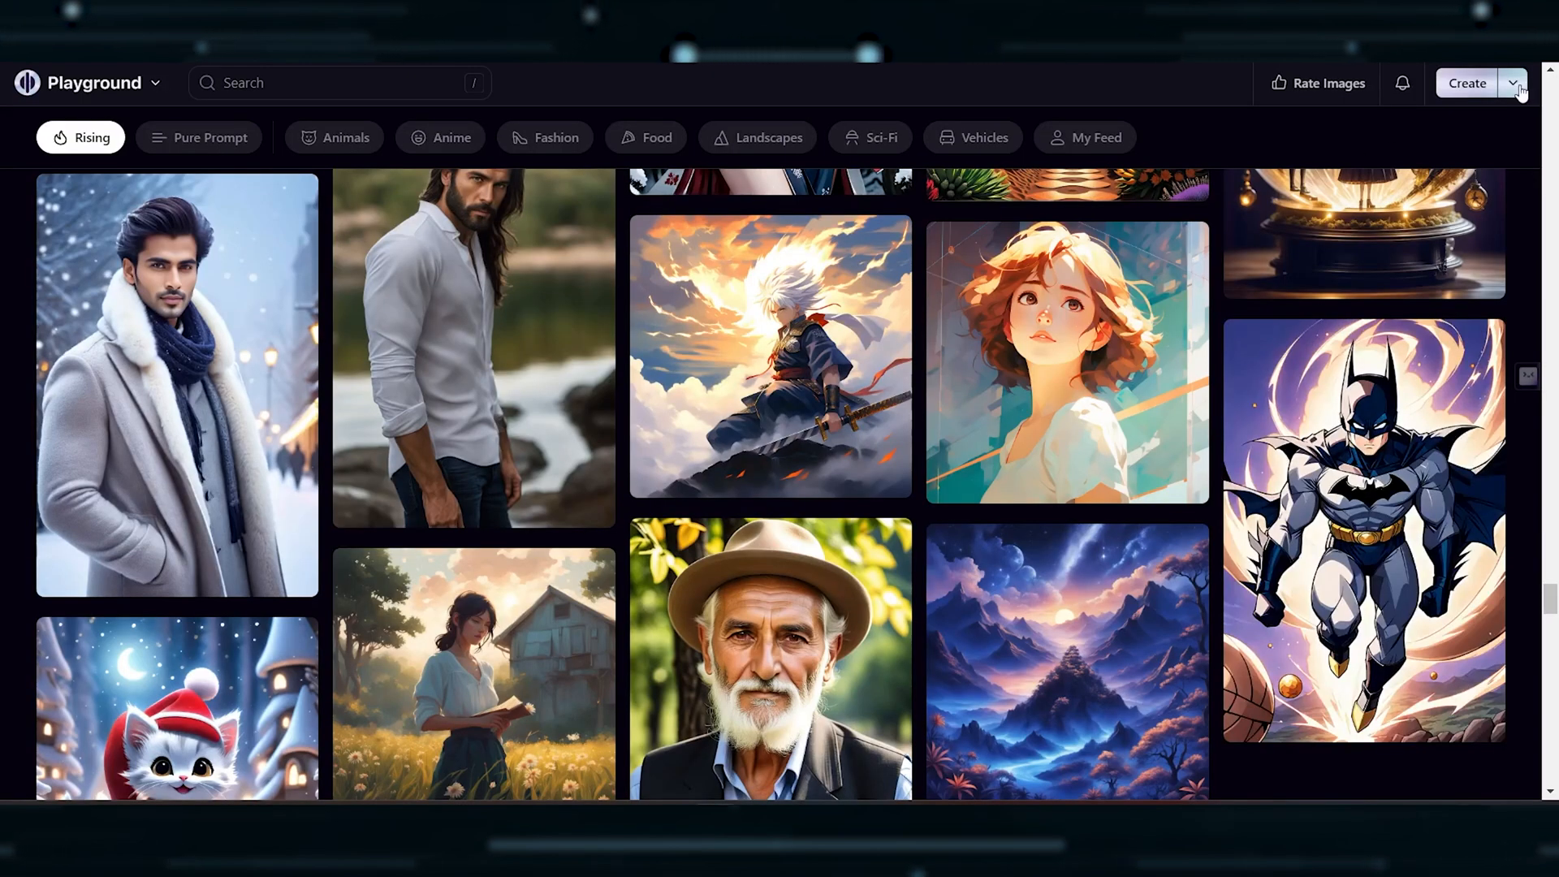
{"action": "left_click", "coordinate": [1511, 83]}
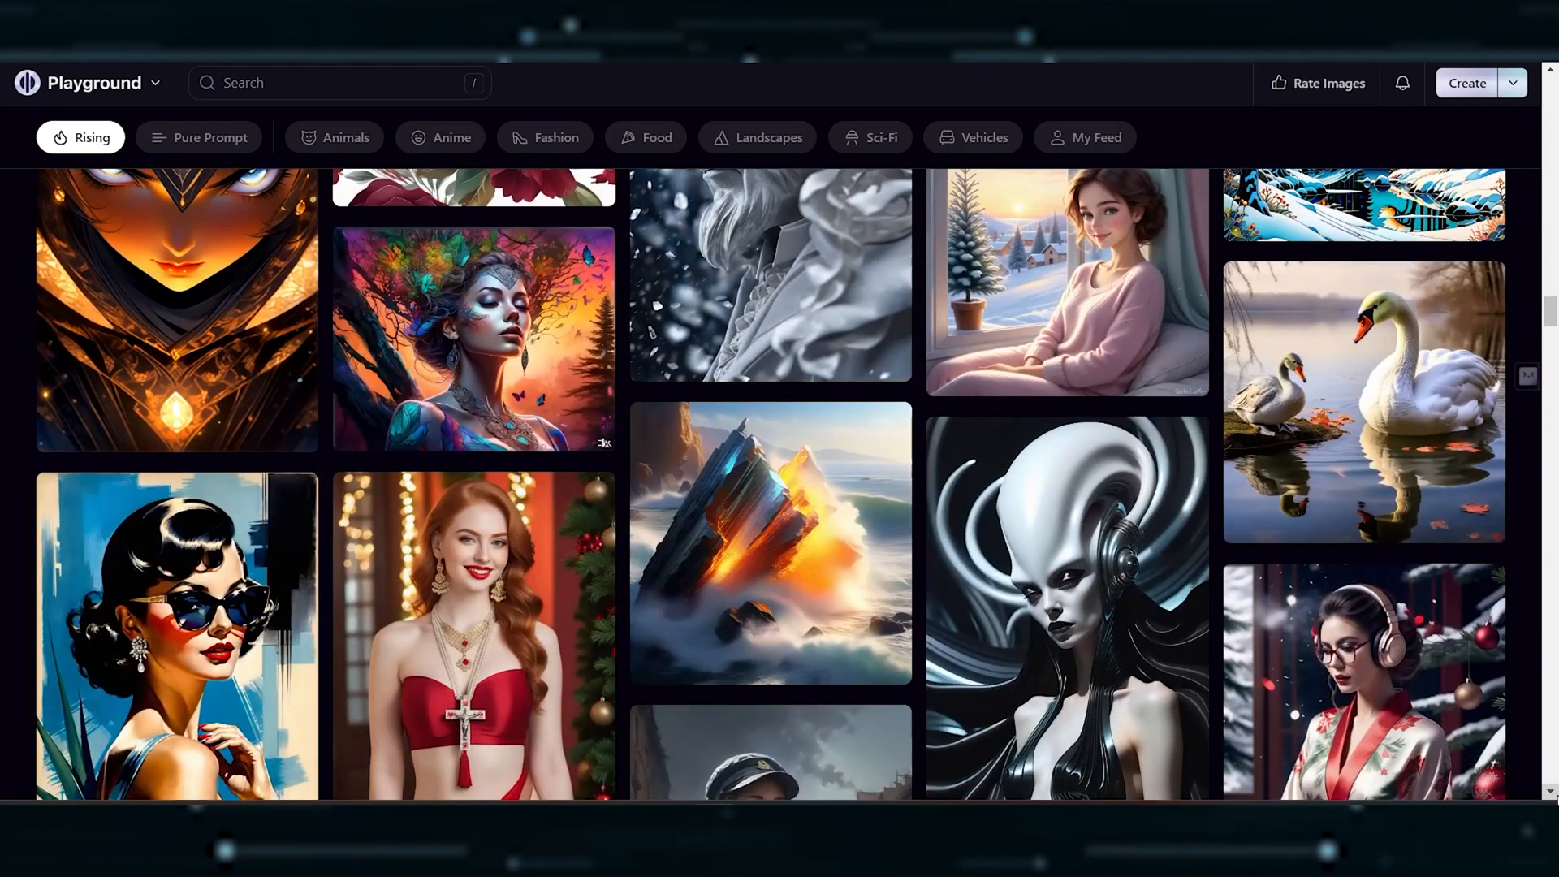
{"action": "scroll", "scroll_direction": "down", "scroll_amount": 3}
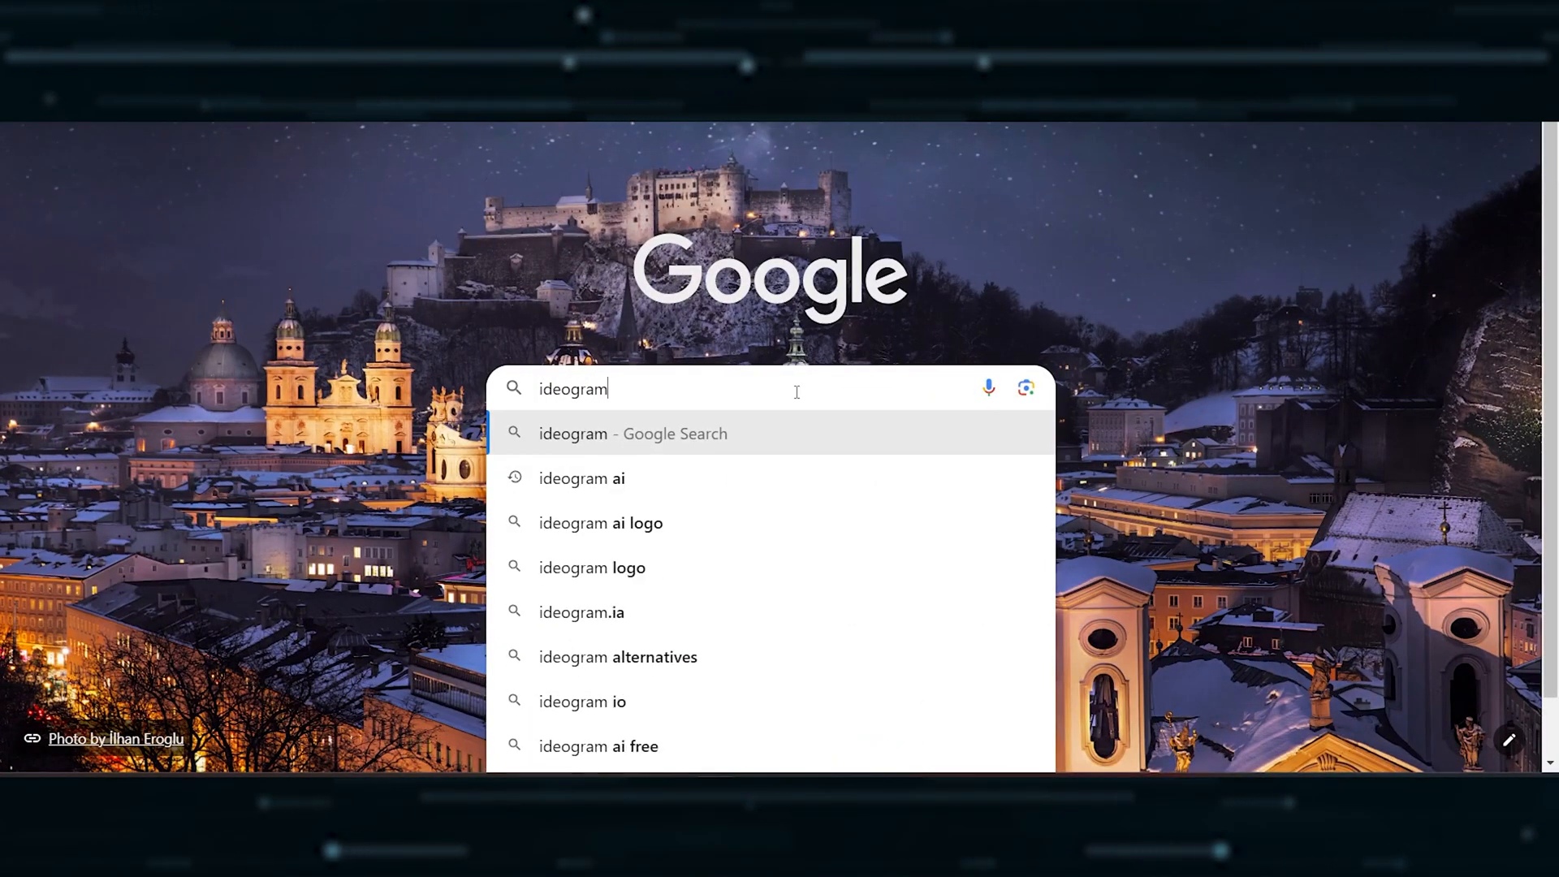
{"action": "type", "text": ".ai"}
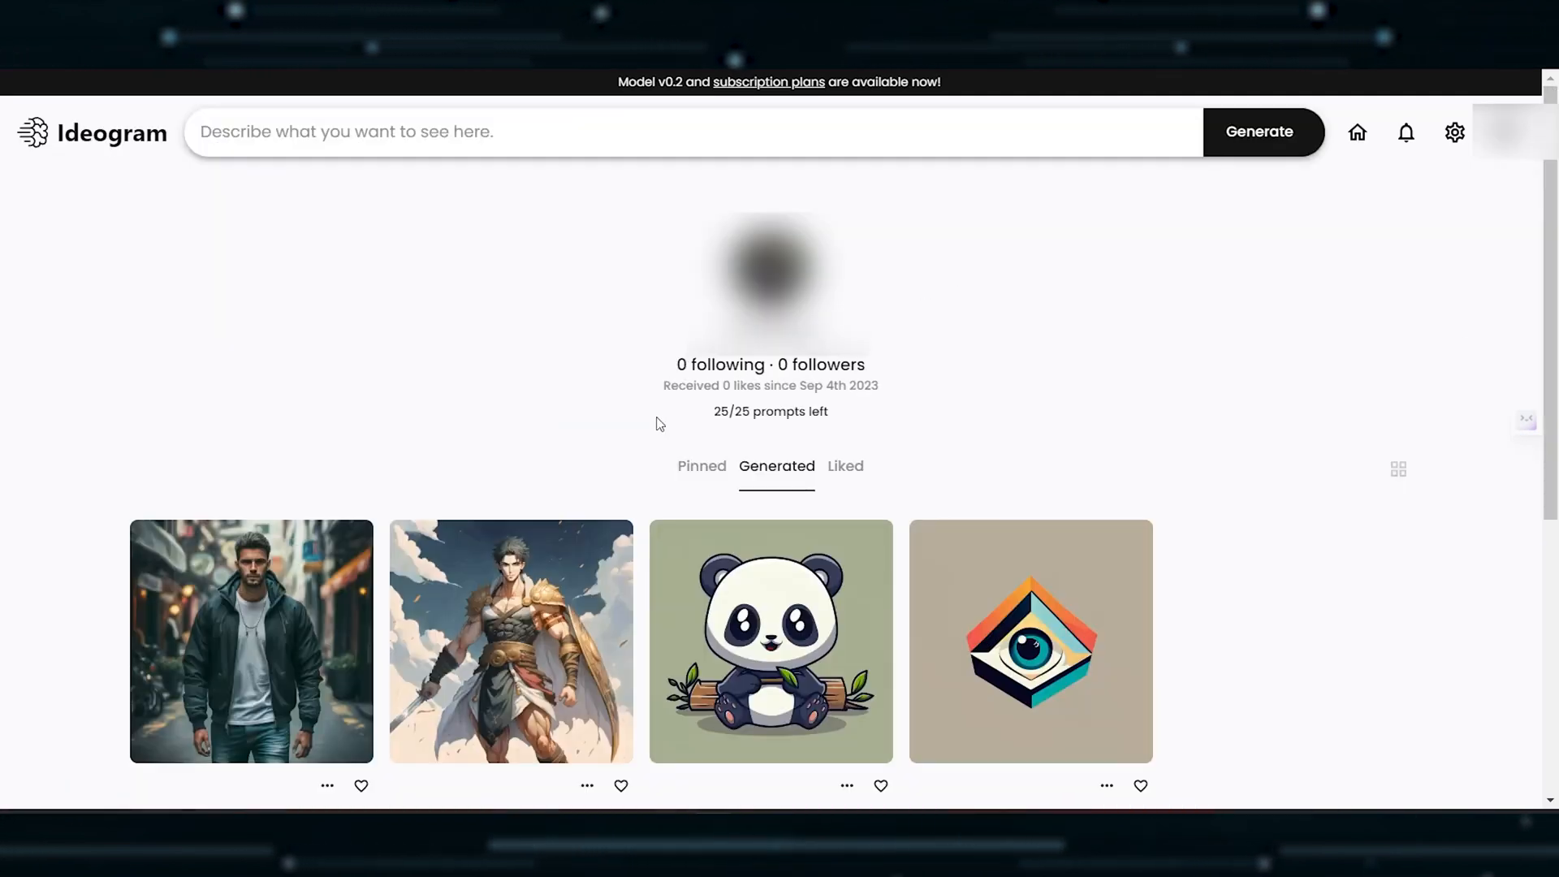
{"action": "mouse_move", "coordinate": [848, 422]}
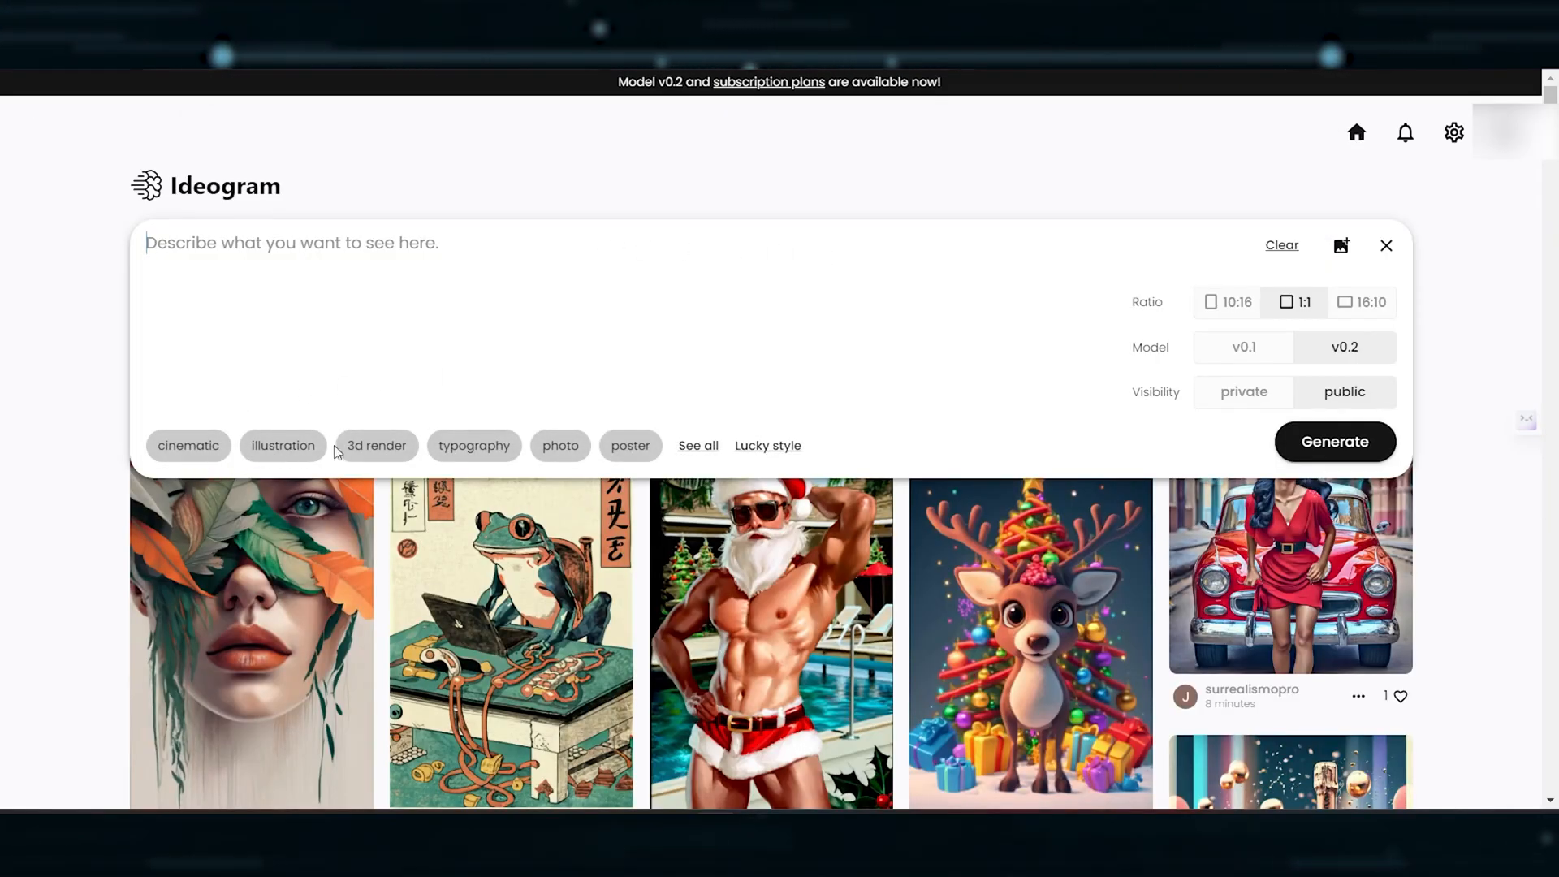
Explore Ideogram's full style list in the prompt panel, then scroll the community feed.
{"action": "left_click", "coordinate": [697, 445]}
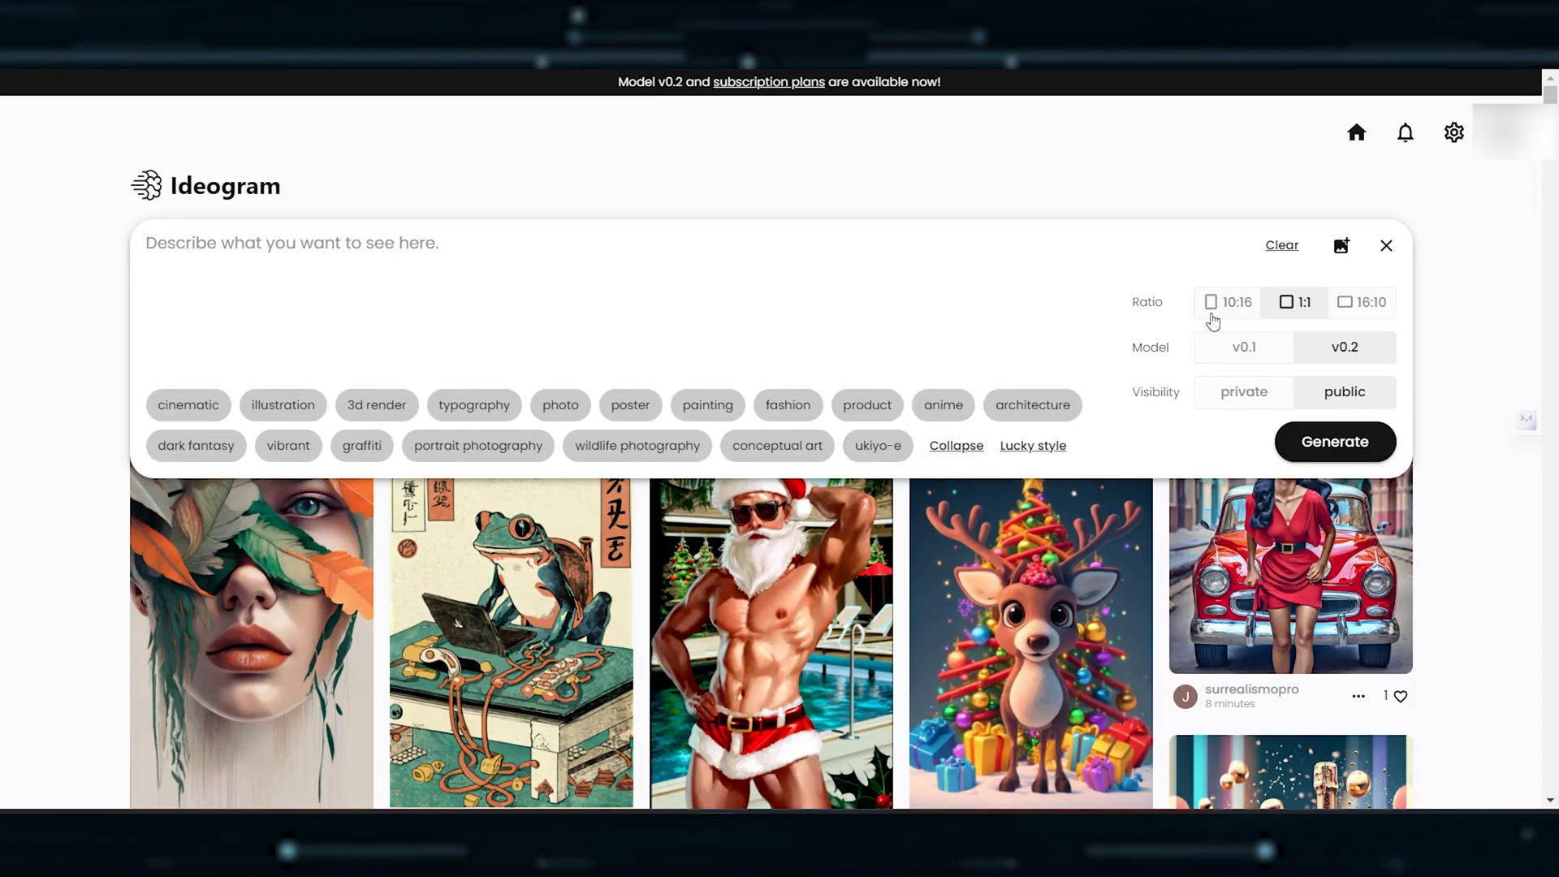
{"action": "mouse_move", "coordinate": [1353, 365]}
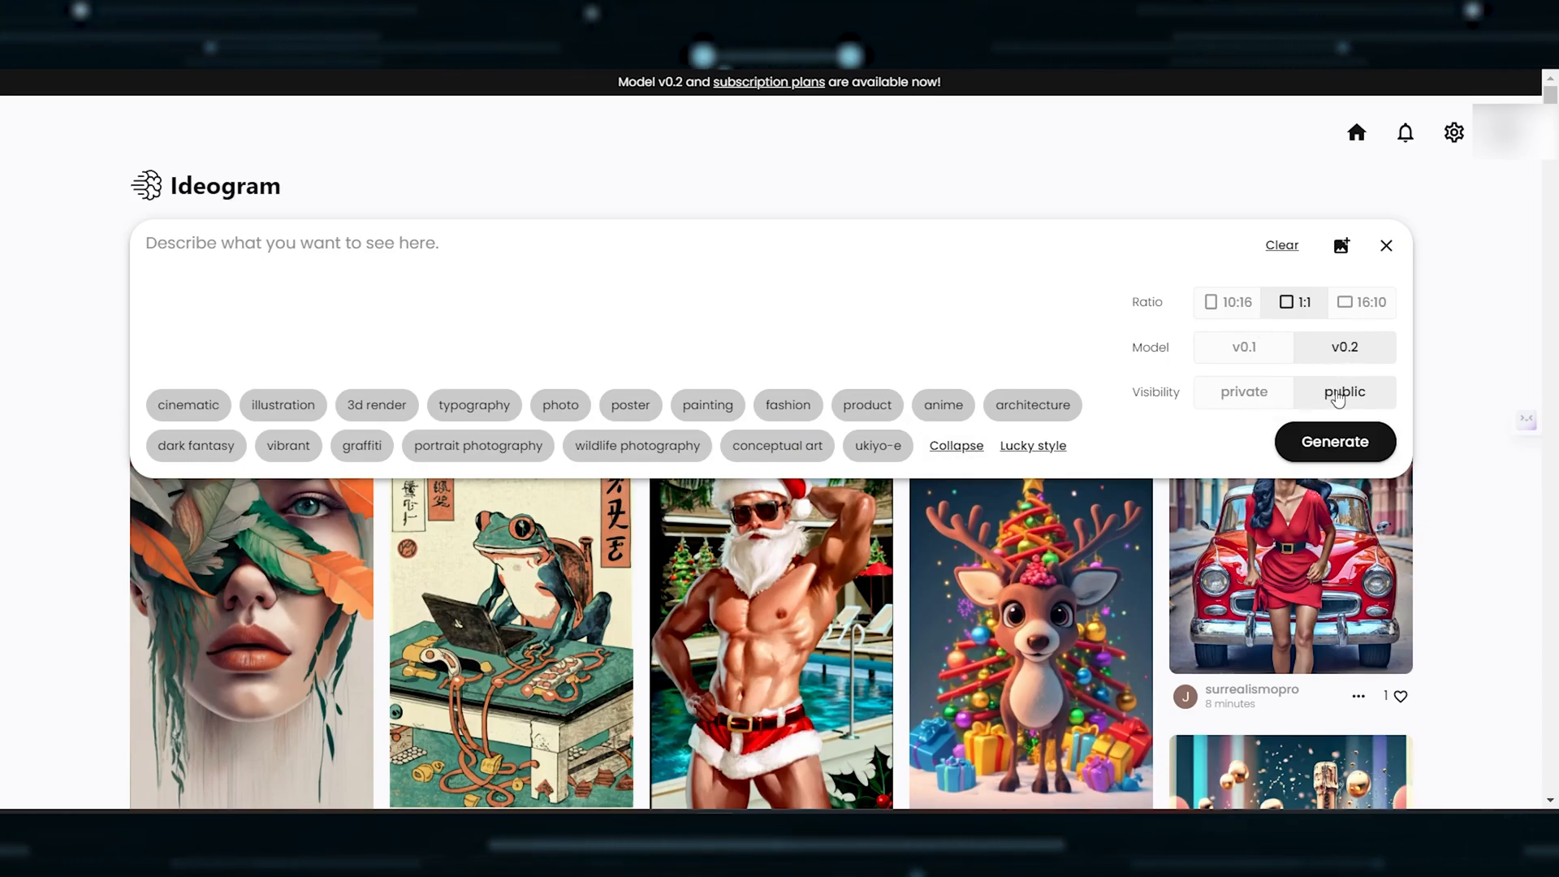
{"action": "mouse_move", "coordinate": [1385, 246]}
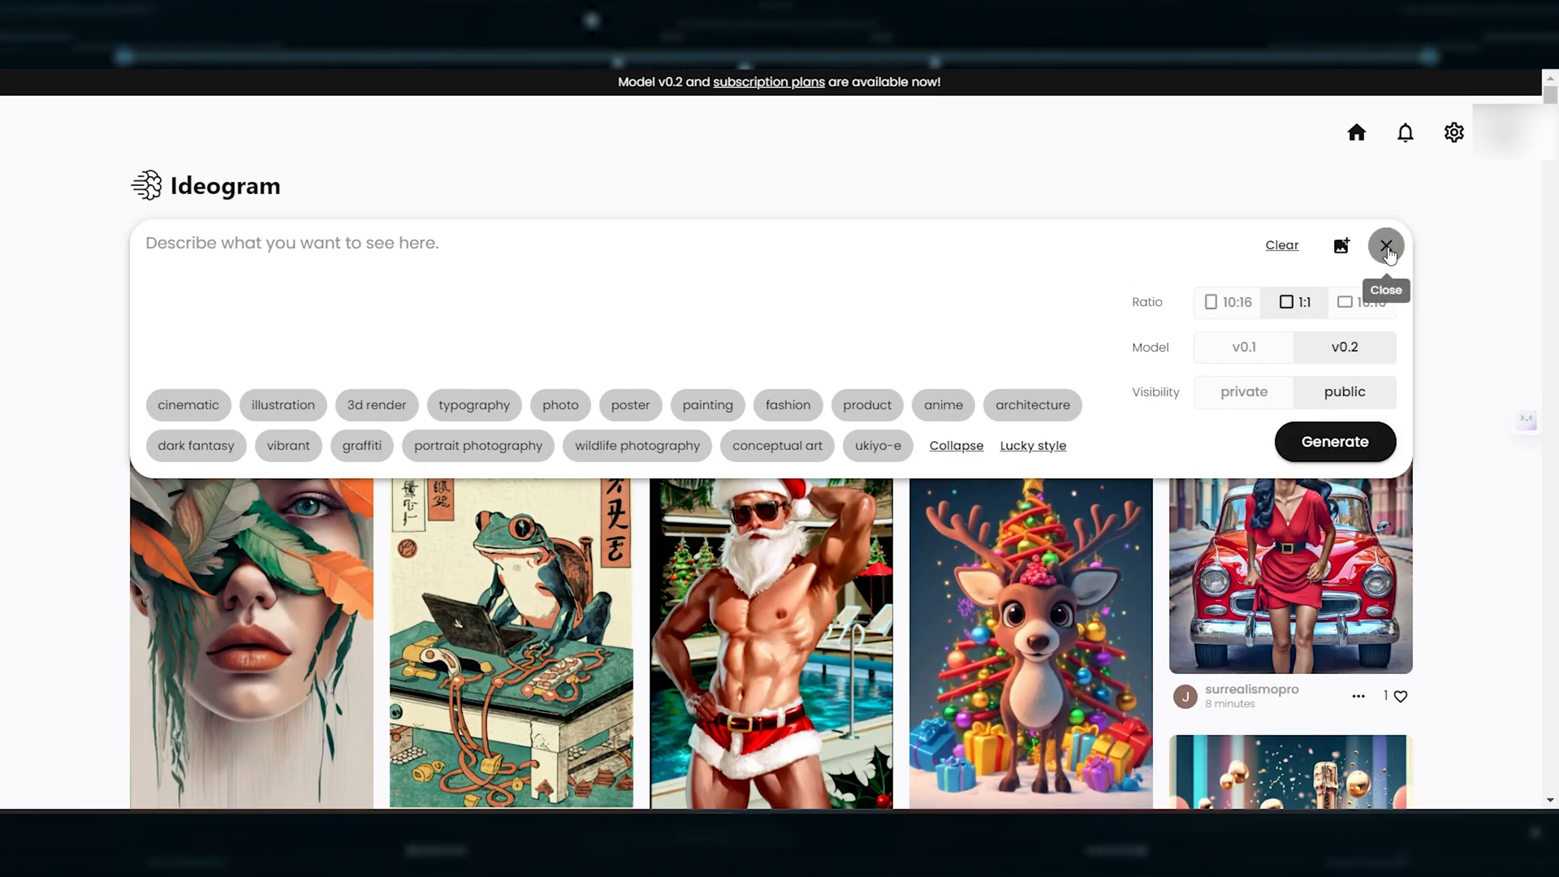
{"action": "left_click", "coordinate": [955, 445]}
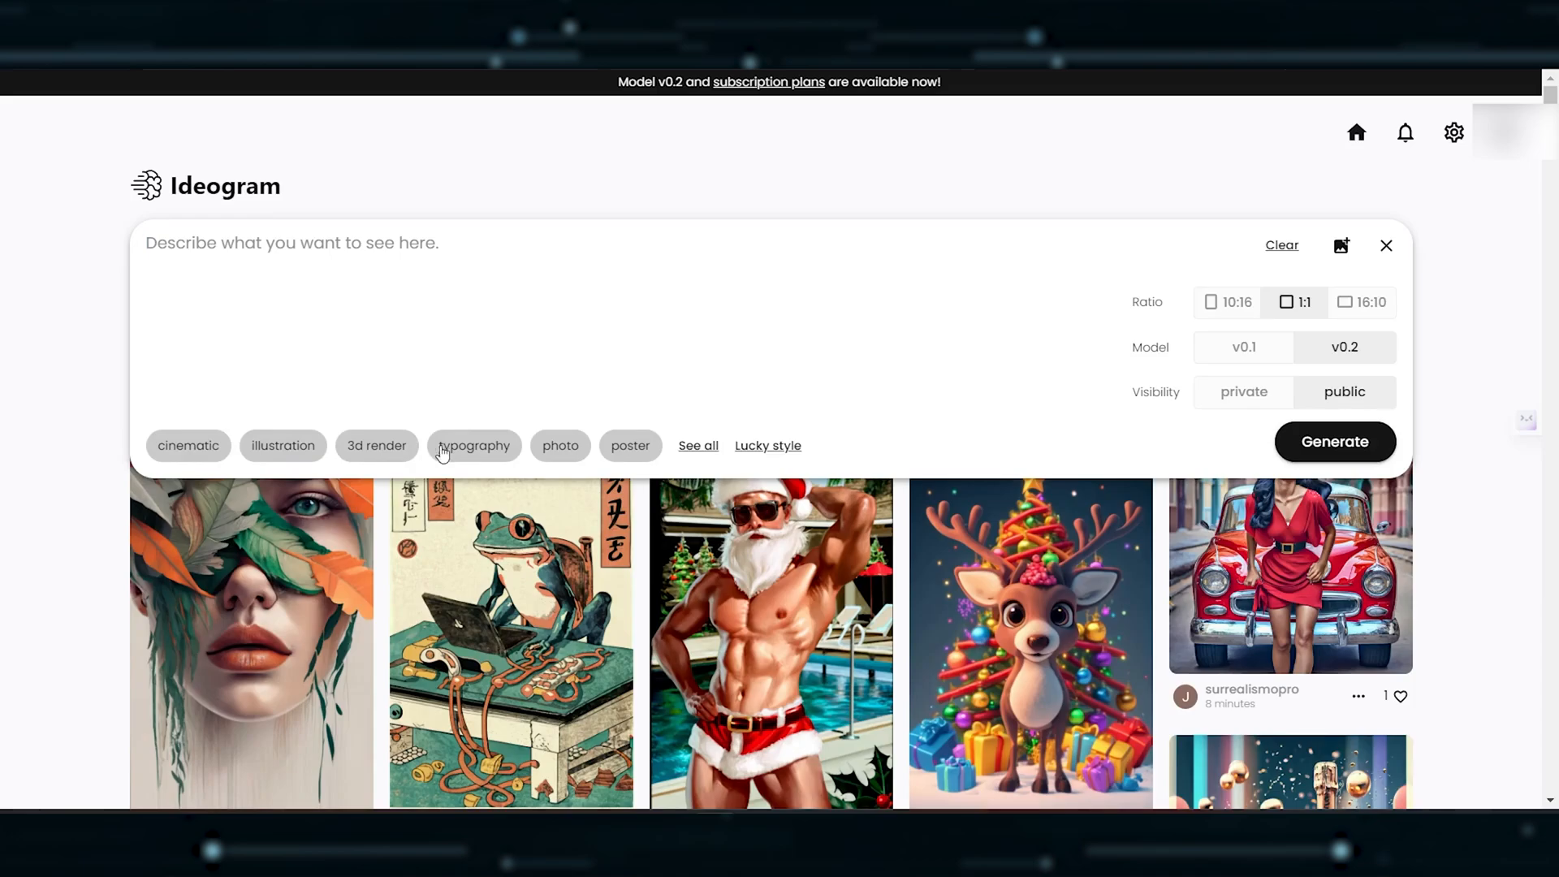
{"action": "left_click", "coordinate": [697, 445]}
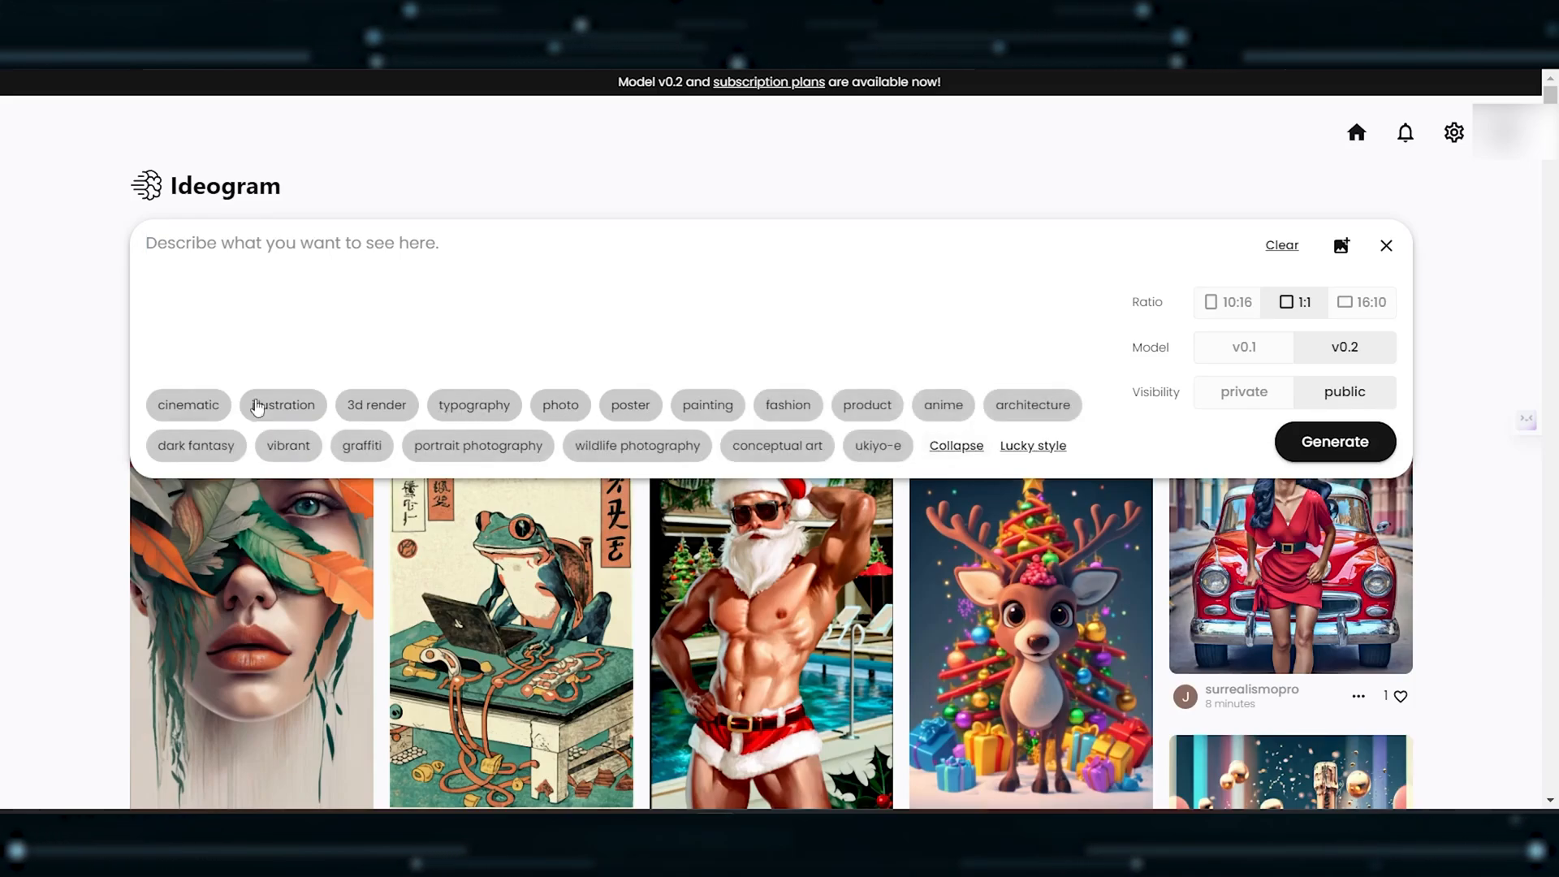
{"action": "mouse_move", "coordinate": [360, 445]}
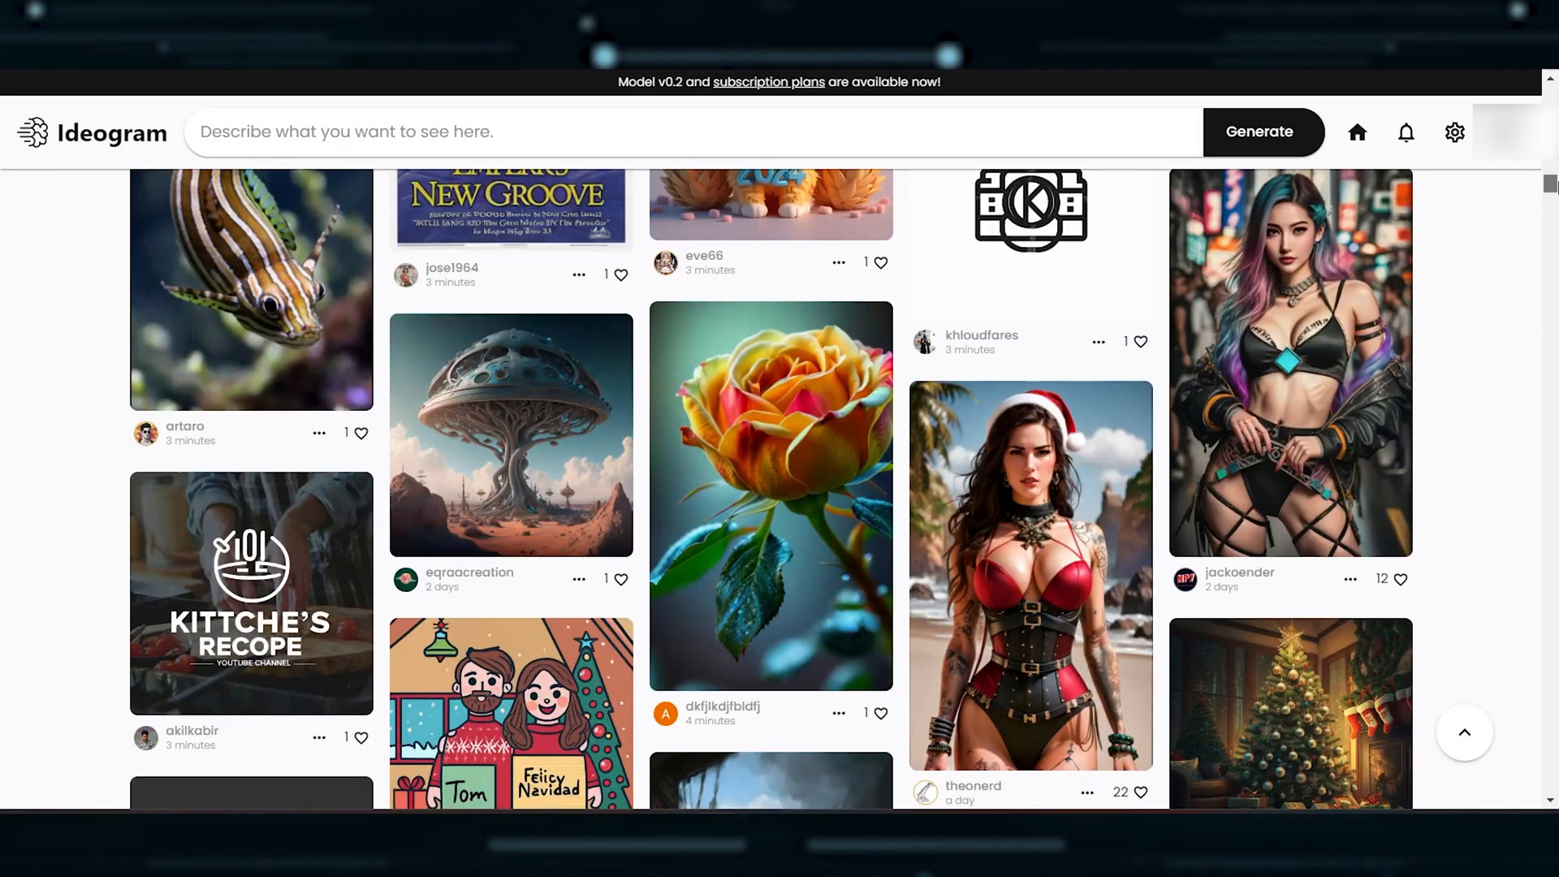
{"action": "scroll", "scroll_direction": "down", "scroll_amount": 3}
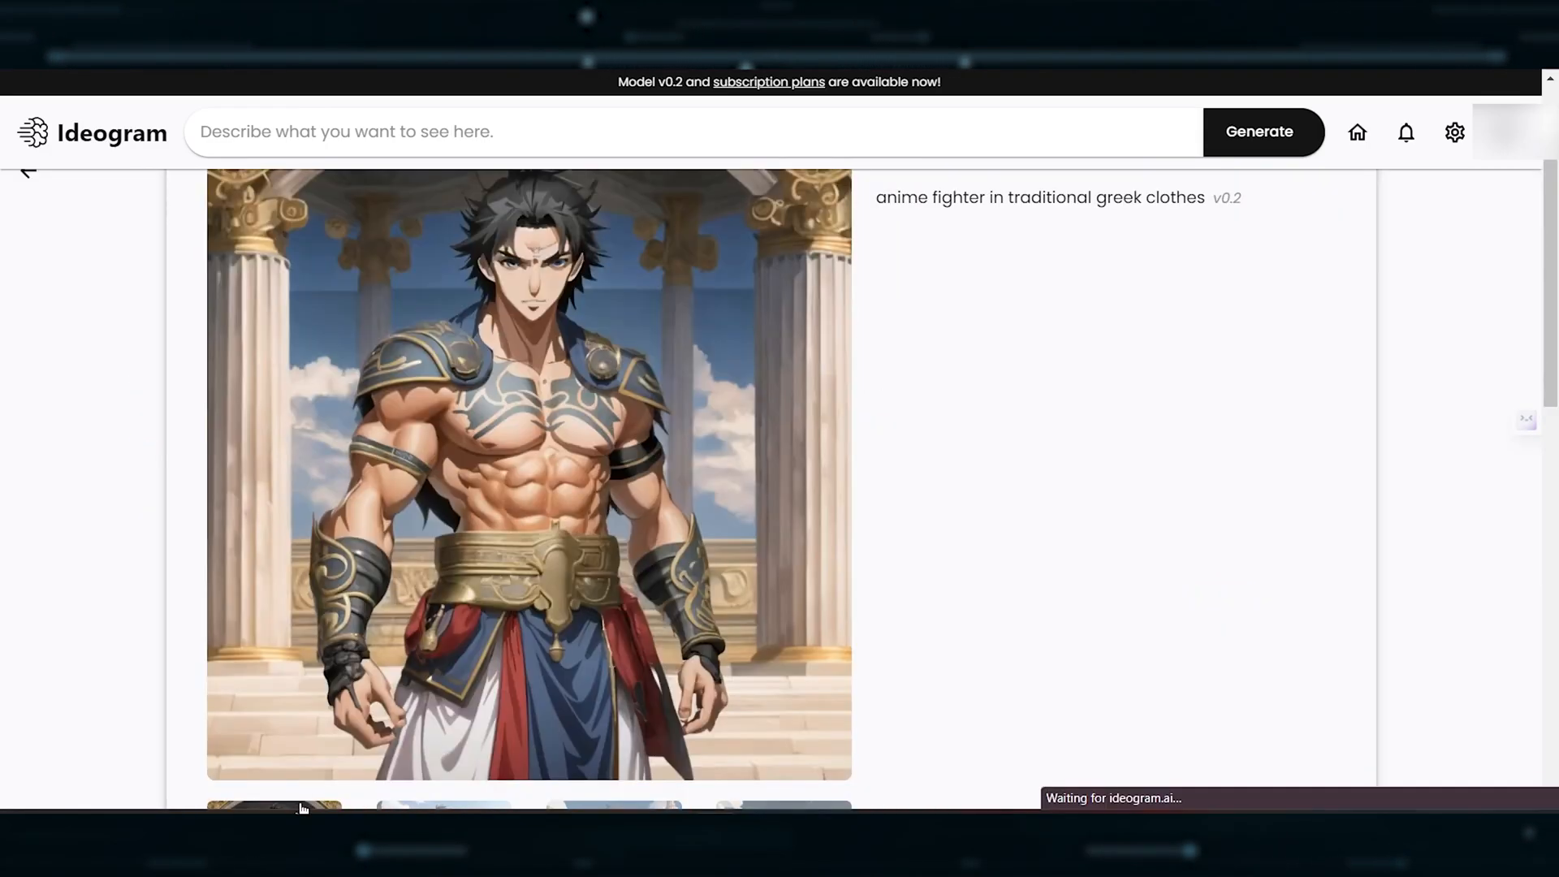
View Ideogram's hoodie-man variations, then go to Mage.space from the Google suggestions.
{"action": "left_click", "coordinate": [442, 809]}
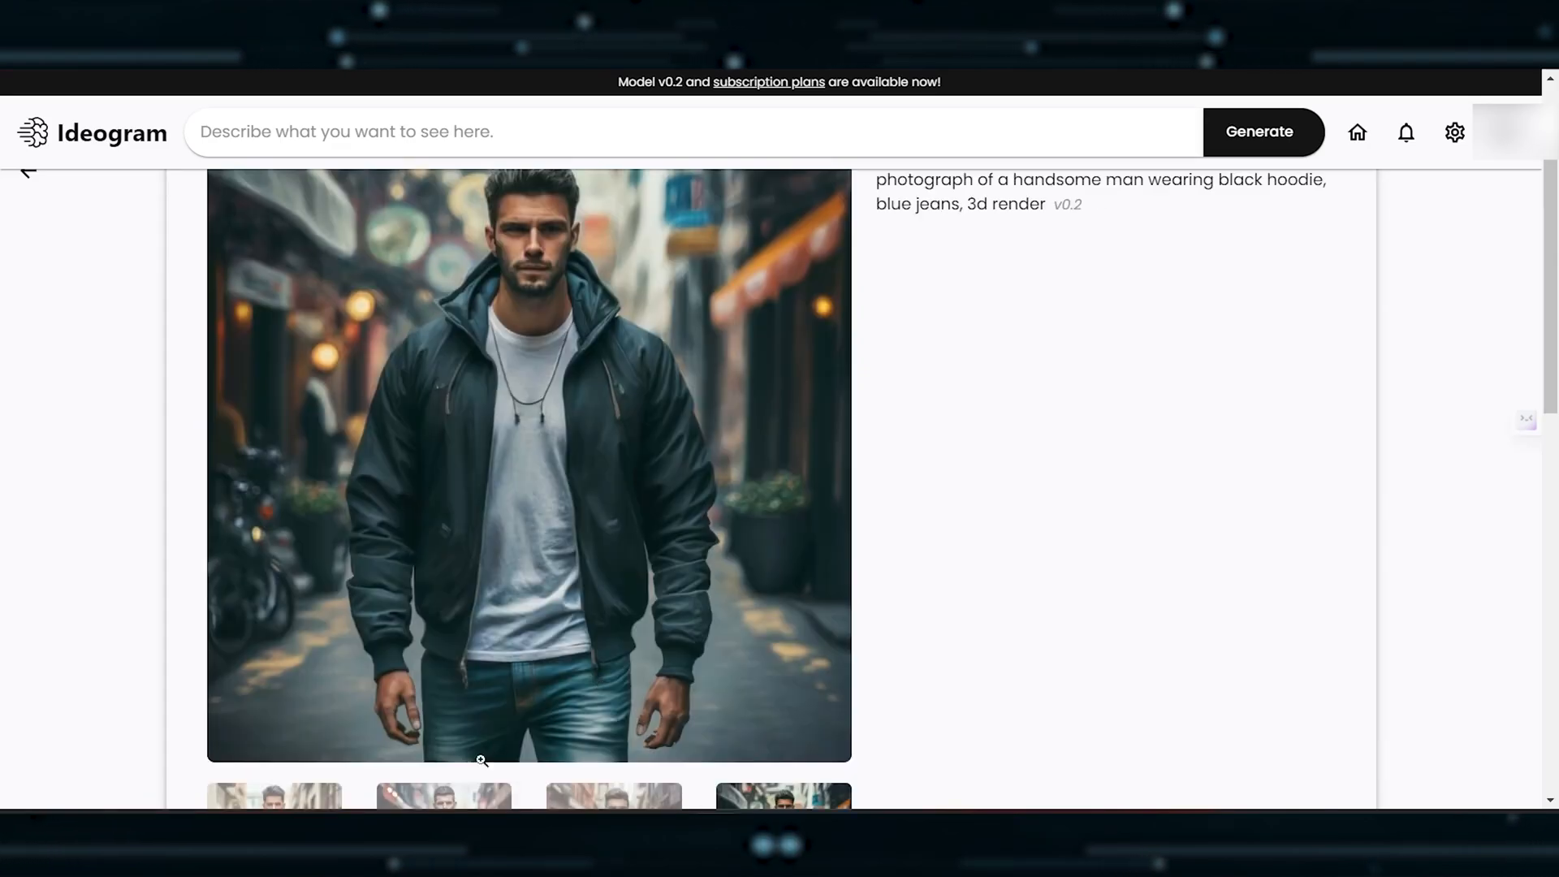
{"action": "left_click", "coordinate": [442, 797]}
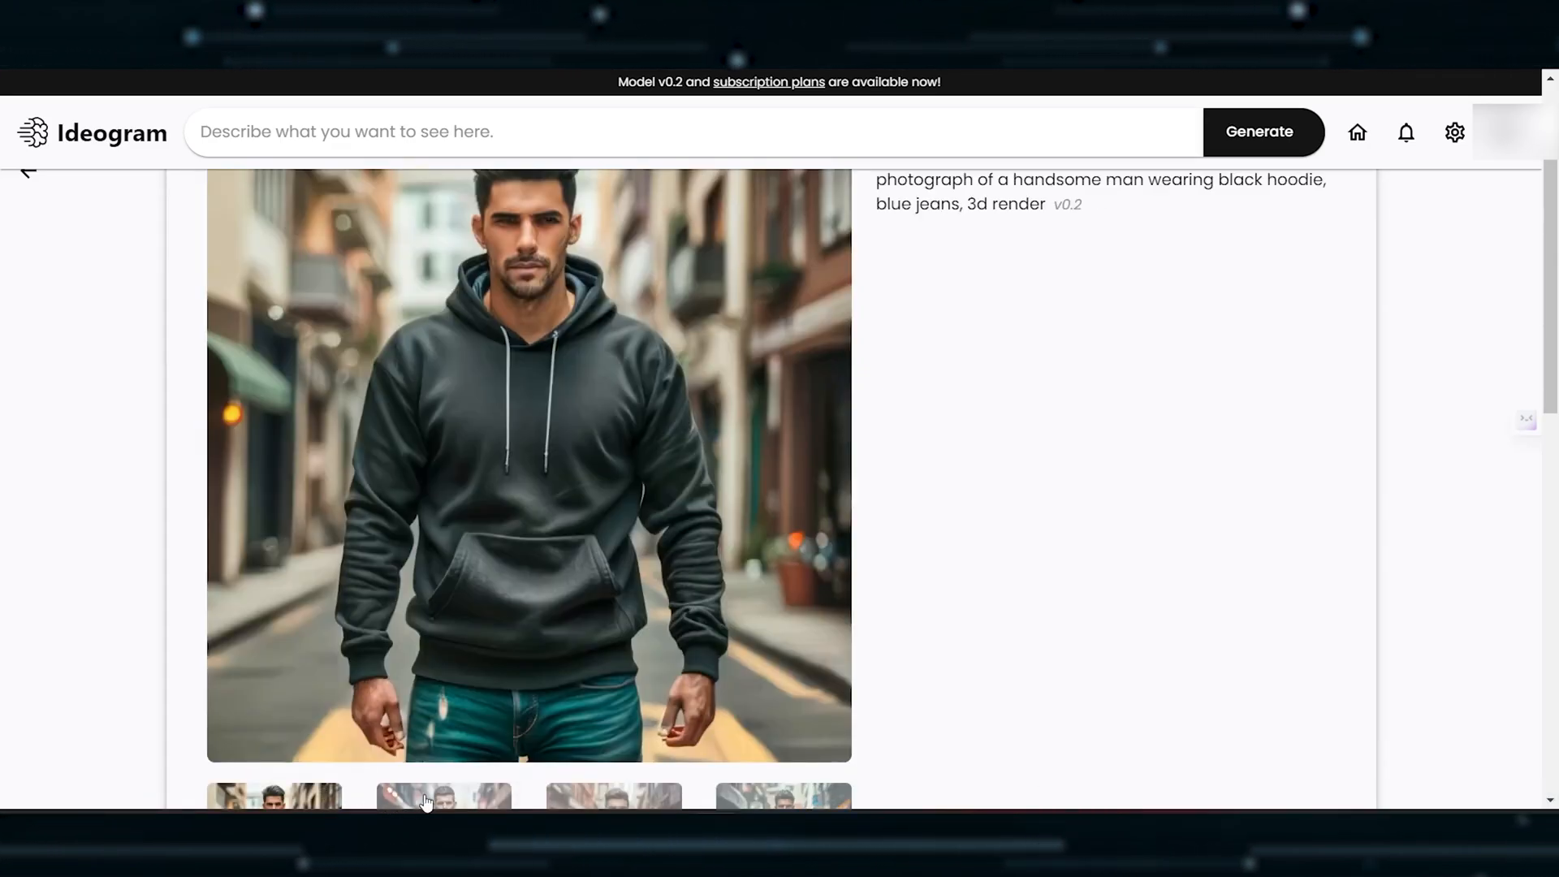
{"action": "left_click", "coordinate": [612, 800]}
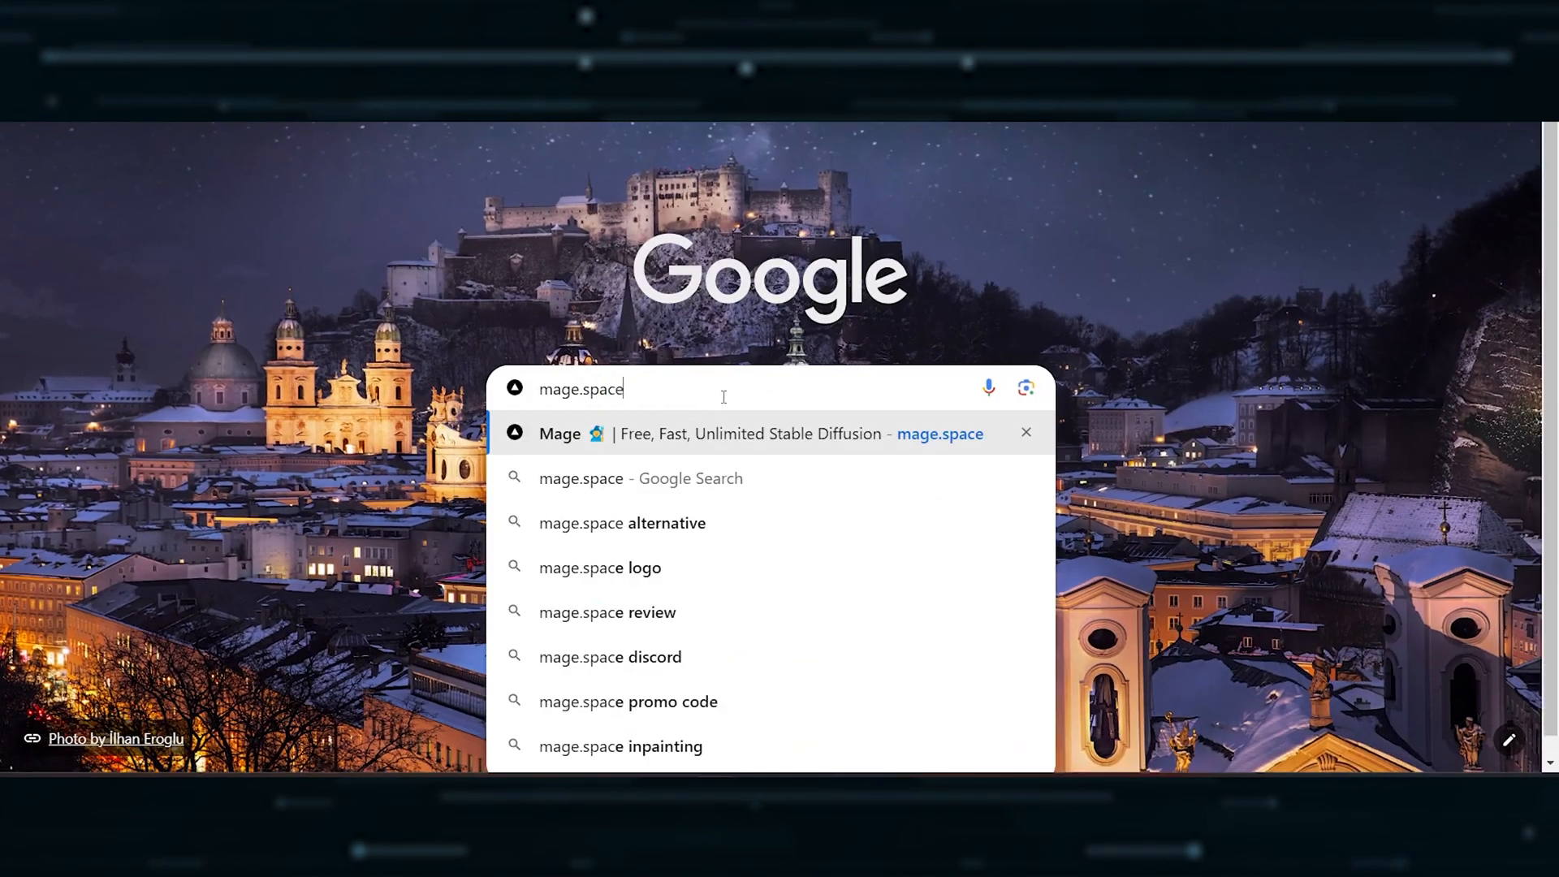
{"action": "left_click", "coordinate": [755, 433]}
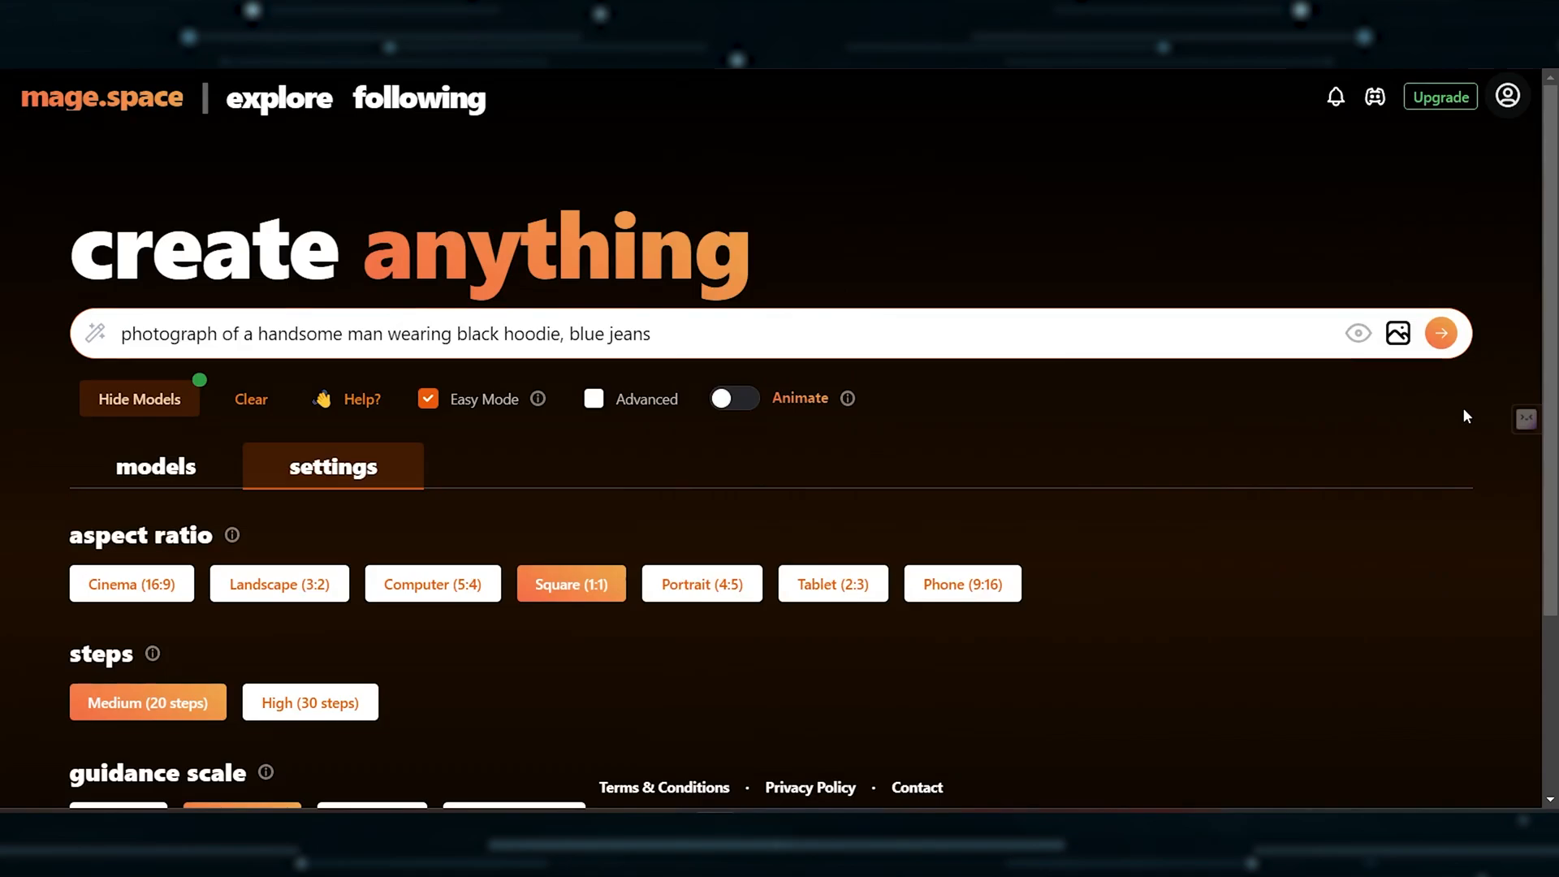
{"action": "left_click", "coordinate": [156, 466]}
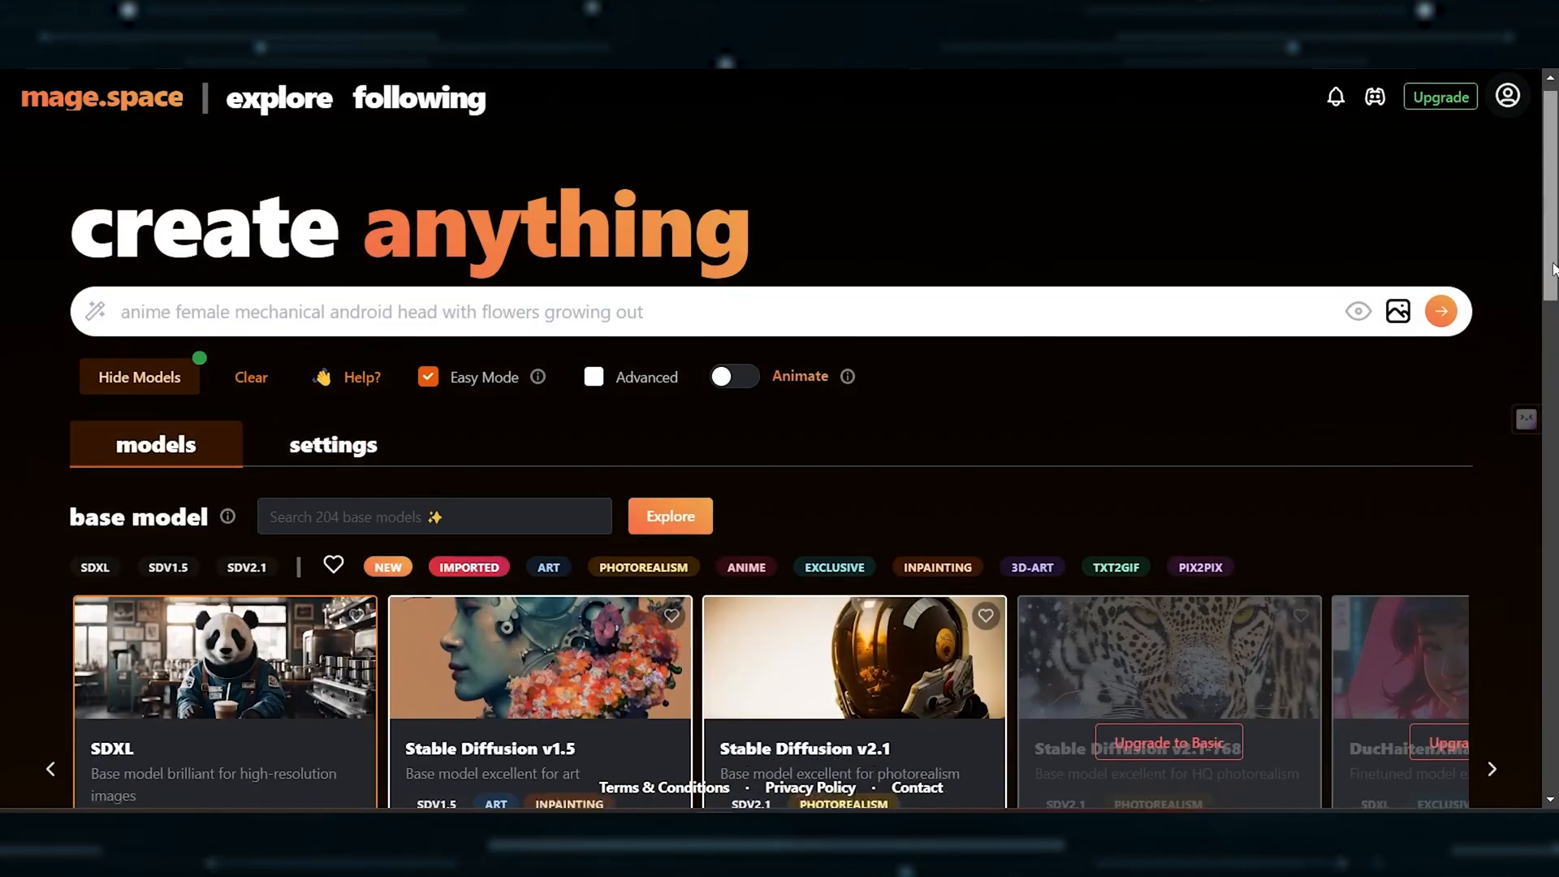
{"action": "scroll", "scroll_direction": "down", "scroll_amount": 3}
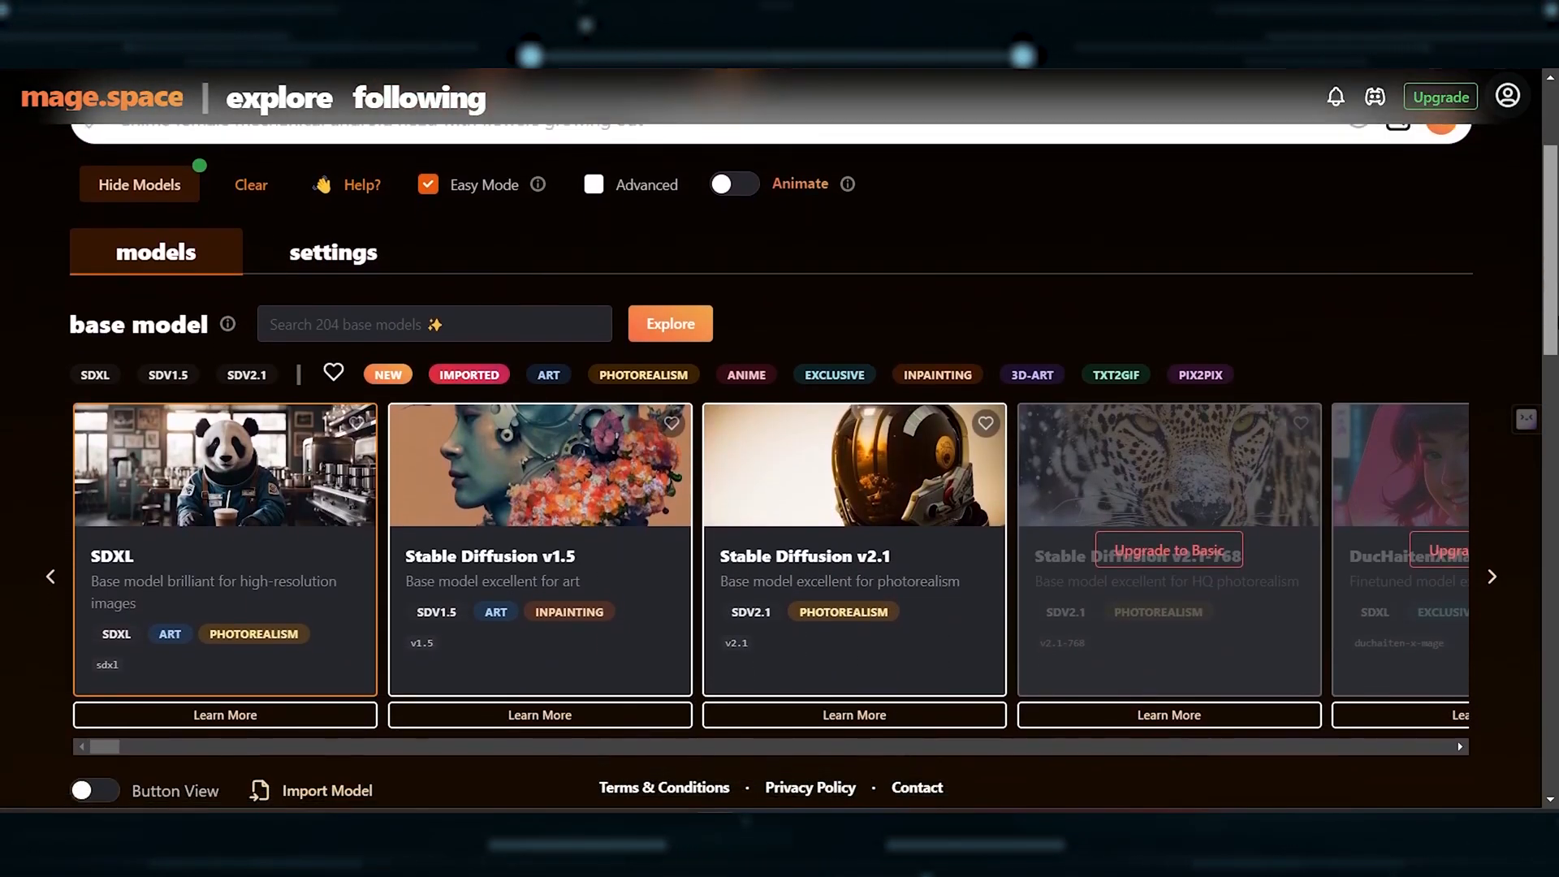
{"action": "left_click", "coordinate": [332, 251]}
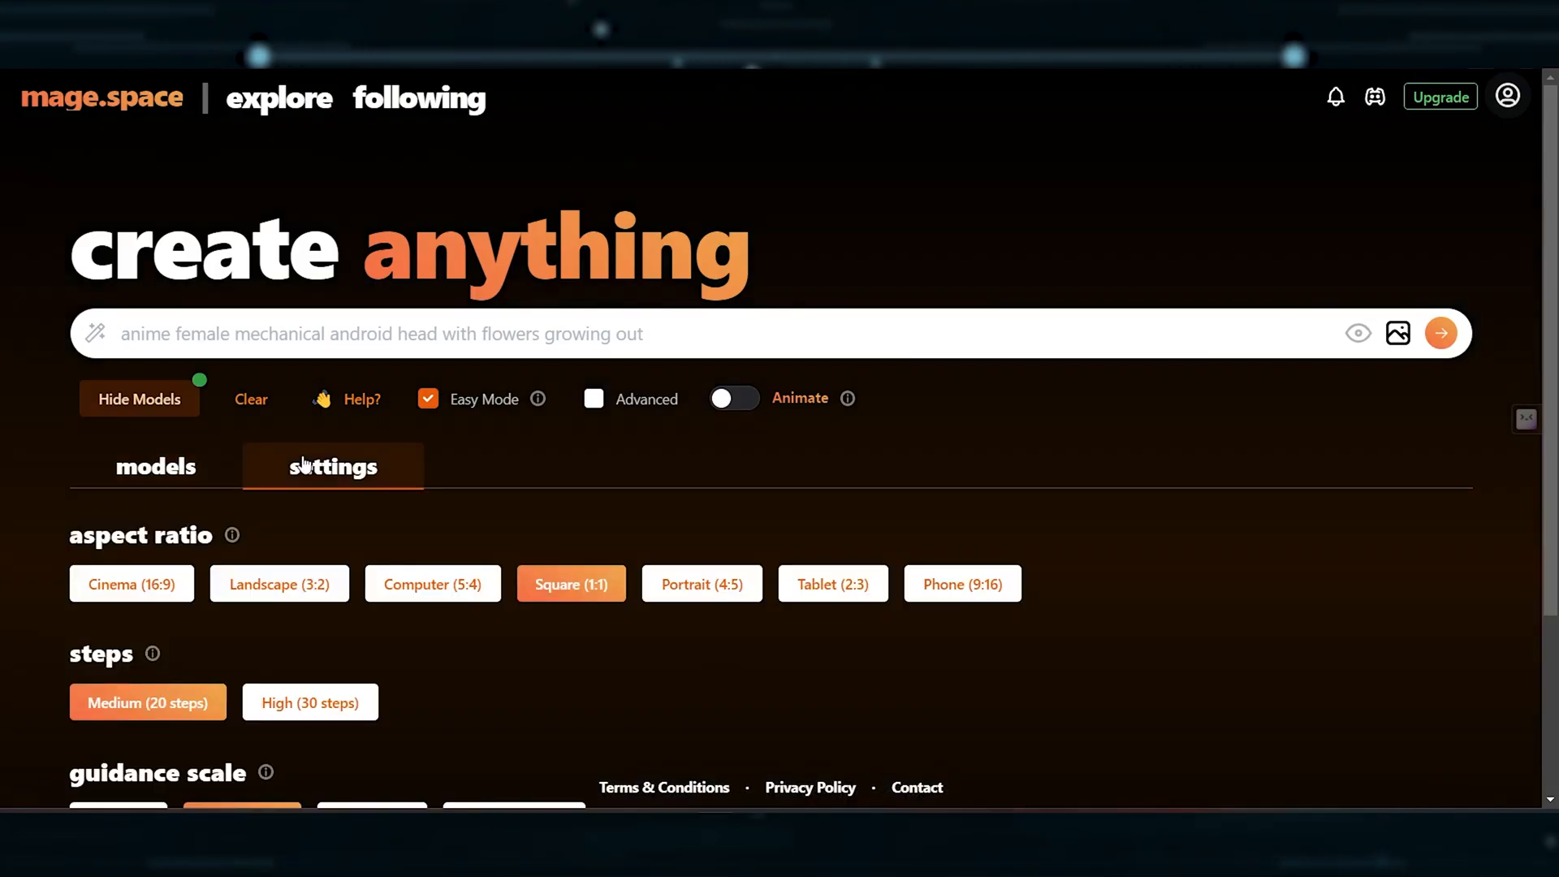
{"action": "scroll", "scroll_direction": "down", "scroll_amount": 3}
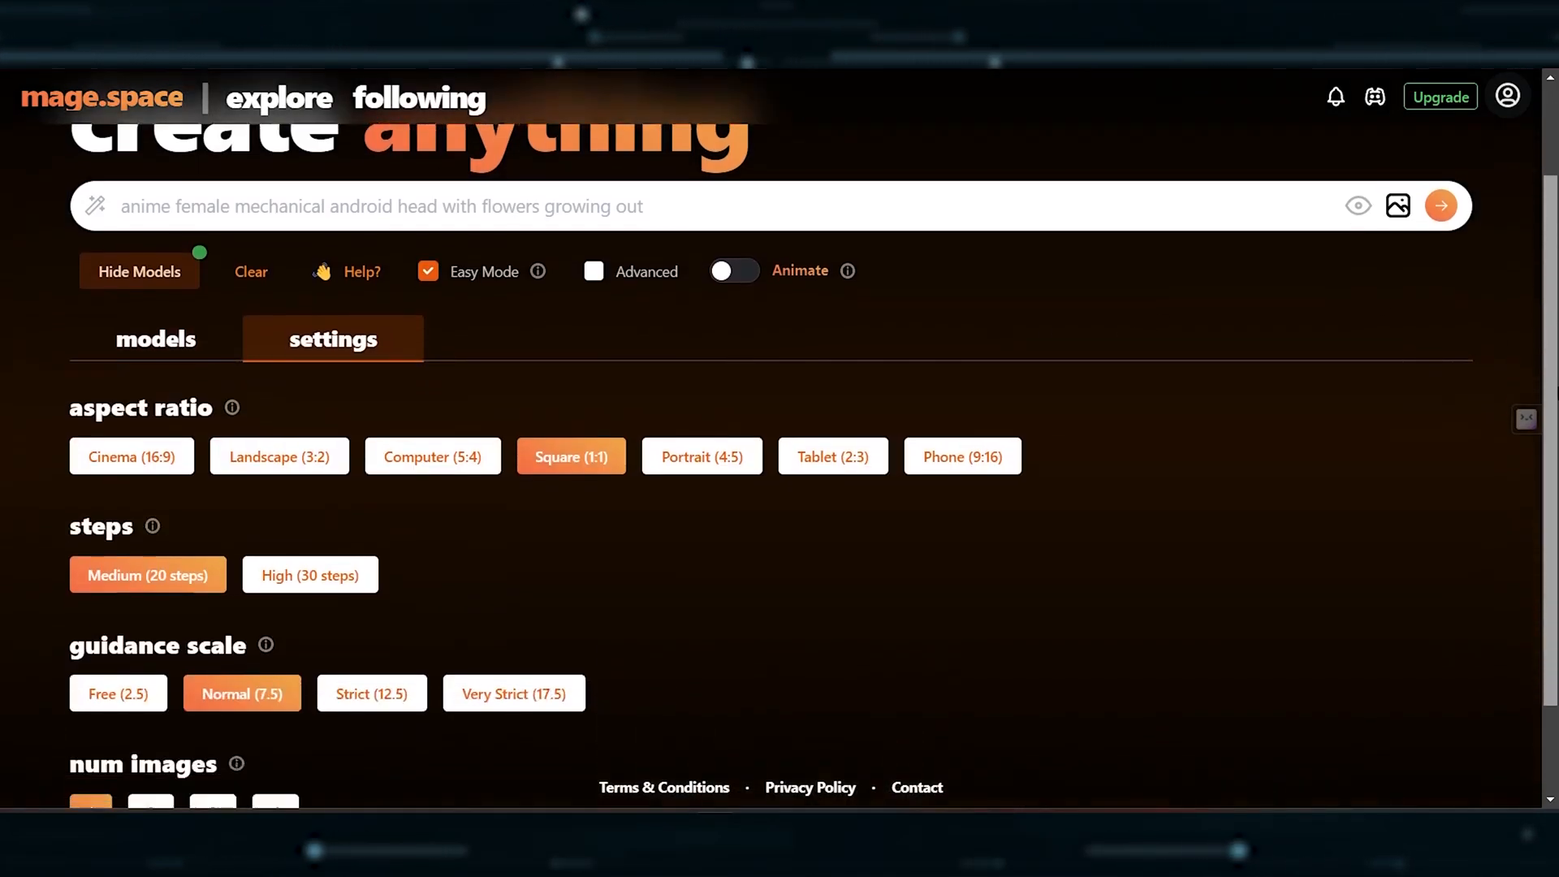
{"action": "scroll", "scroll_direction": "down", "scroll_amount": 3}
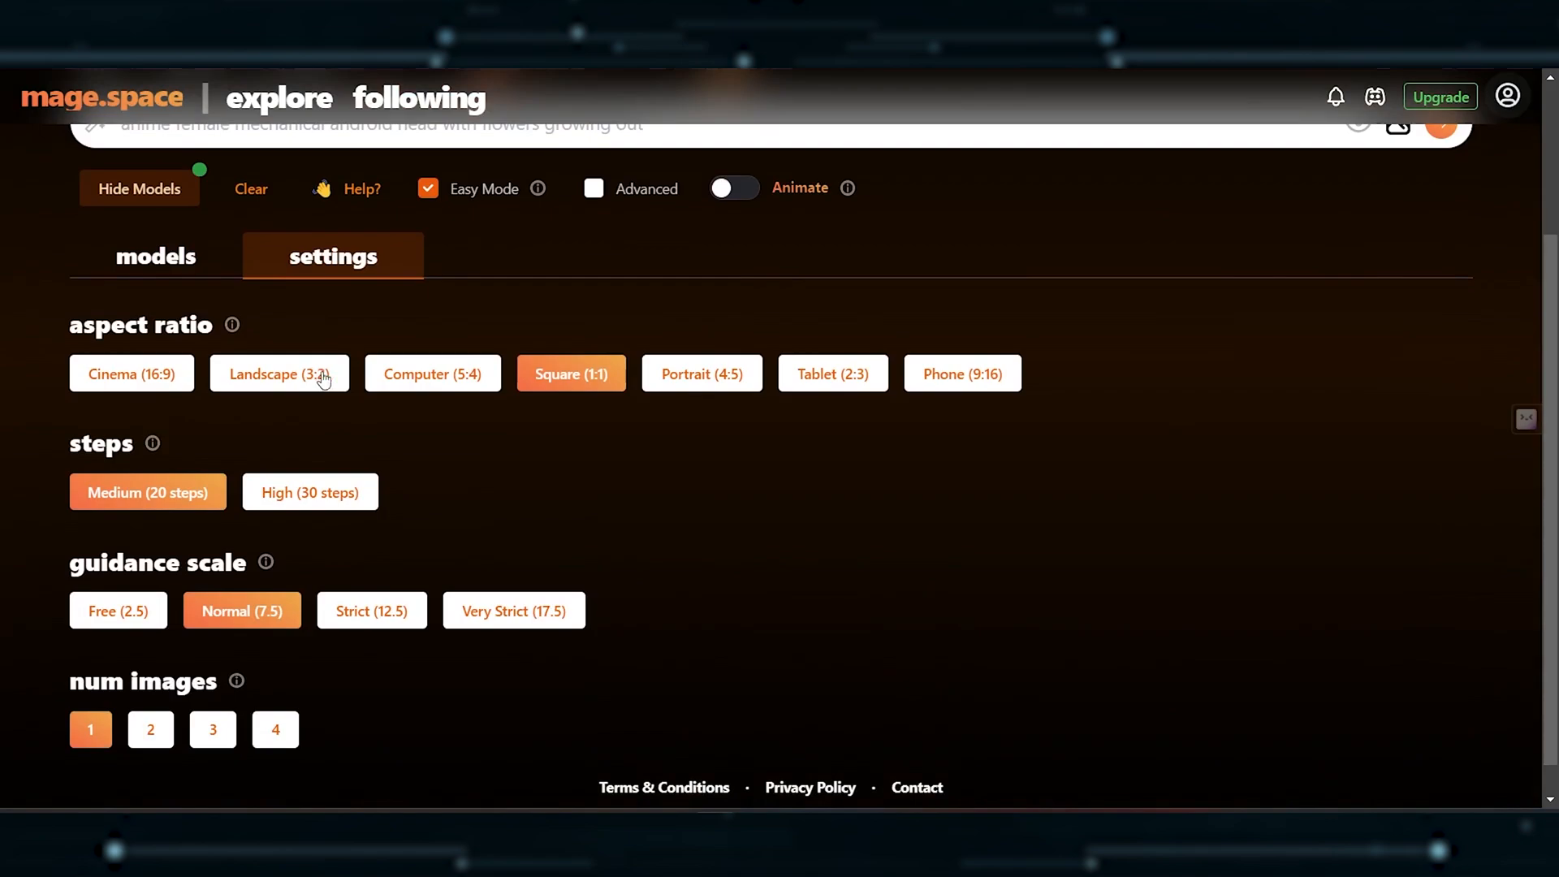
{"action": "mouse_move", "coordinate": [900, 383]}
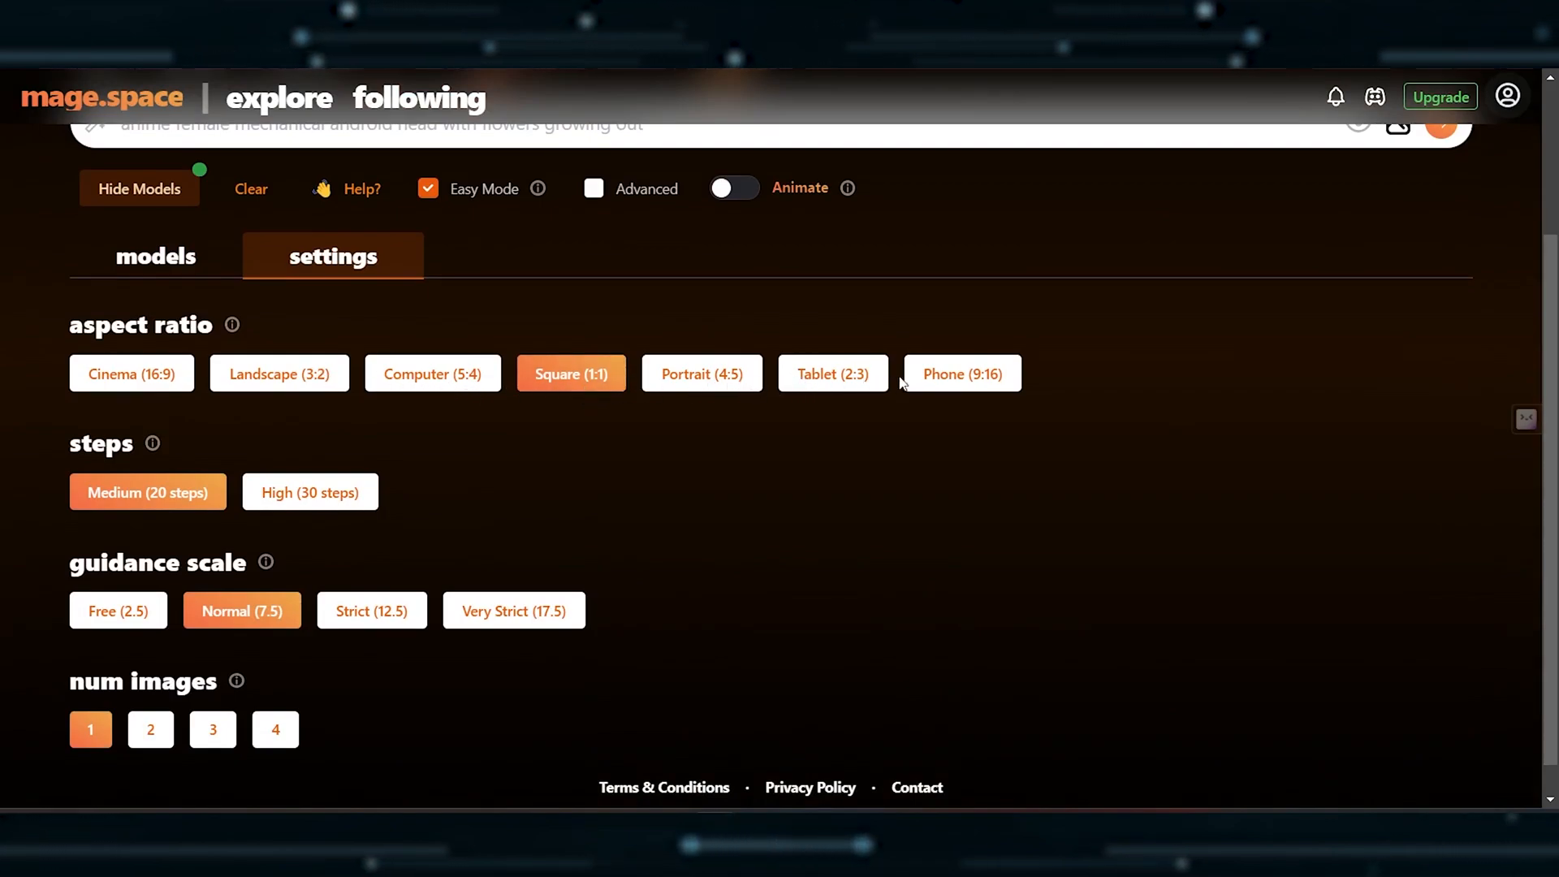
{"action": "mouse_move", "coordinate": [178, 516]}
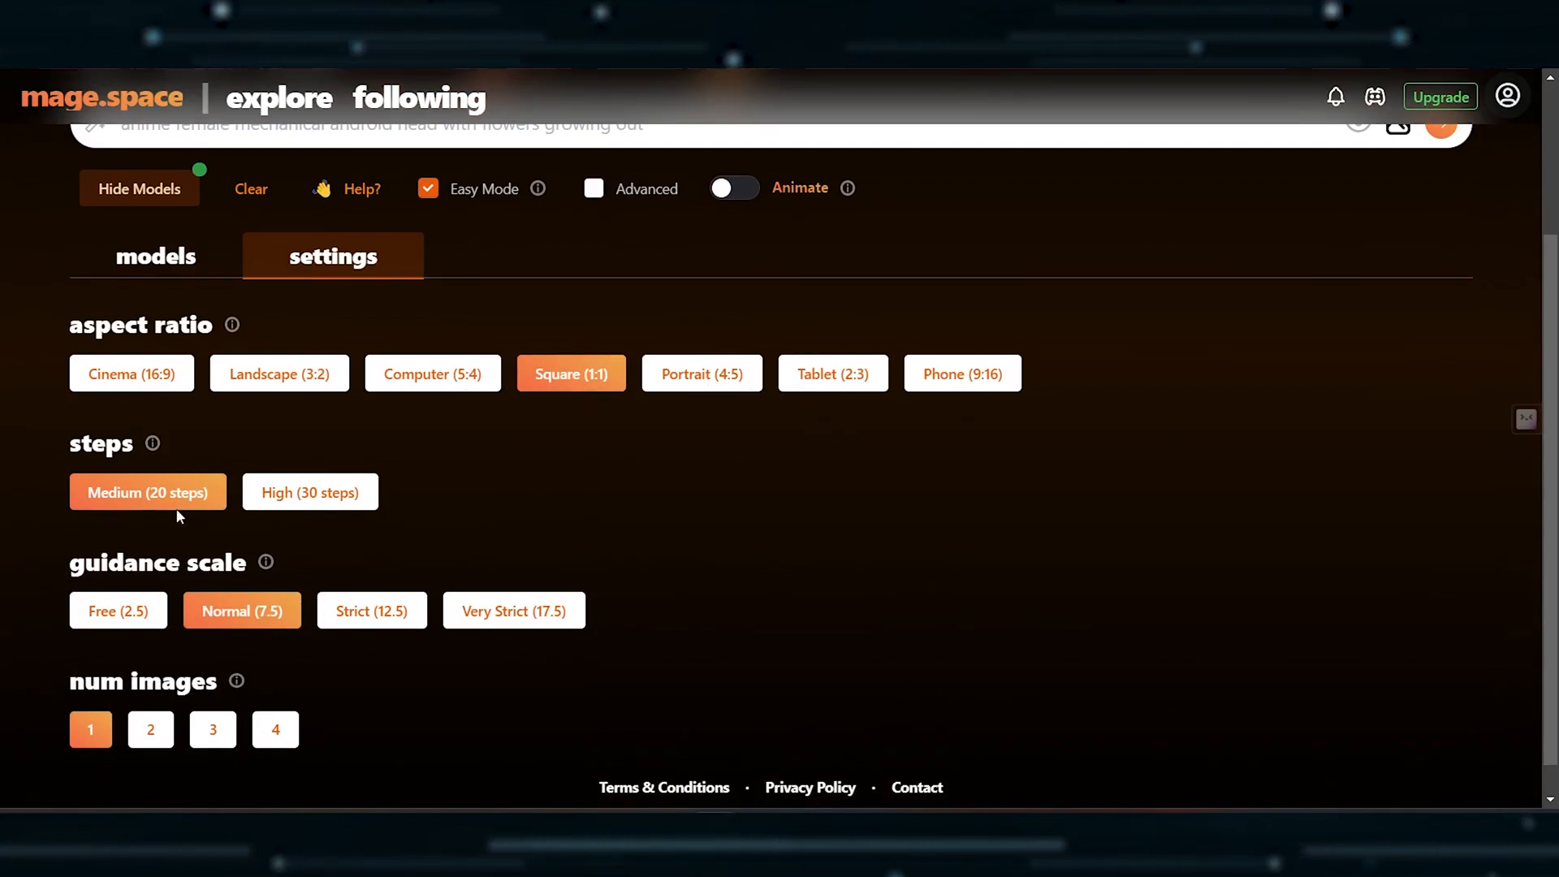
{"action": "mouse_move", "coordinate": [305, 736]}
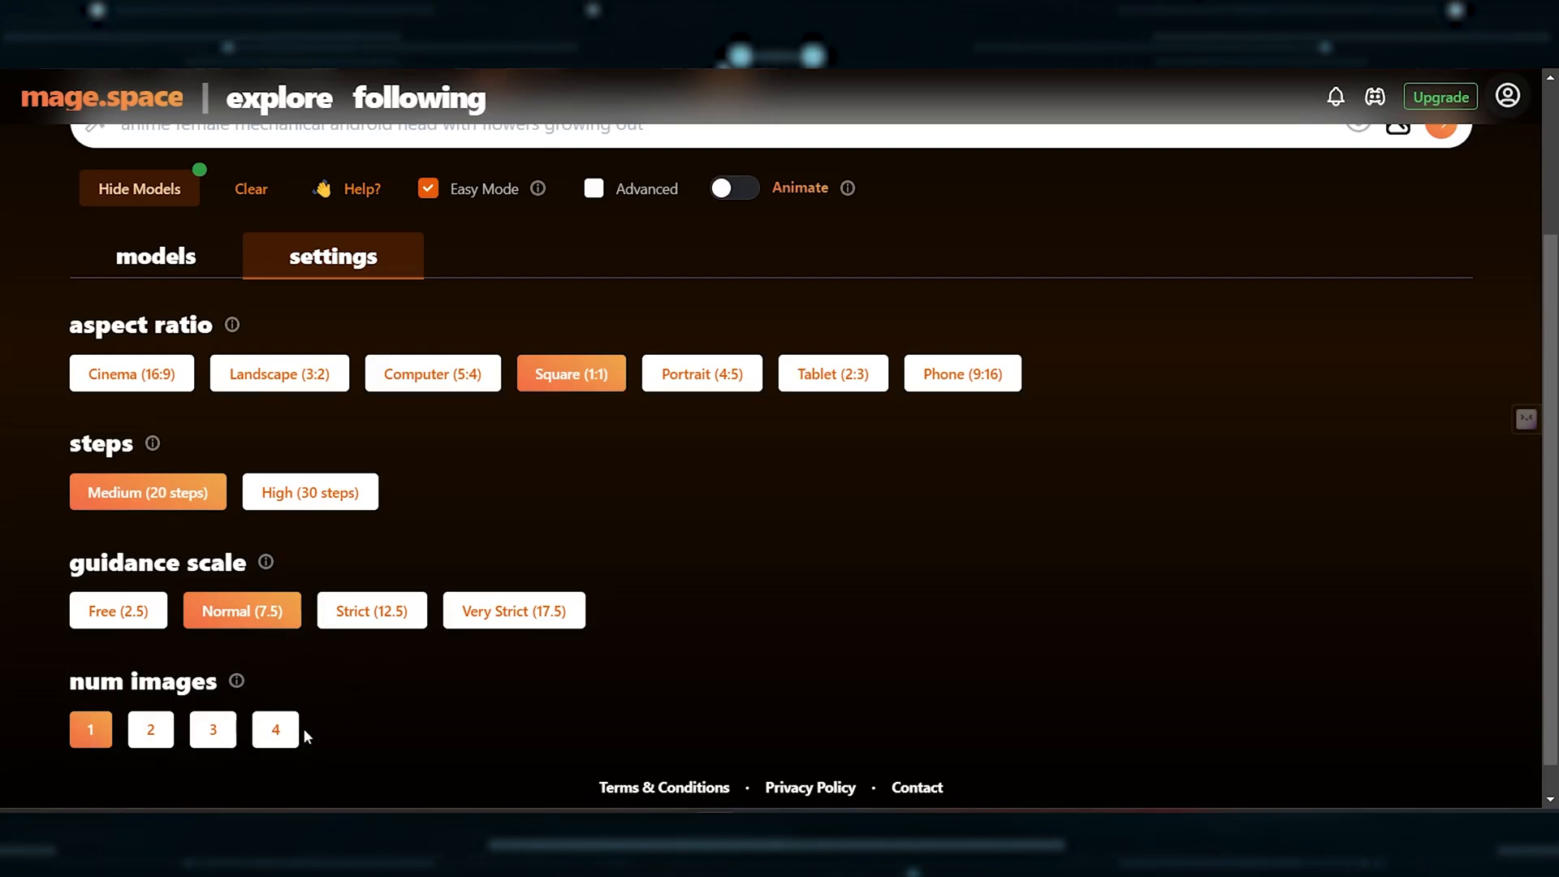
{"action": "scroll", "scroll_direction": "up", "scroll_amount": 3}
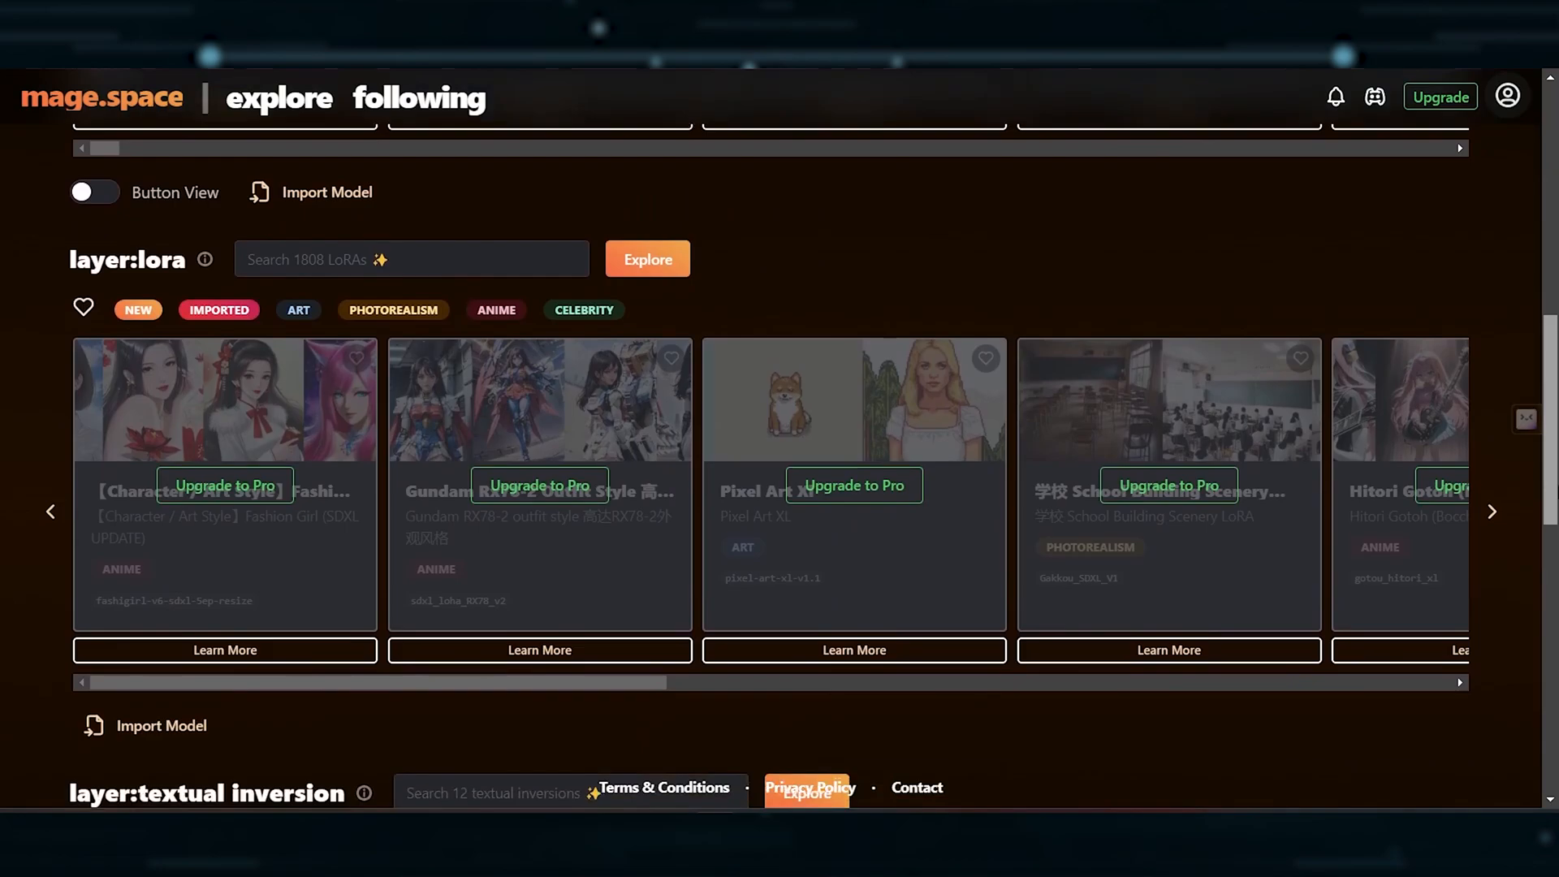
{"action": "scroll", "scroll_direction": "down", "scroll_amount": 3}
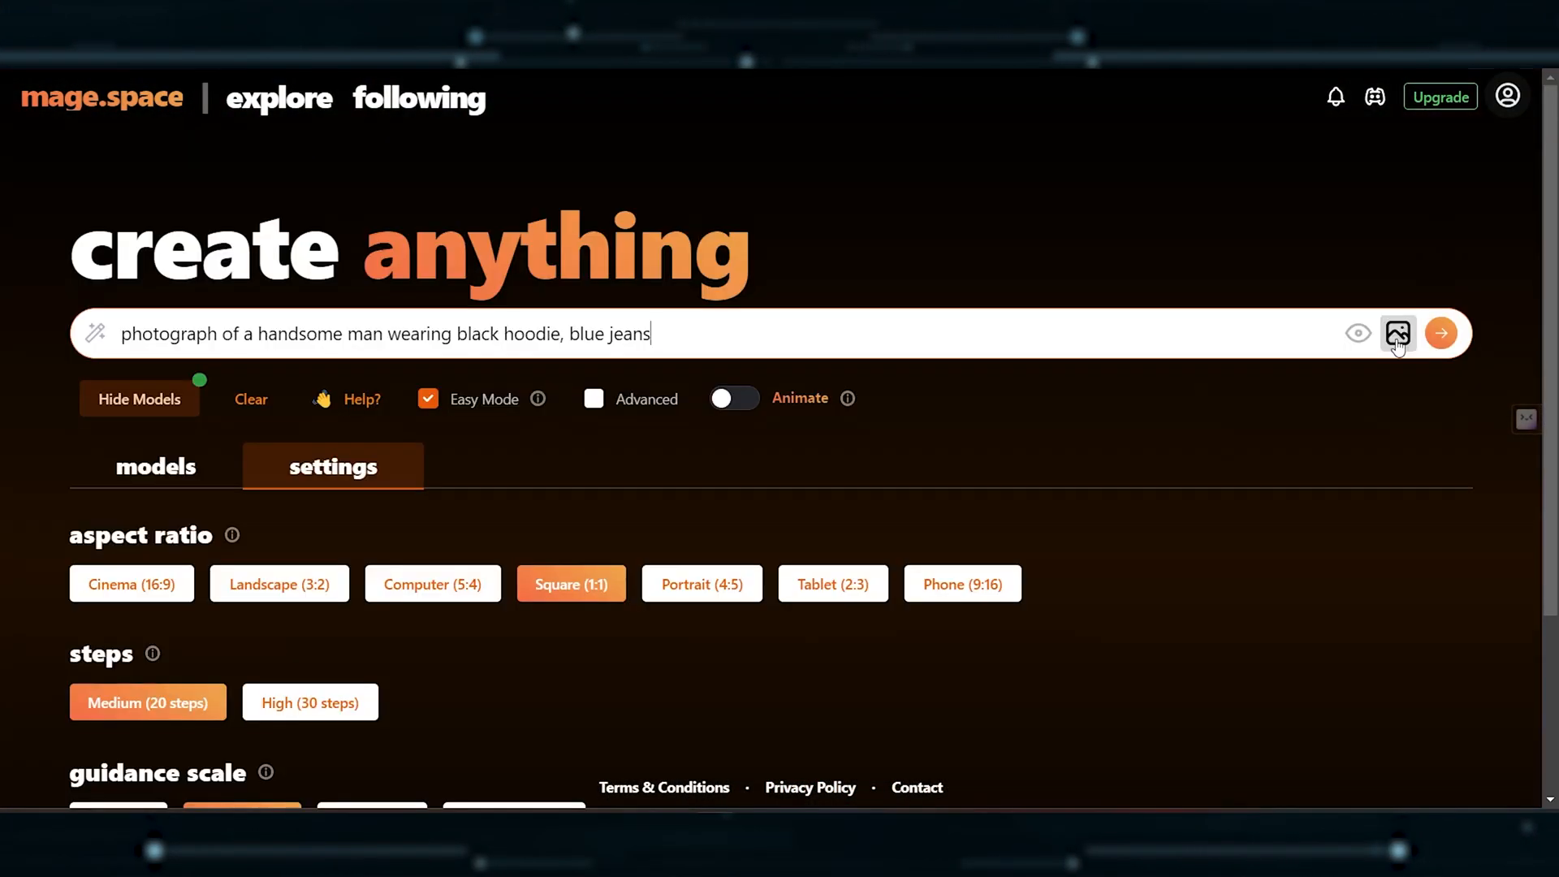
View Mage.space's image-to-image option and the anime fighter in traditional Greek clothes result.
{"action": "left_click", "coordinate": [1397, 333]}
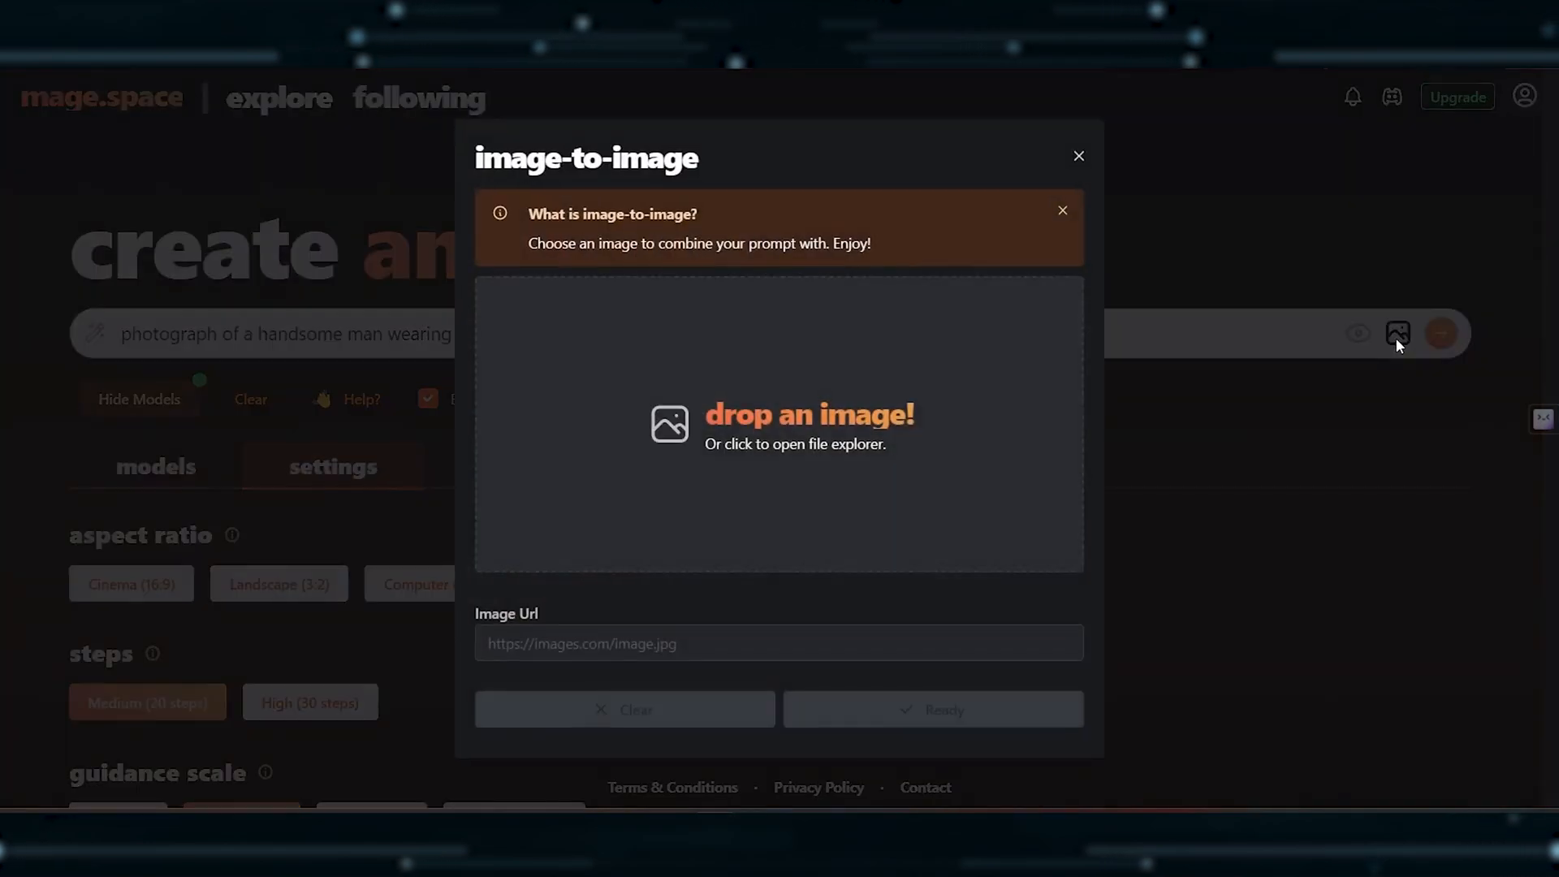
{"action": "mouse_move", "coordinate": [942, 260]}
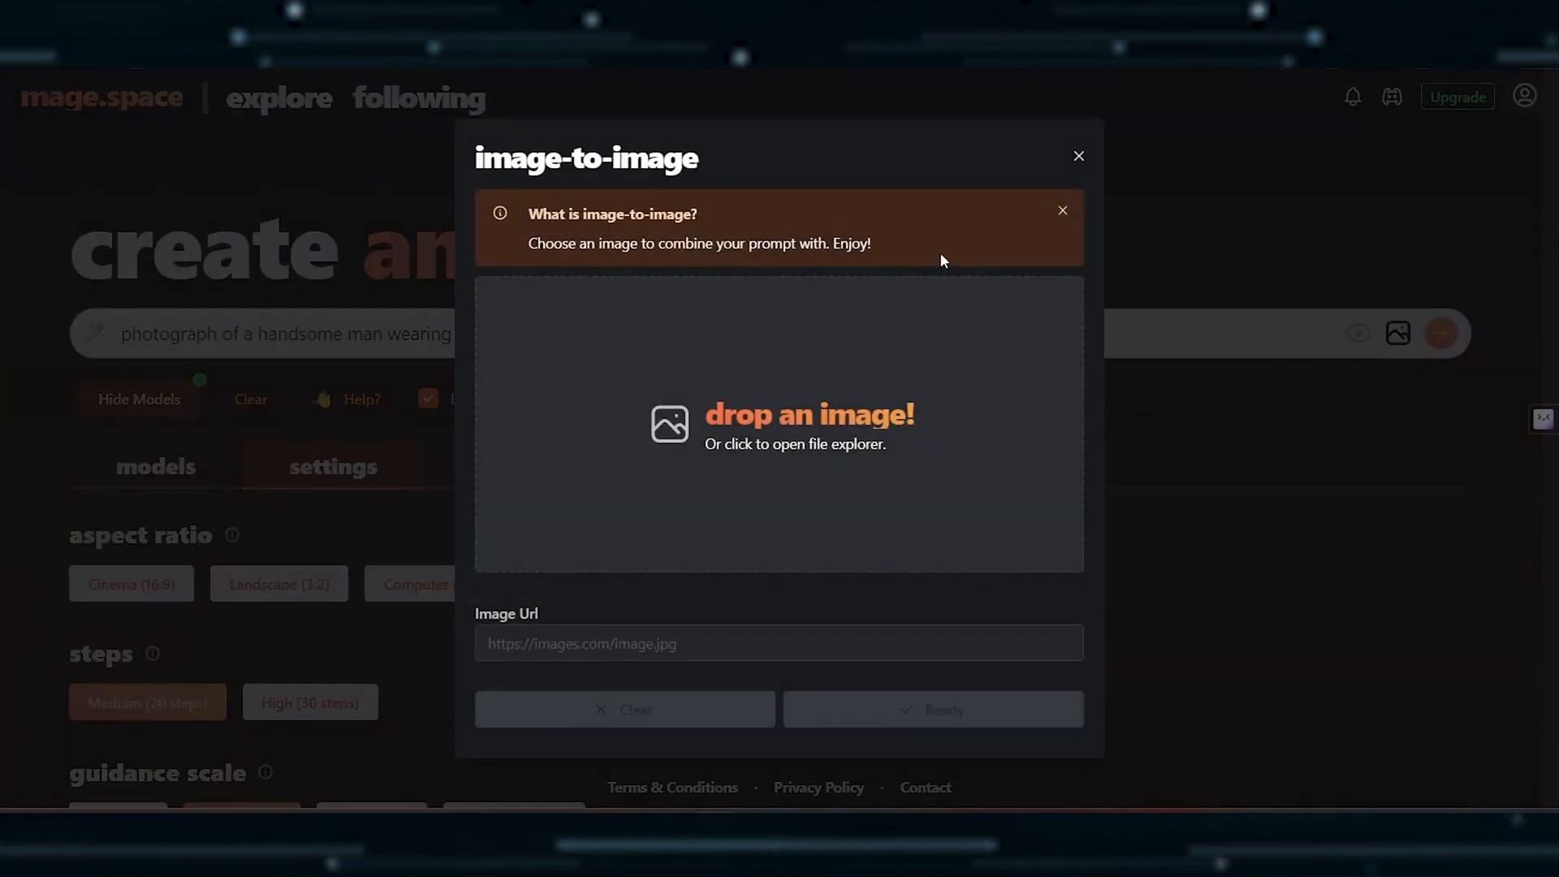
{"action": "mouse_move", "coordinate": [942, 515]}
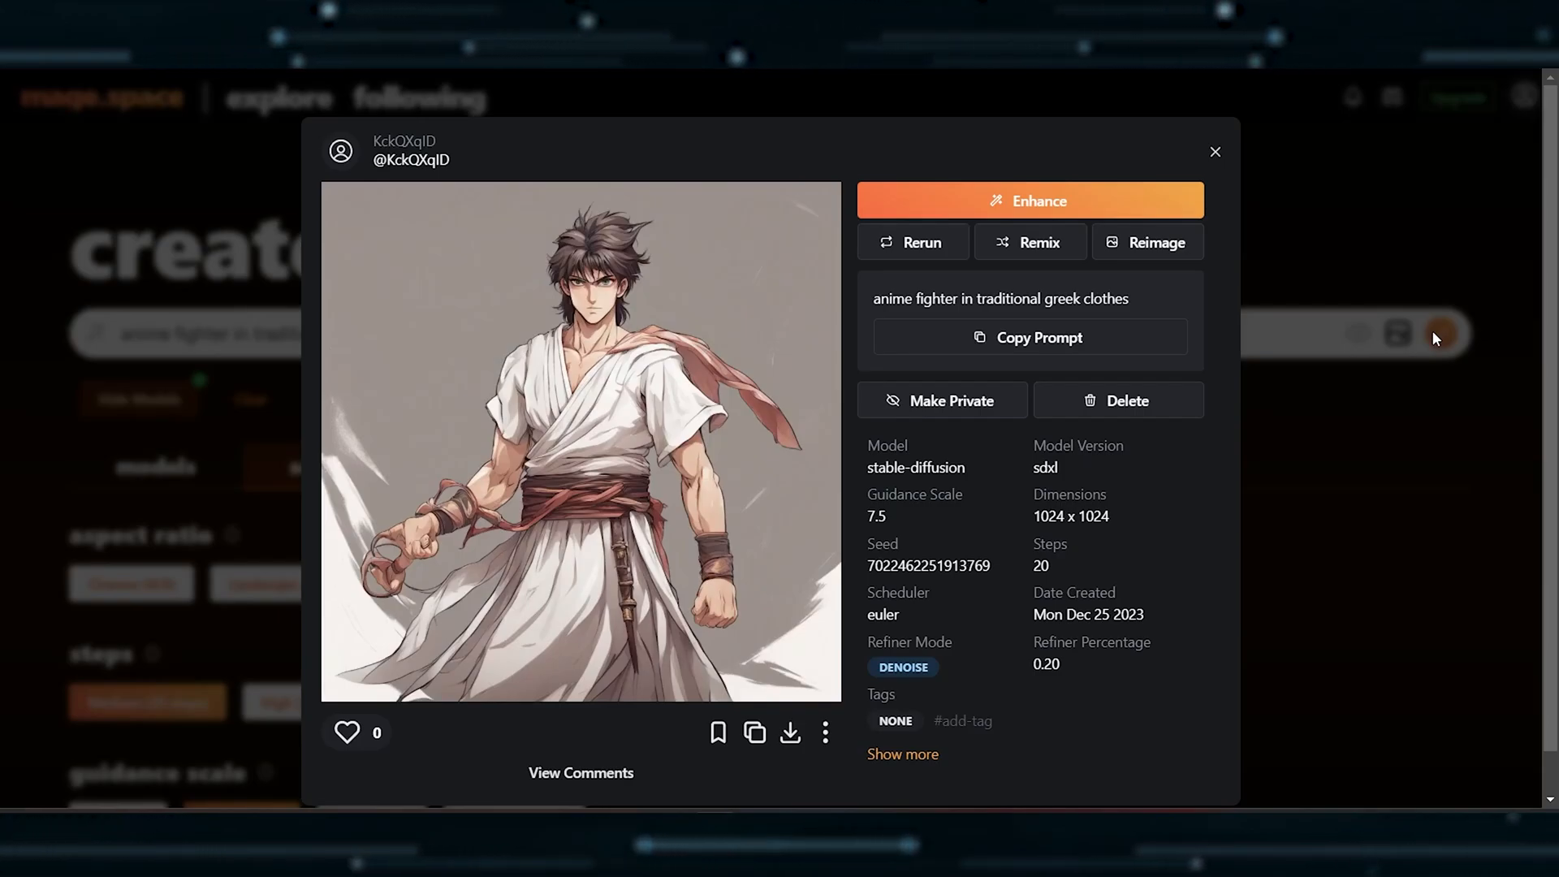
{"action": "mouse_move", "coordinate": [1396, 359]}
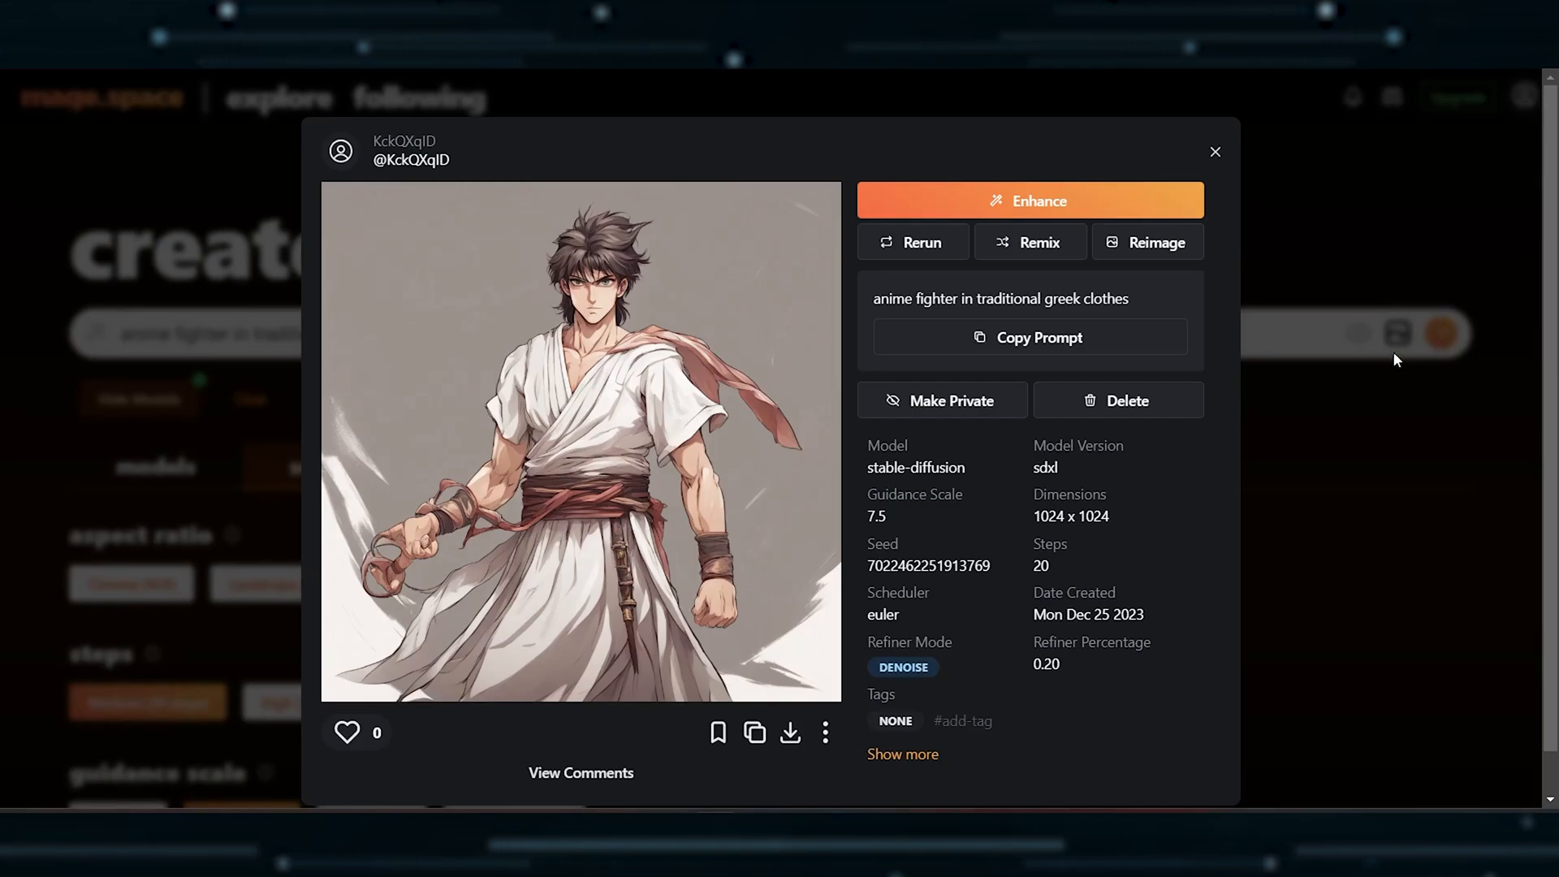
{"action": "left_click", "coordinate": [825, 732]}
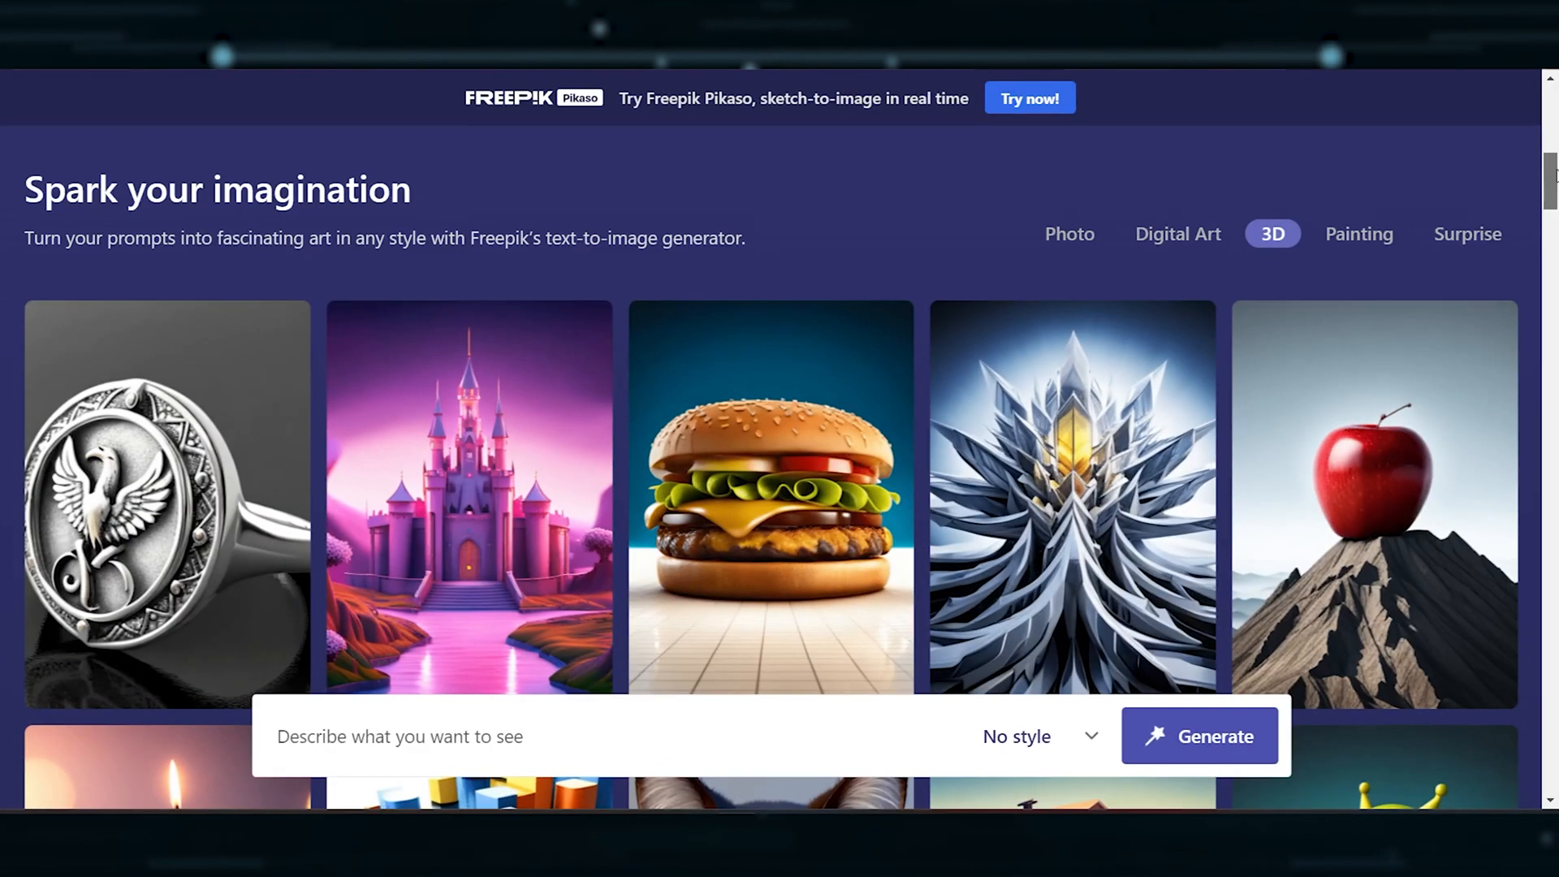
View Freepik's rabbit-in-a-suit sample image with its prompt and style choices.
{"action": "scroll", "scroll_direction": "down", "scroll_amount": 3}
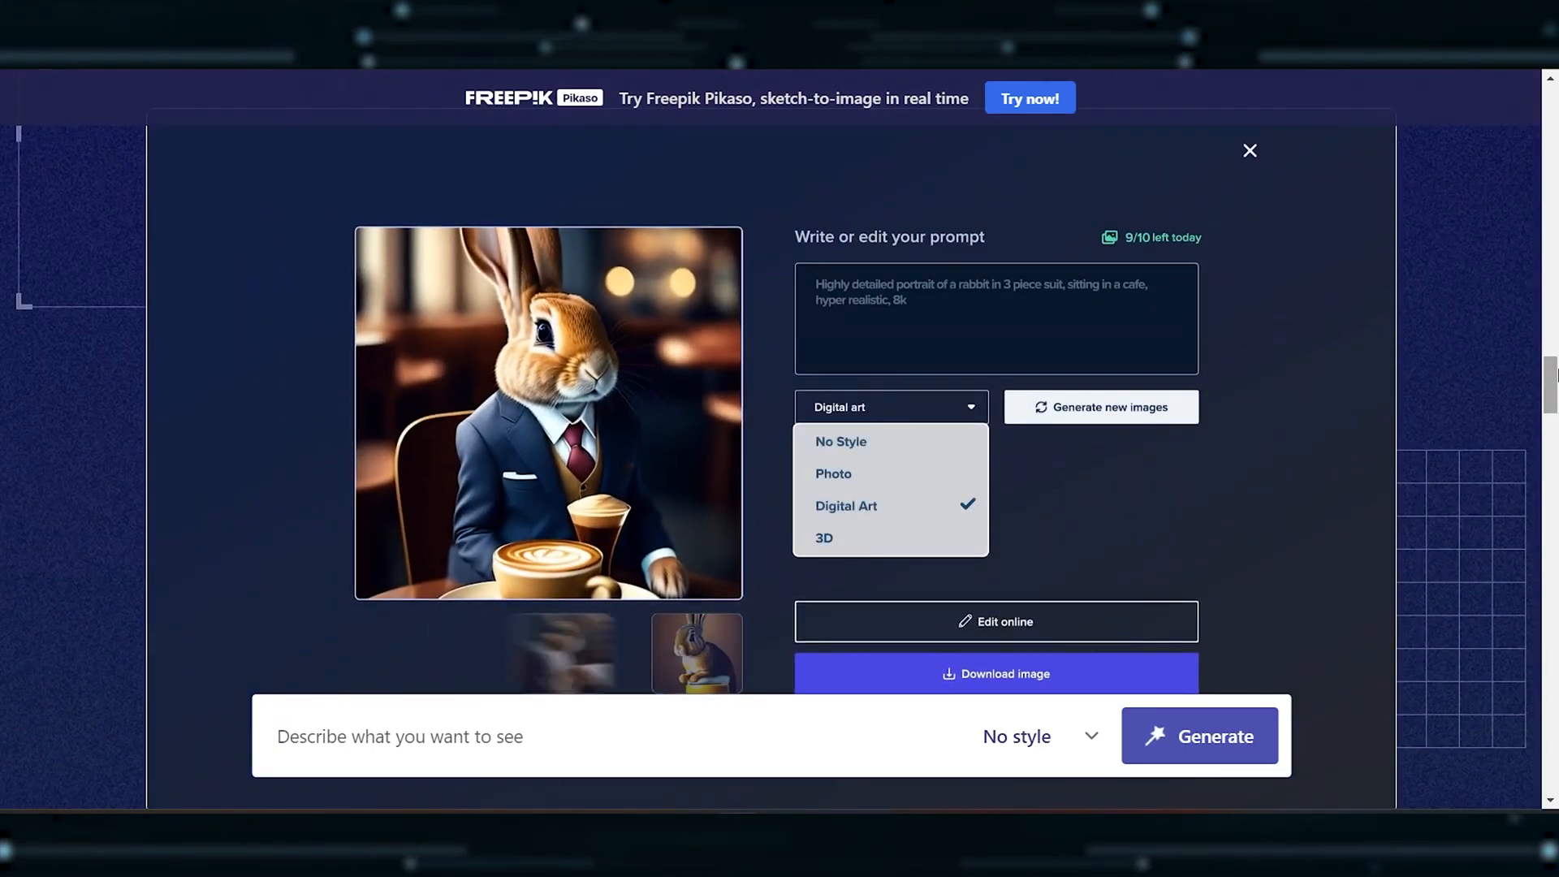
{"action": "left_click", "coordinate": [825, 538]}
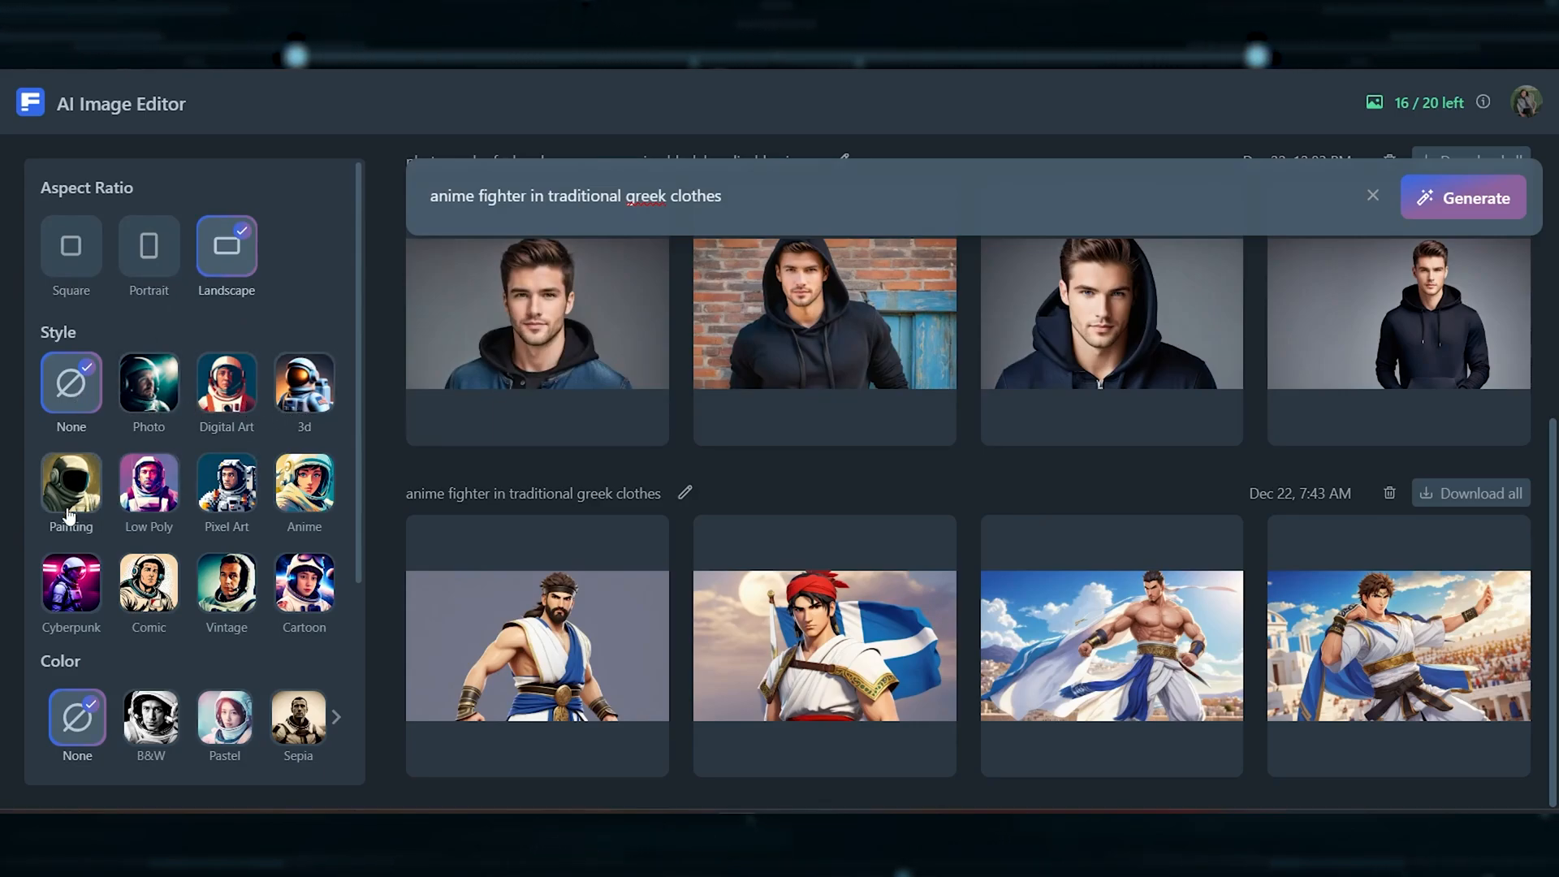
{"action": "mouse_move", "coordinate": [184, 623]}
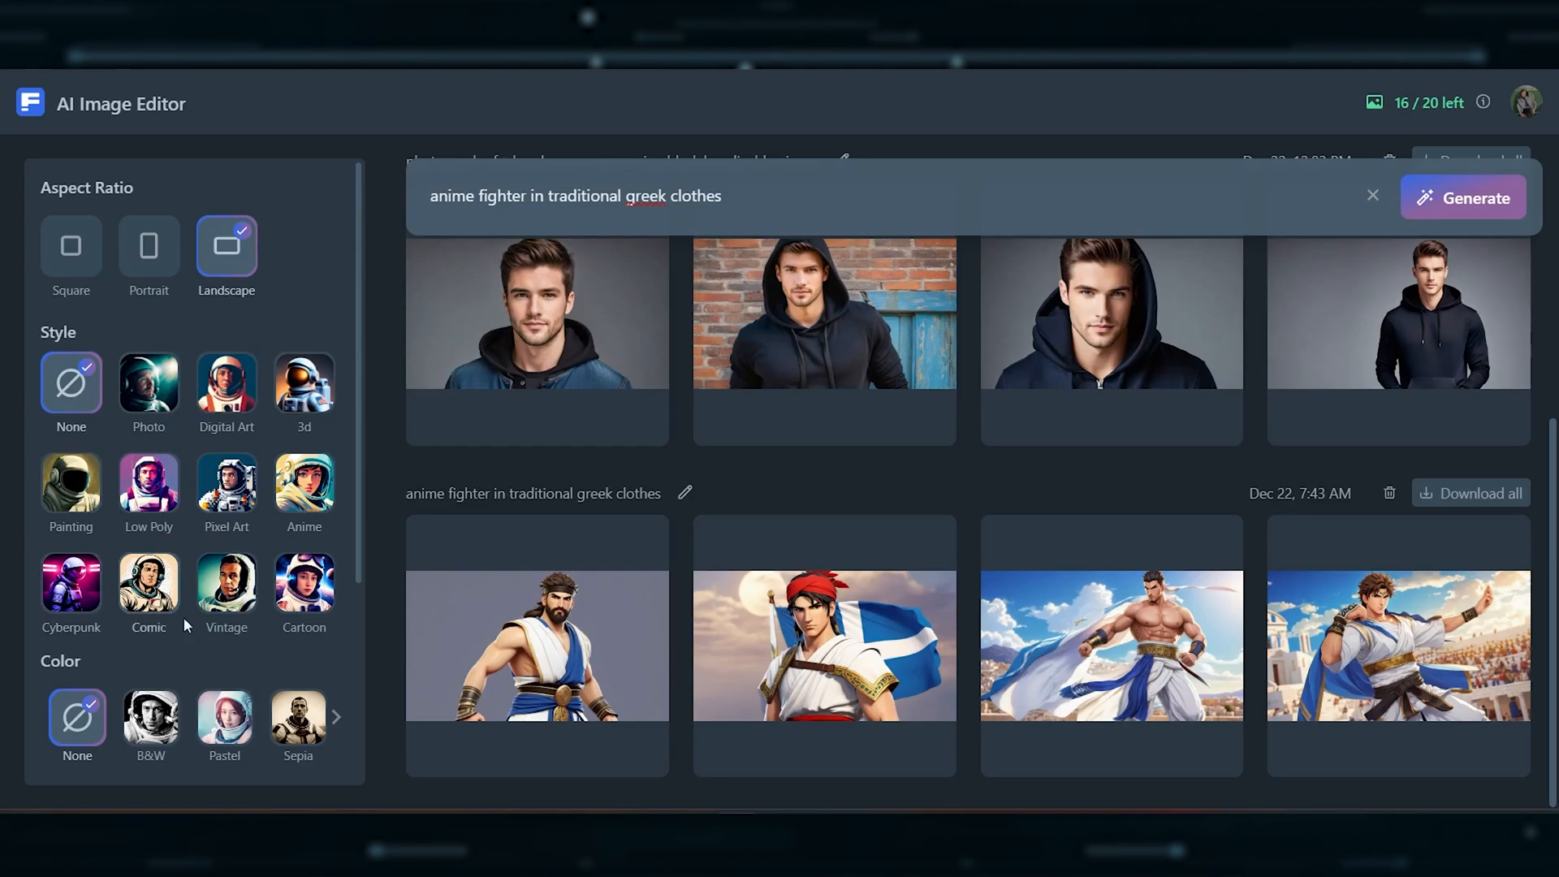
{"action": "mouse_move", "coordinate": [358, 557]}
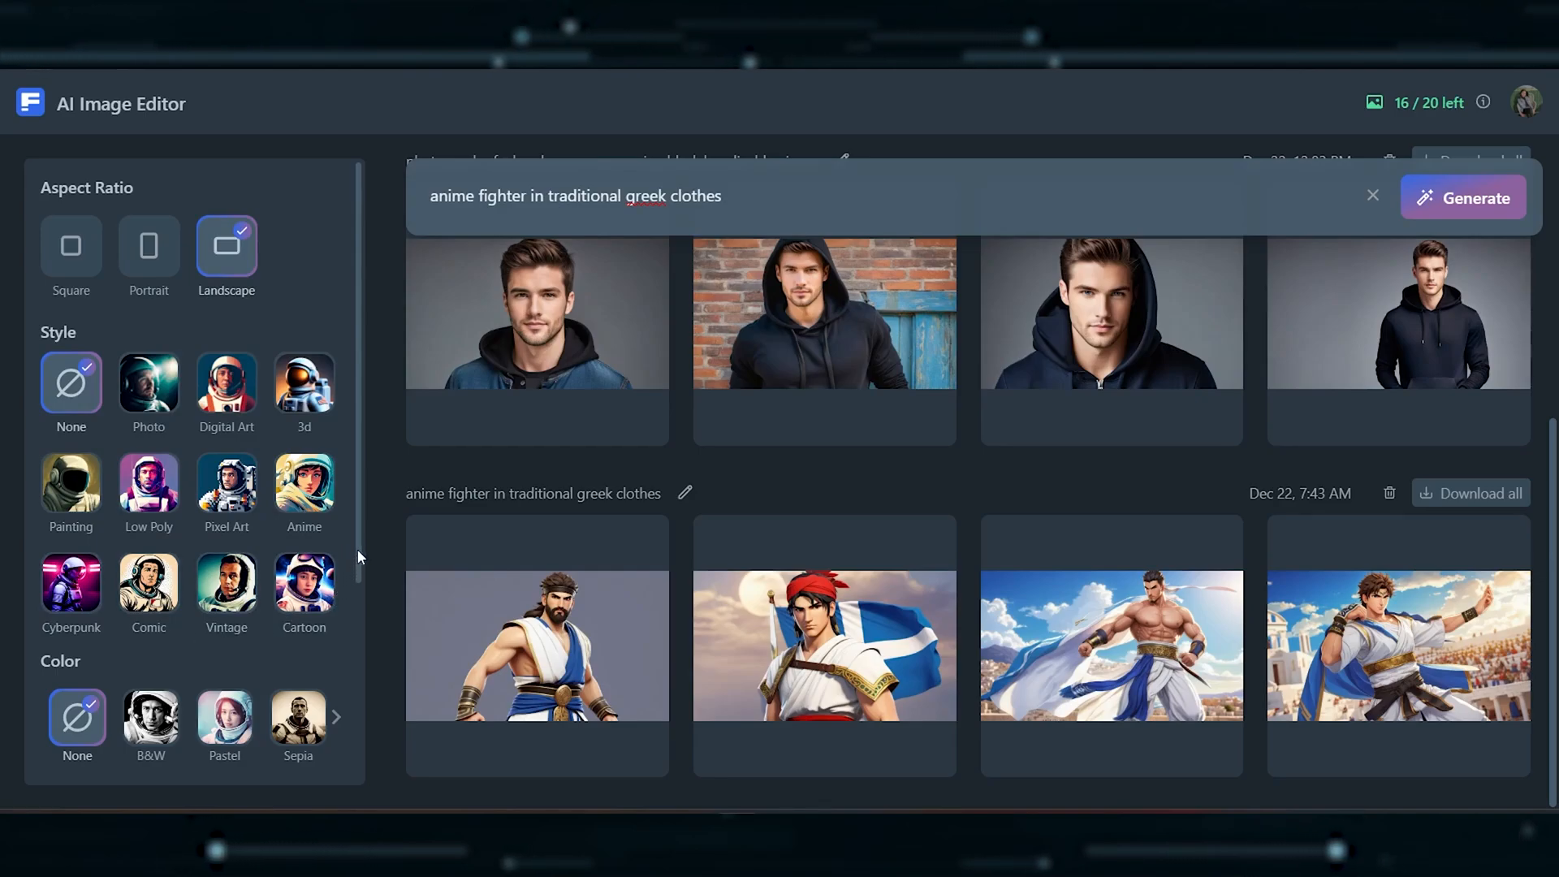
{"action": "scroll", "scroll_direction": "down", "scroll_amount": 3}
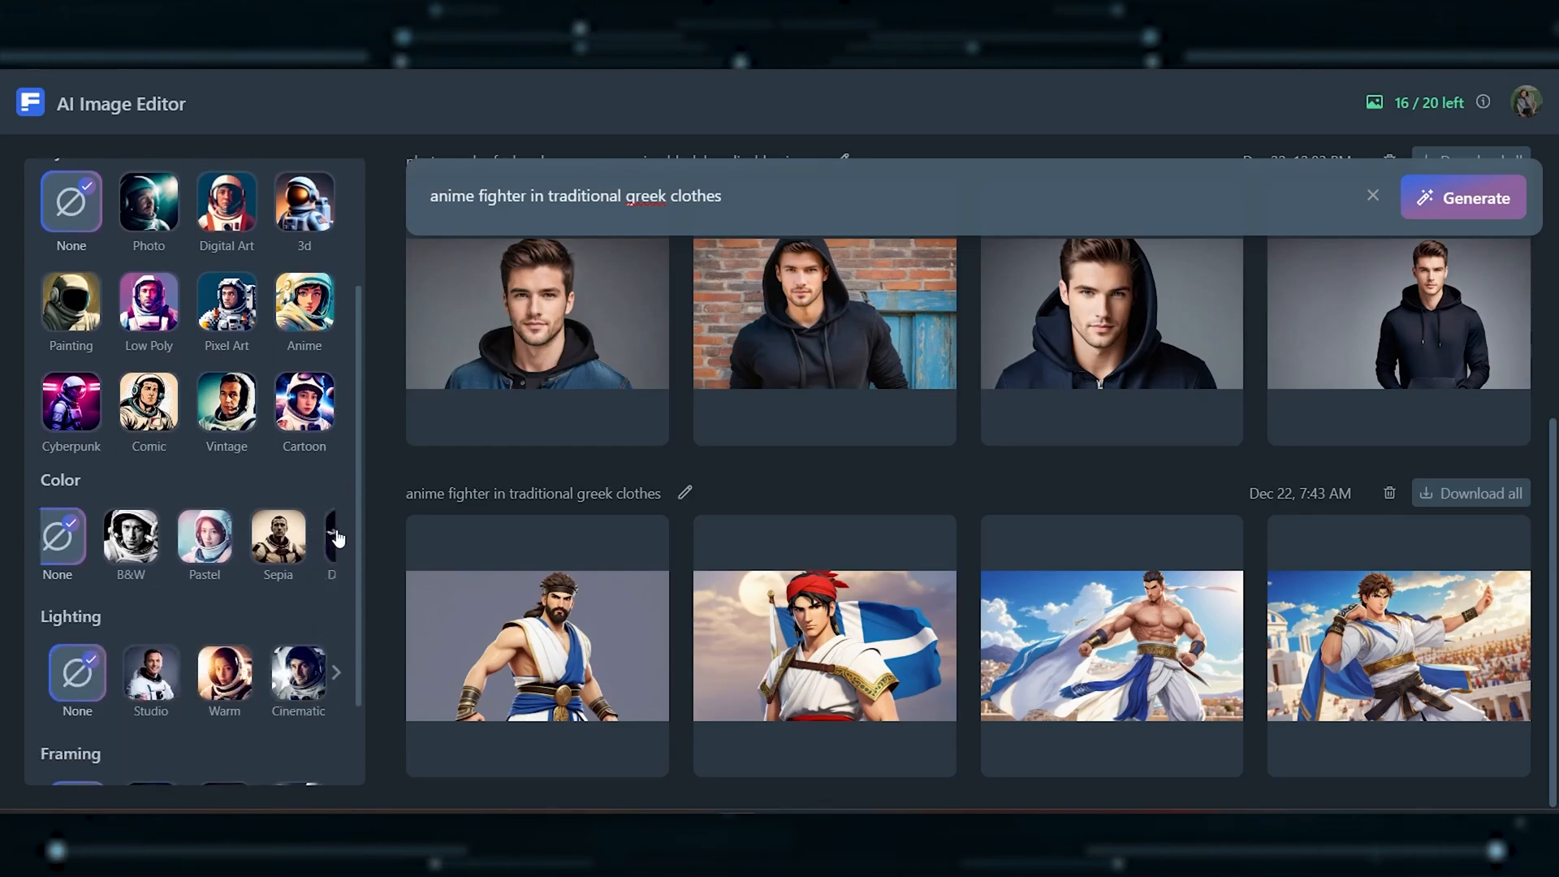
{"action": "left_click", "coordinate": [335, 537]}
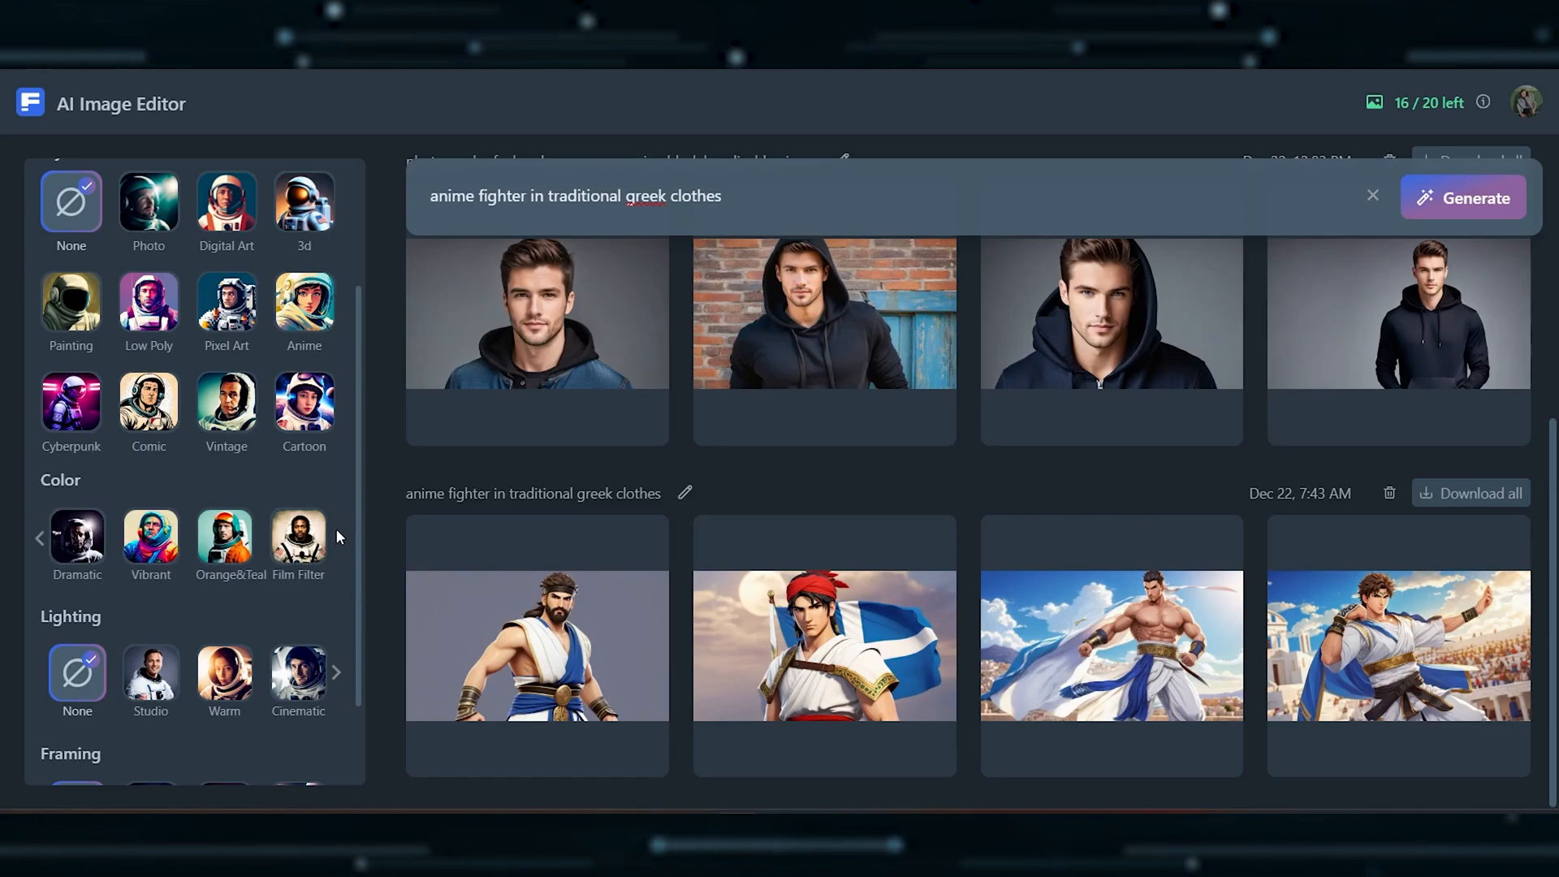
{"action": "mouse_move", "coordinate": [361, 592]}
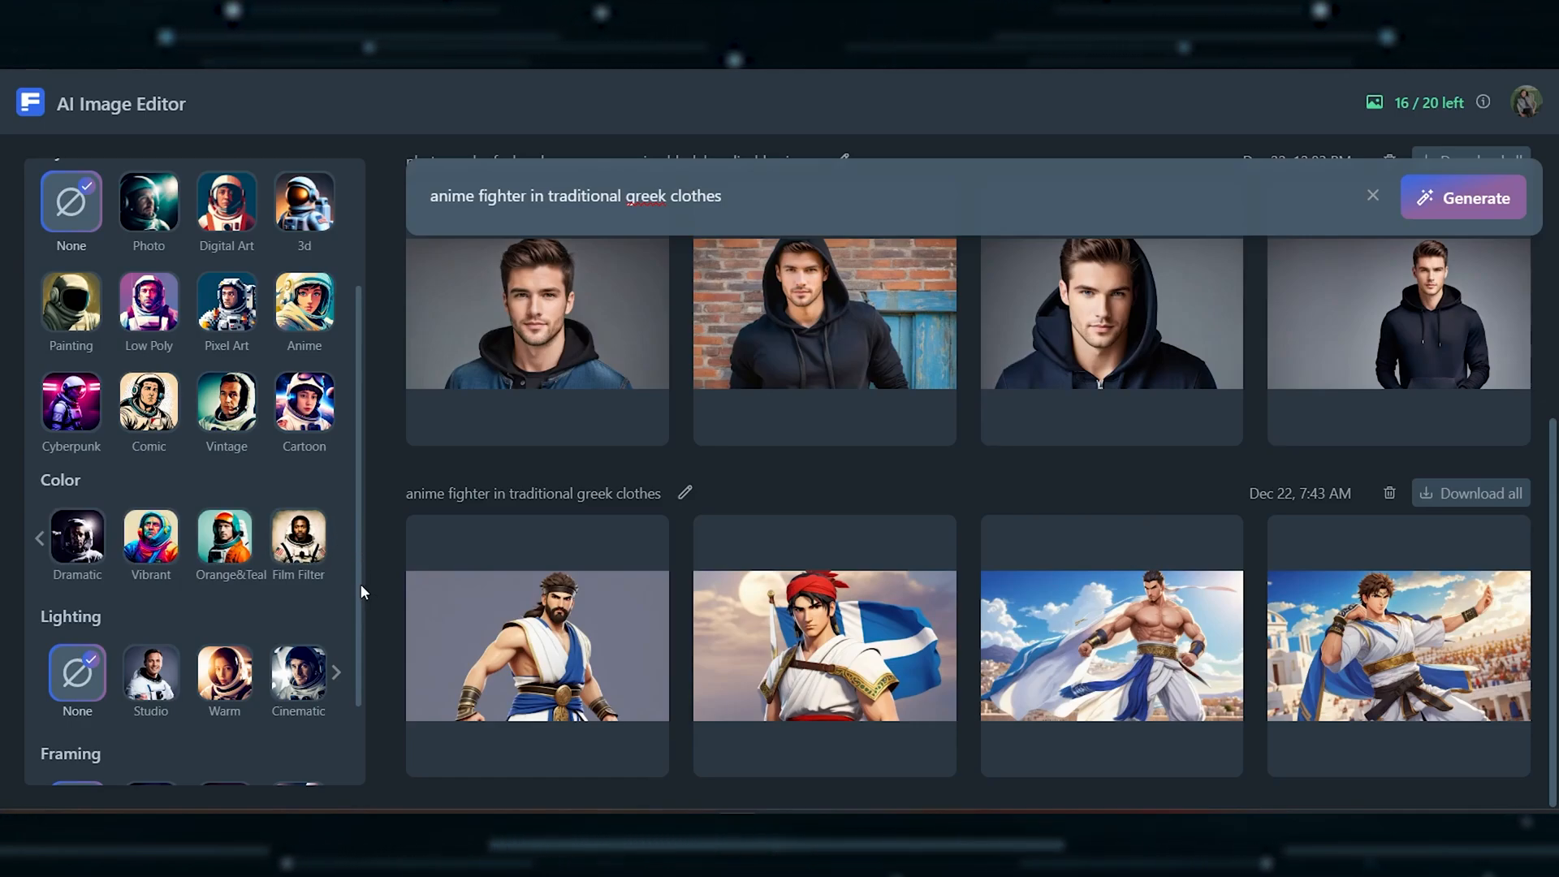
{"action": "scroll", "scroll_direction": "down", "scroll_amount": 3}
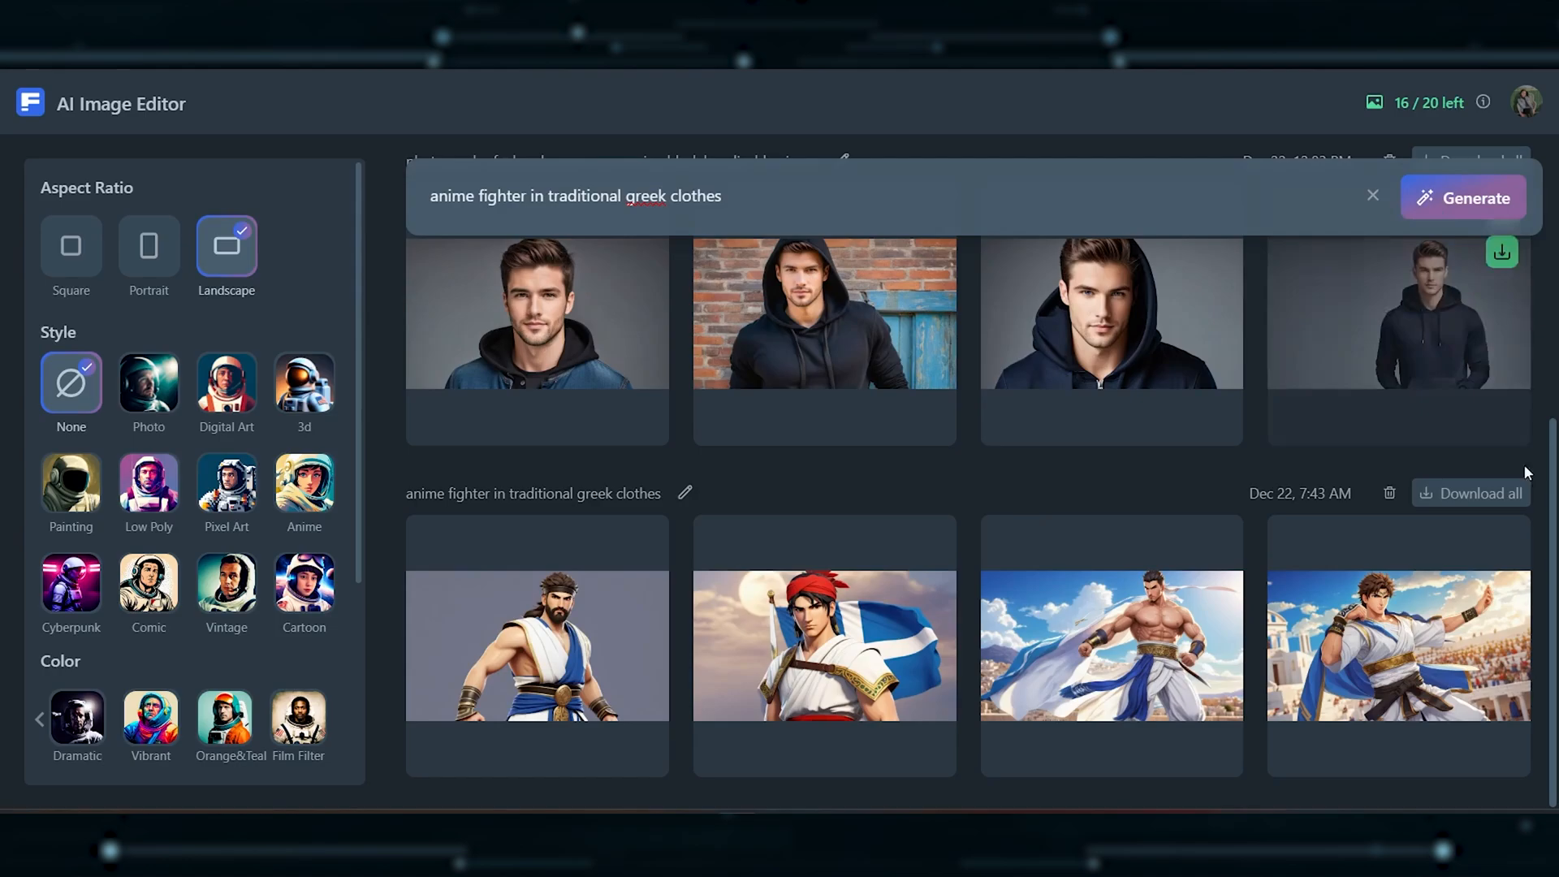
{"action": "left_click", "coordinate": [1374, 195]}
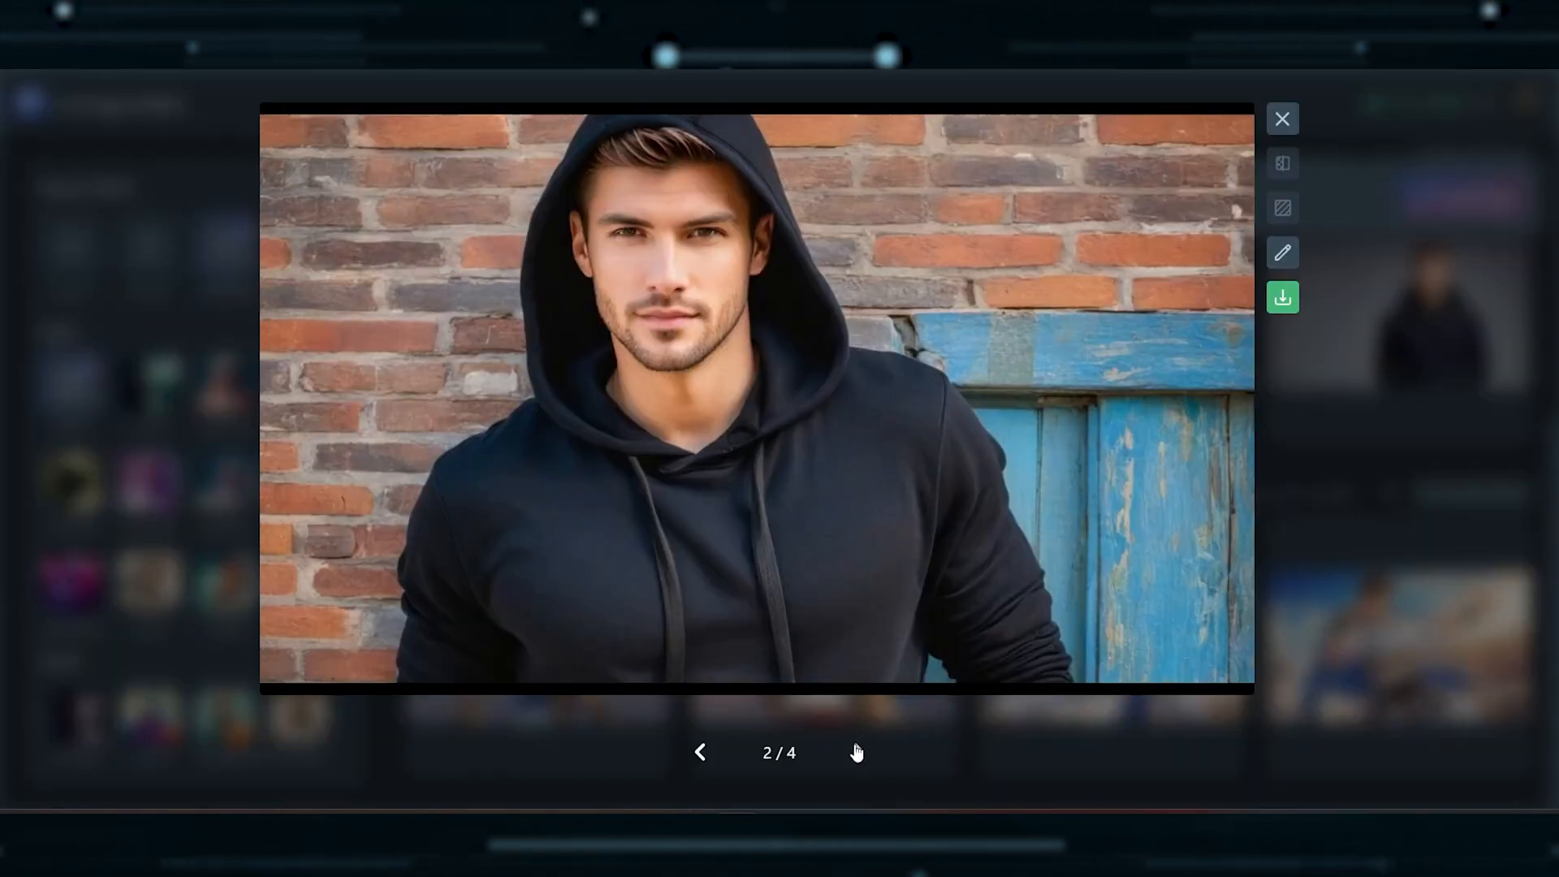
Page through the enlarged anime fighter results to the third, a bare-chested fighter with white cape.
{"action": "left_click", "coordinate": [858, 752]}
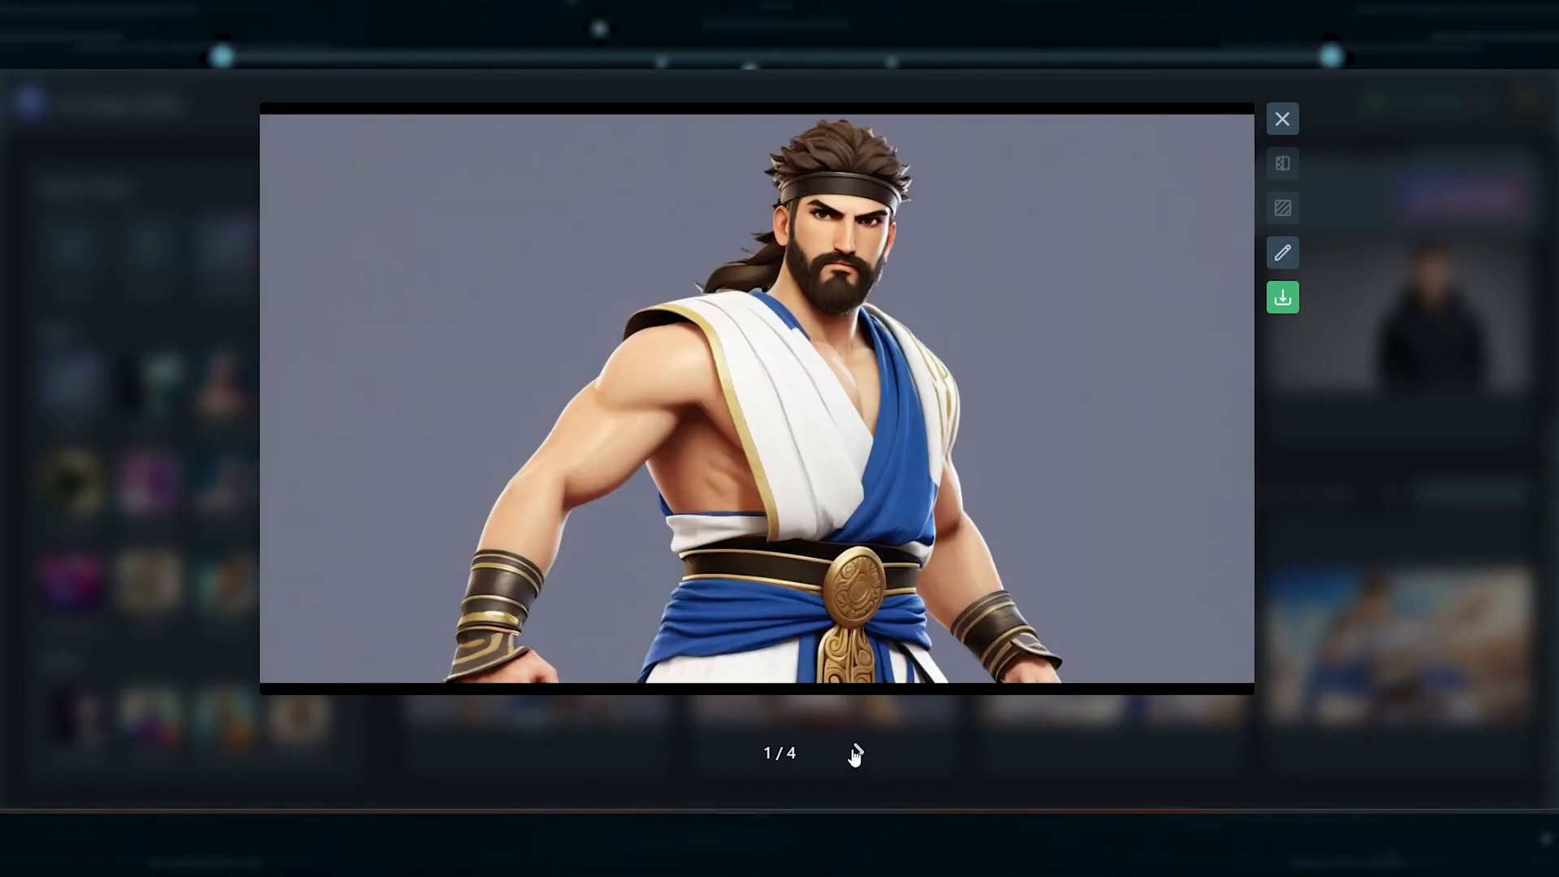
{"action": "left_click", "coordinate": [858, 752]}
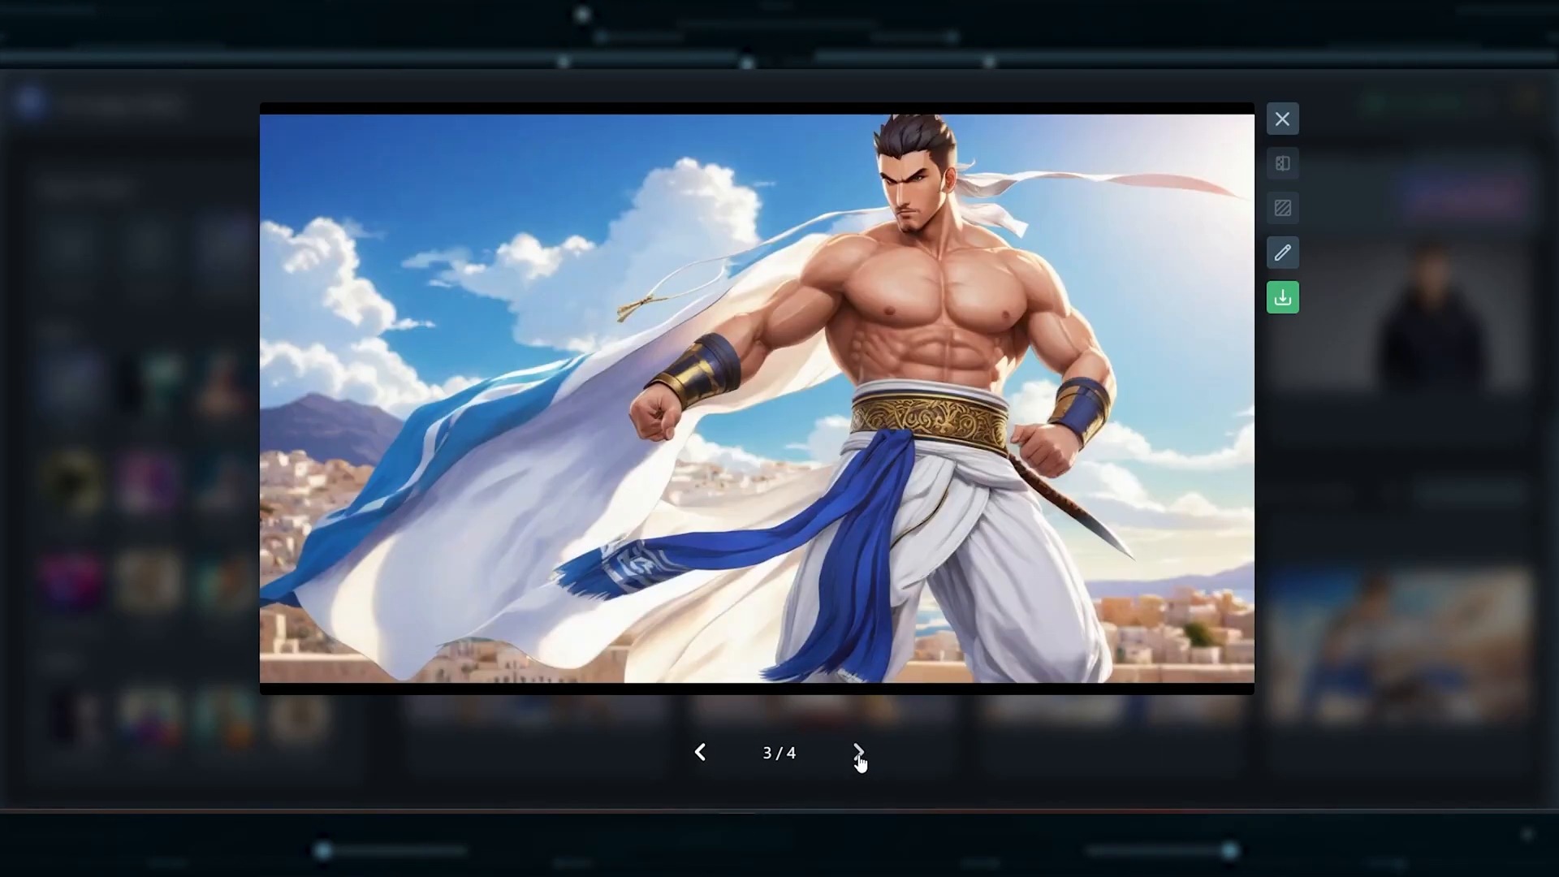
{"action": "left_click", "coordinate": [1281, 118]}
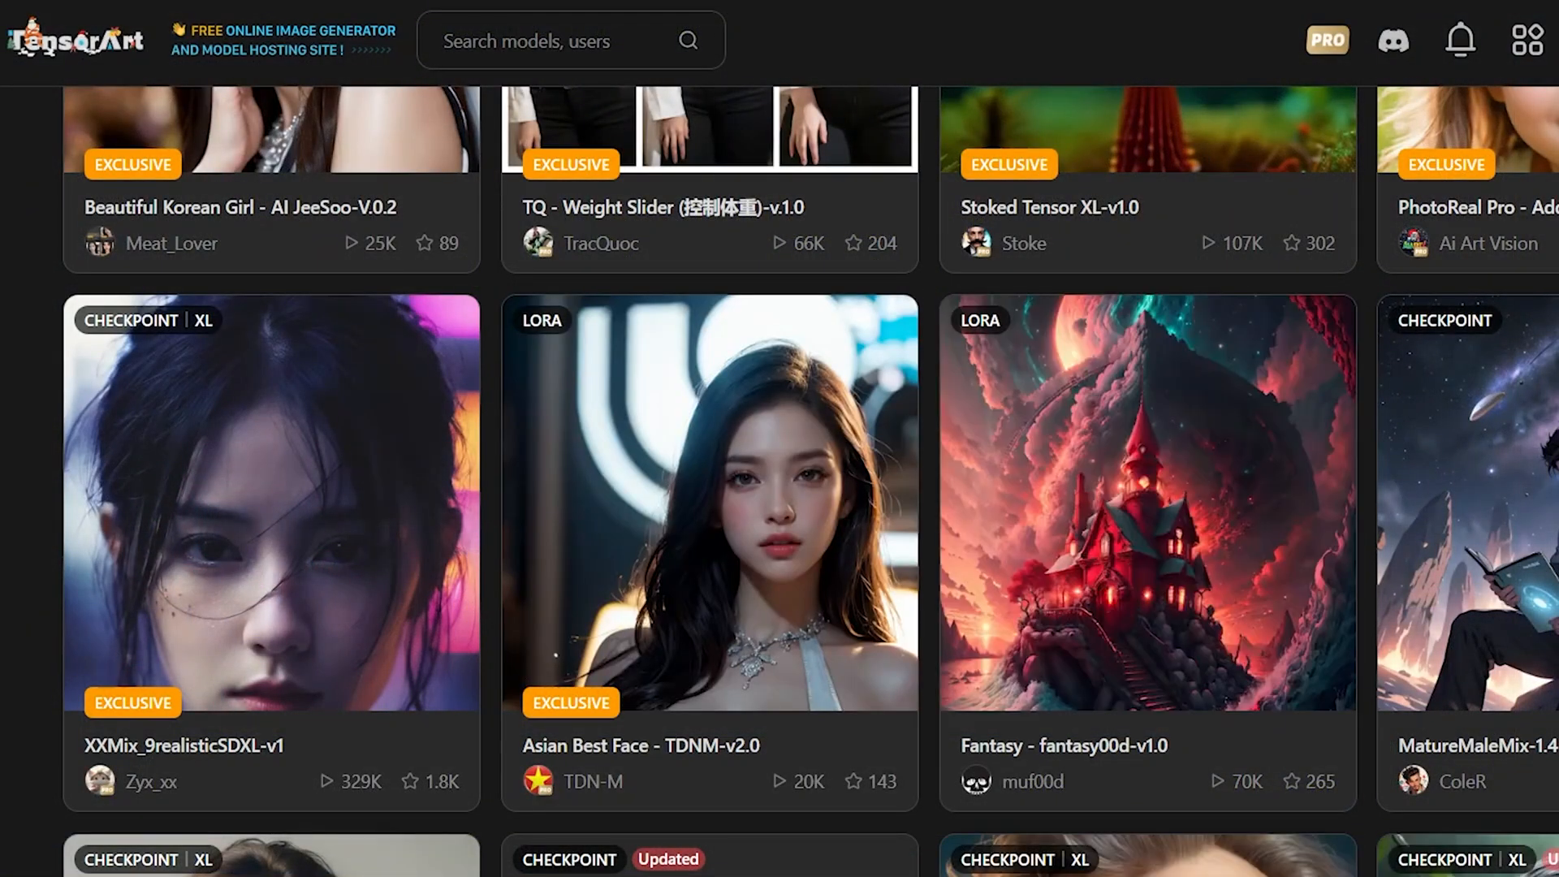
Leave the TensorArt models page for Ideogram's community gallery of generated images.
{"action": "scroll", "scroll_direction": "up", "scroll_amount": 3}
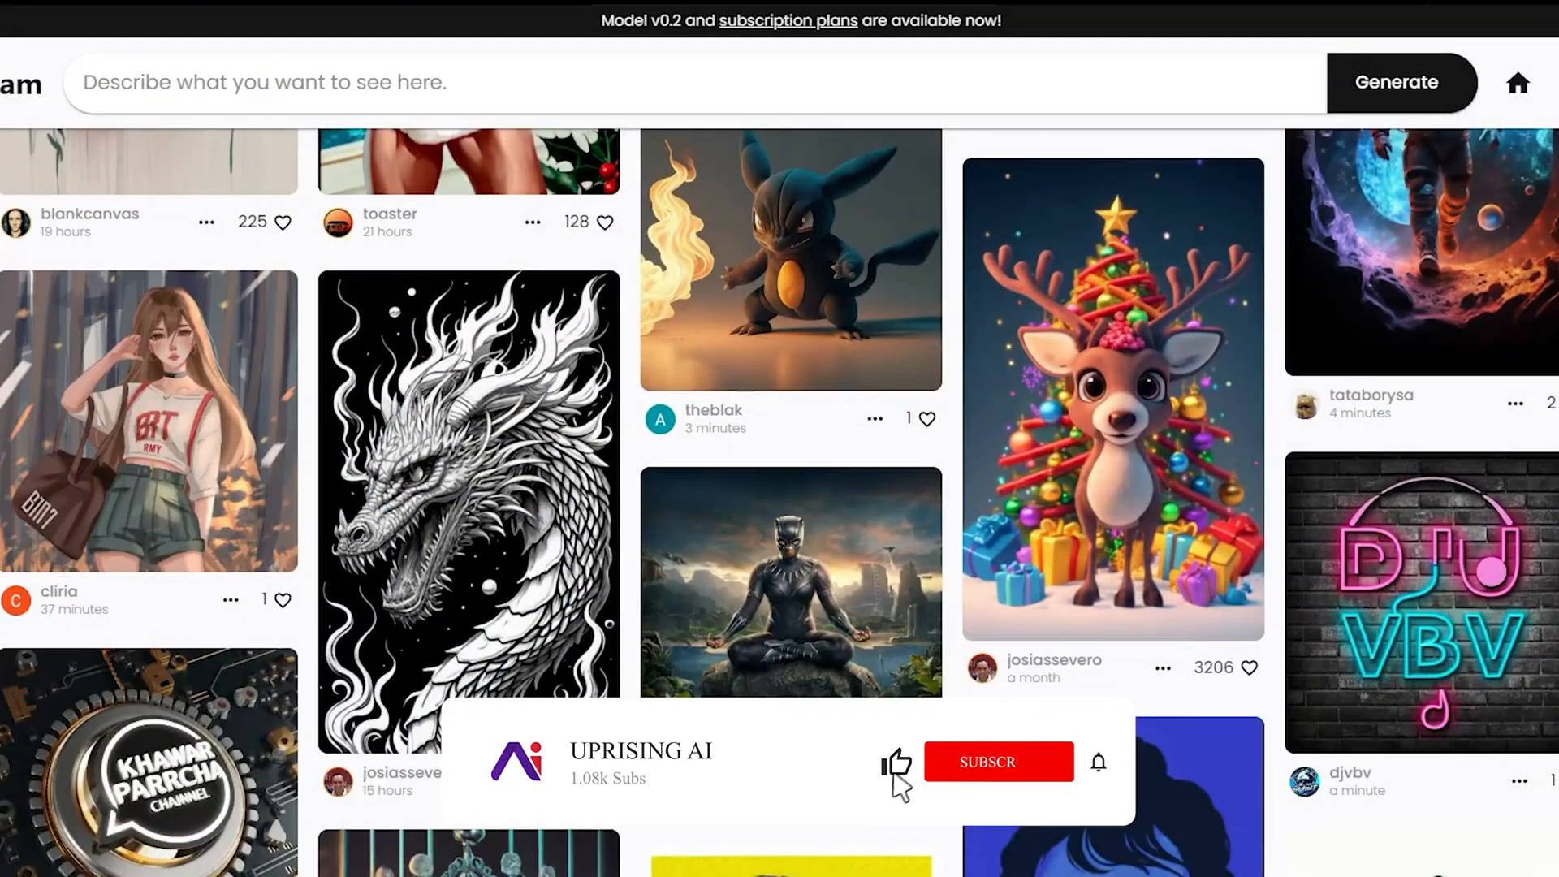
{"action": "left_click", "coordinate": [999, 762]}
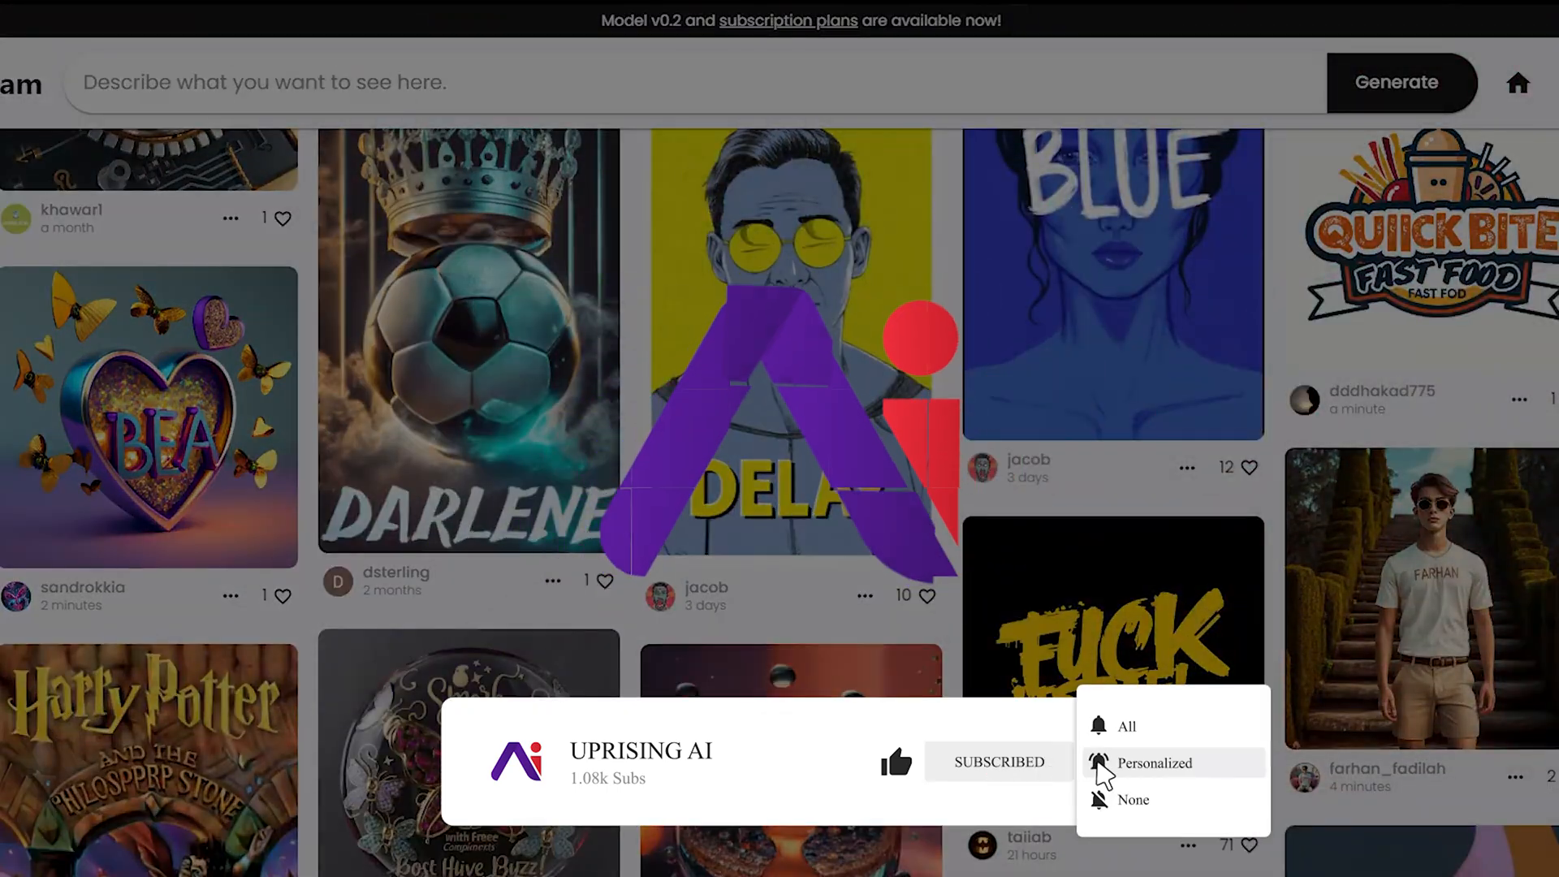